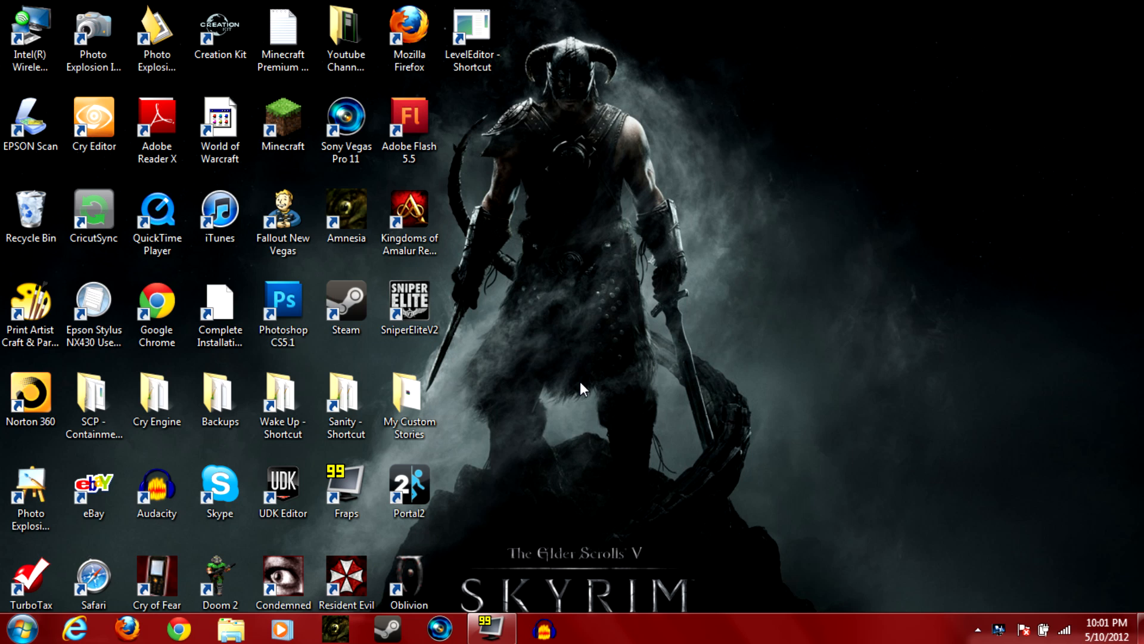
mouse_move(576, 144)
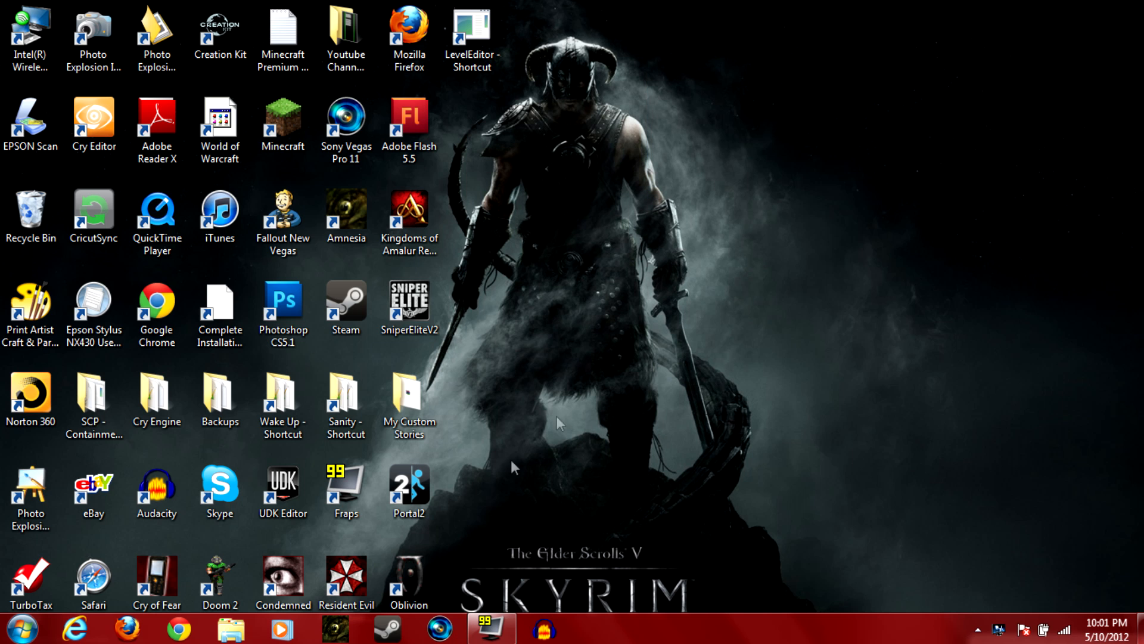
Browse from C: through Program Files (x86) and custom_stories into Tutorial\maps
left_click(229, 629)
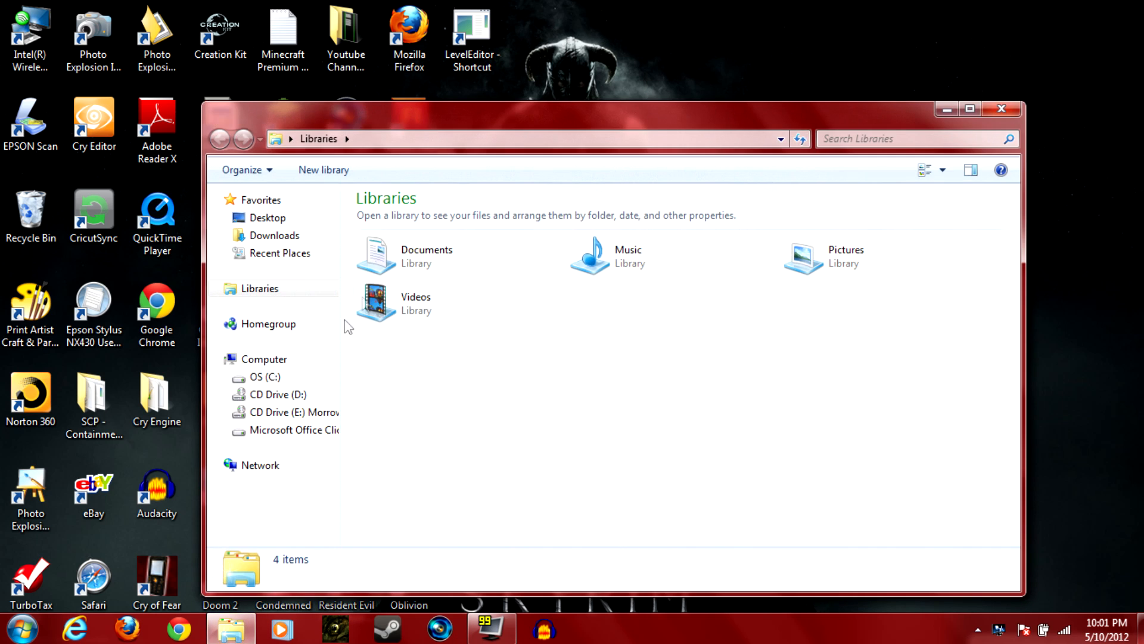
left_click(264, 377)
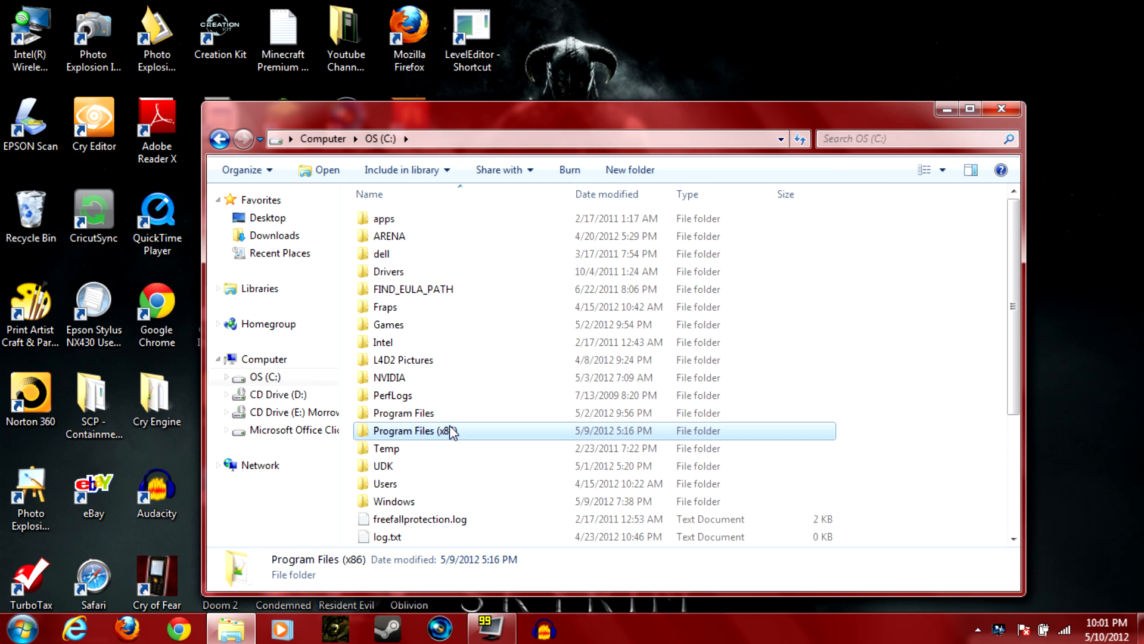
double_click(414, 430)
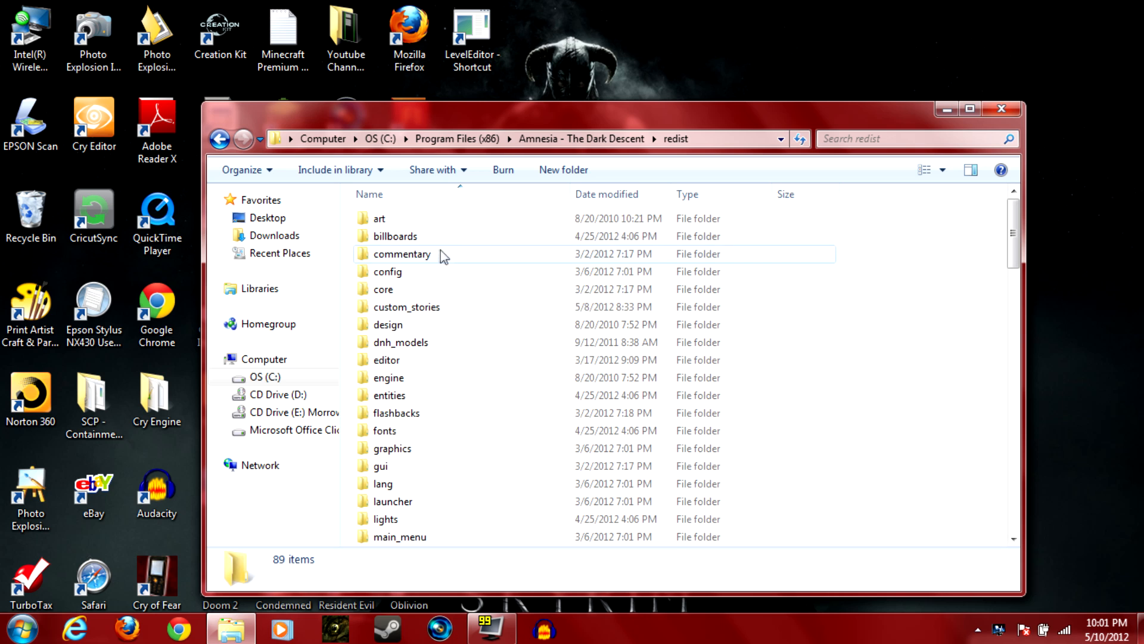
double_click(406, 306)
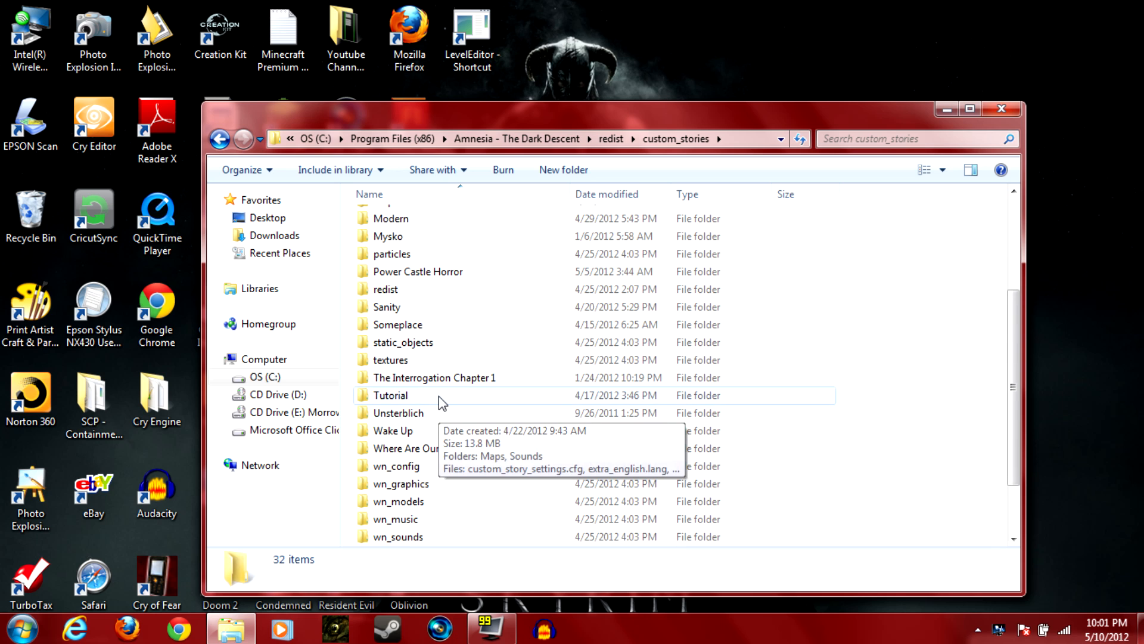
double_click(391, 395)
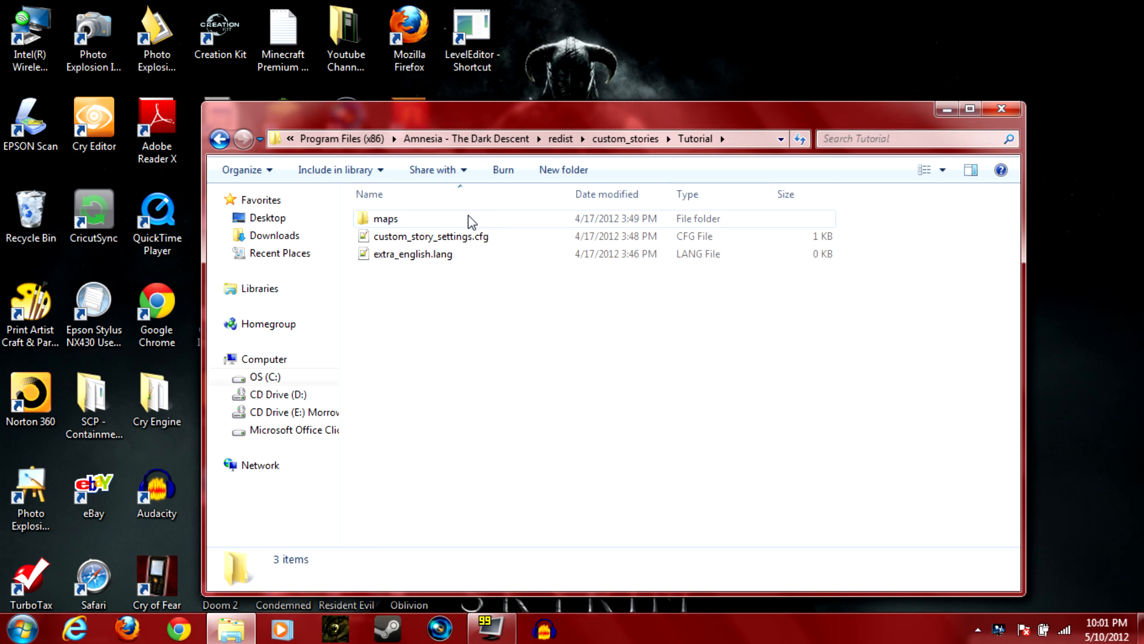
double_click(385, 219)
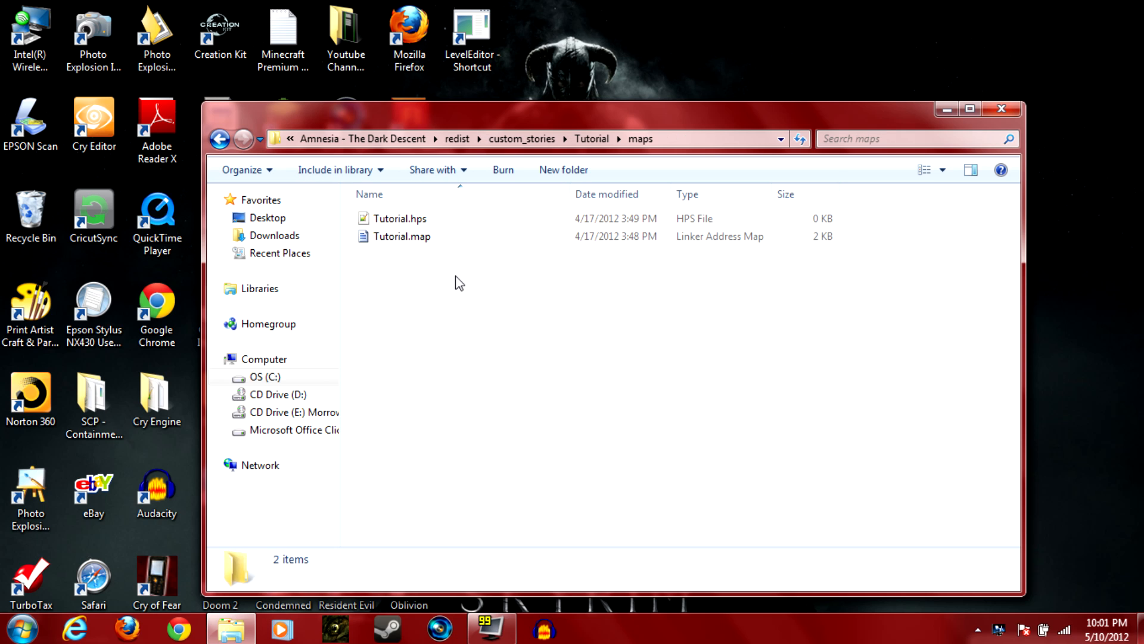
mouse_move(856, 202)
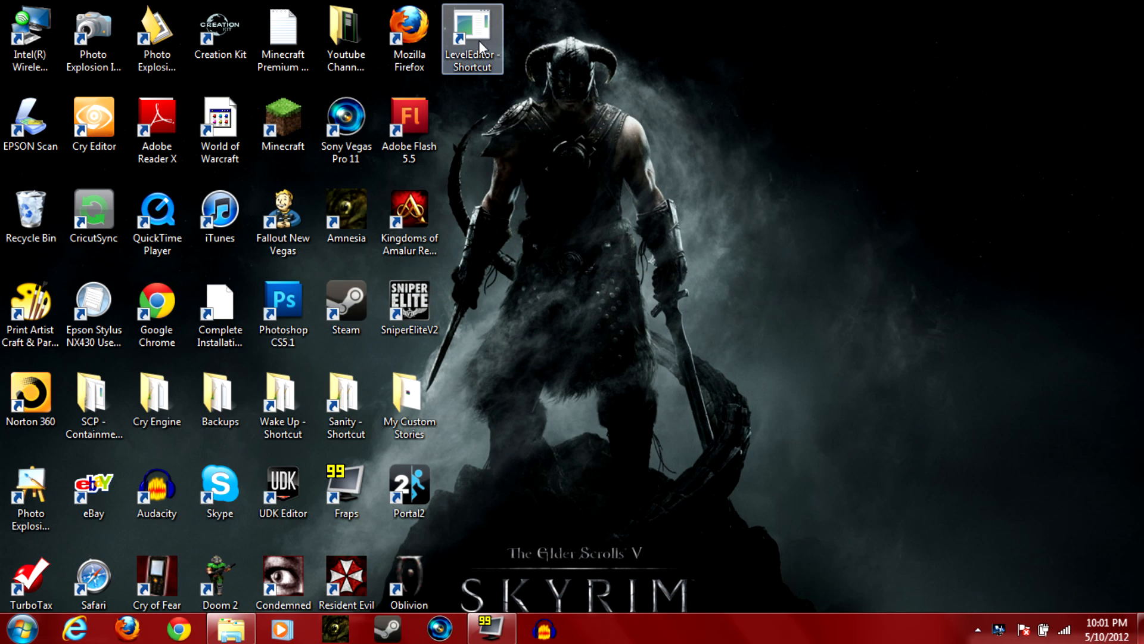
Launch LevelEditor from the desktop and wait for the empty Unnamed Map to load
double_click(472, 39)
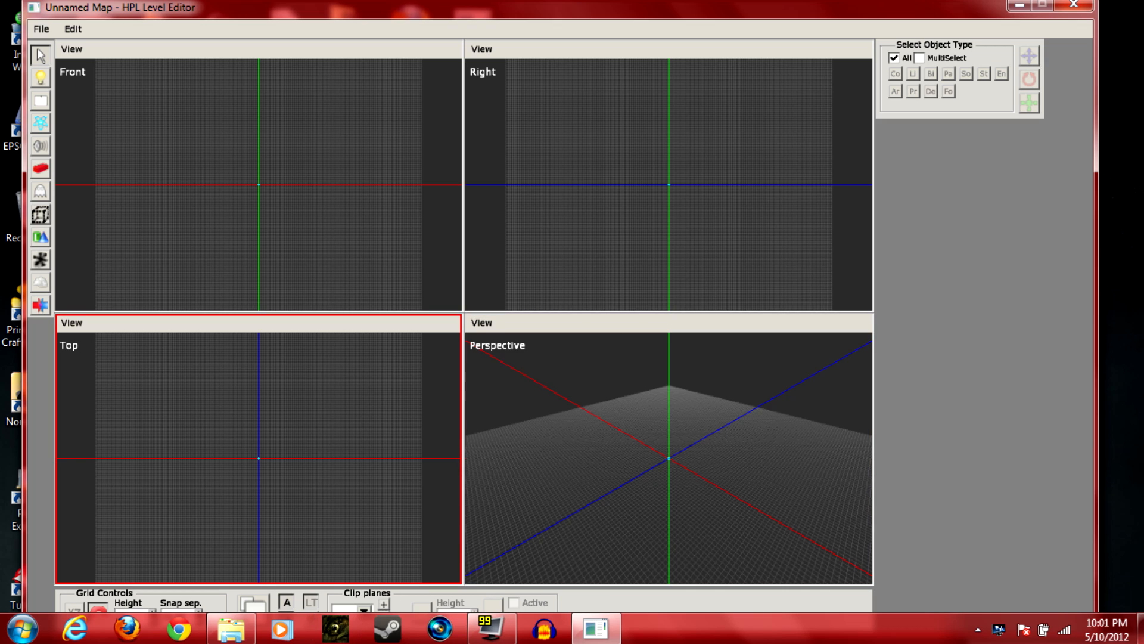
left_click(668, 453)
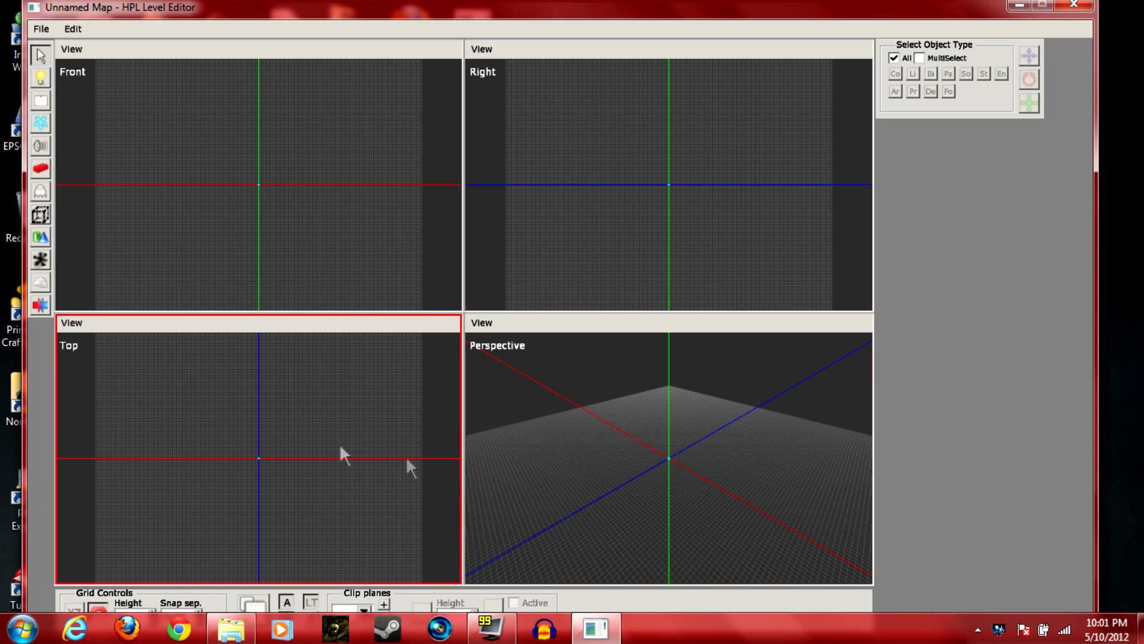
mouse_move(344, 449)
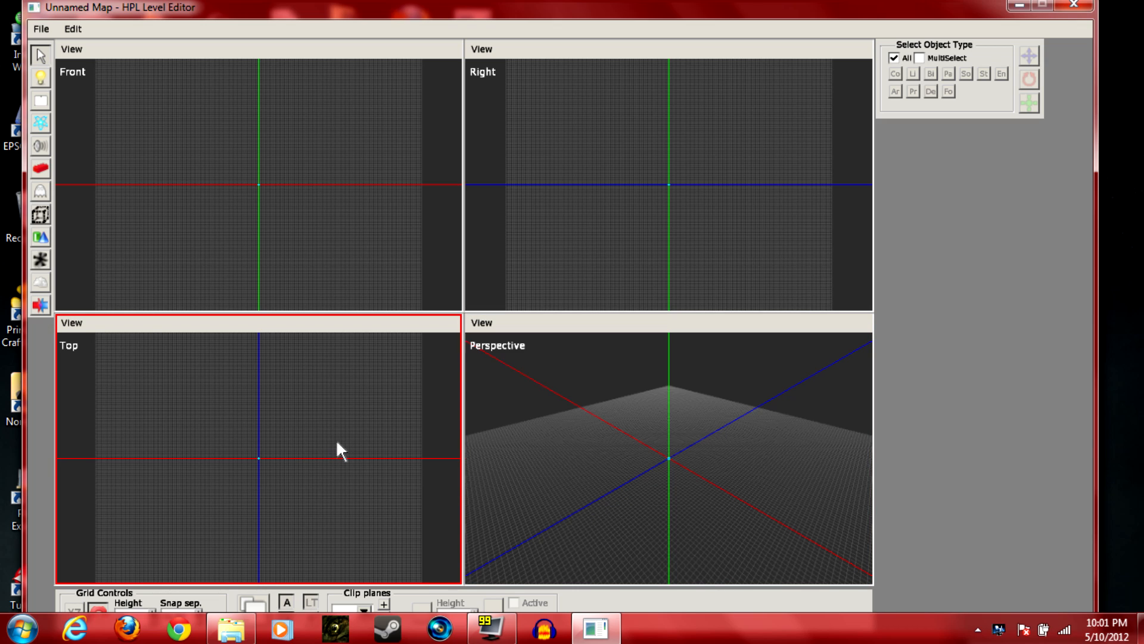
mouse_move(323, 496)
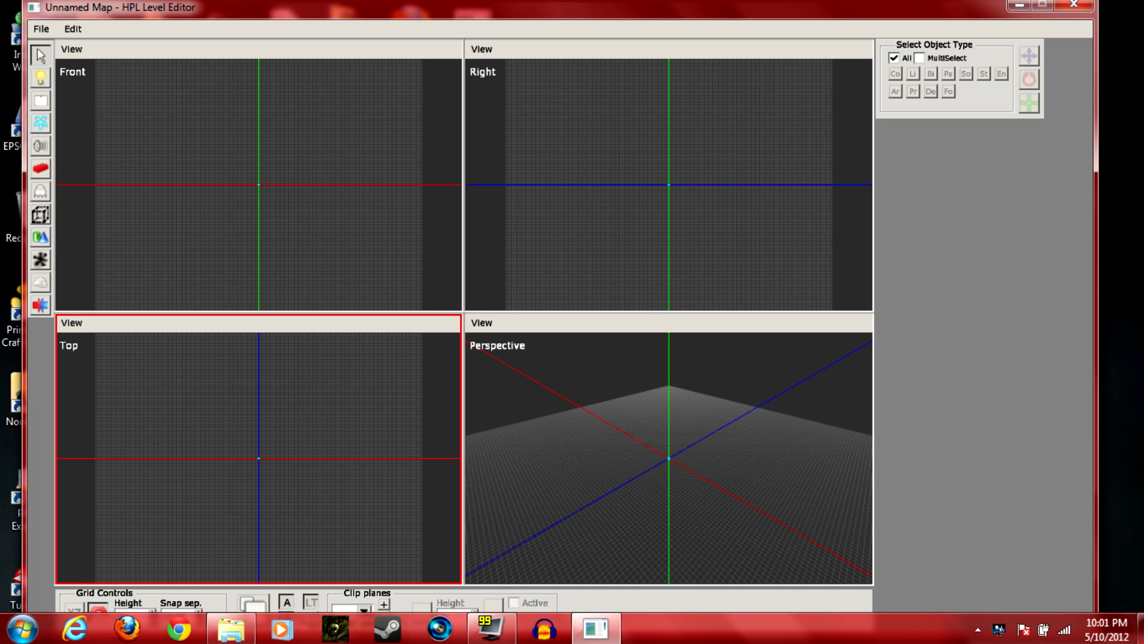
left_click(667, 285)
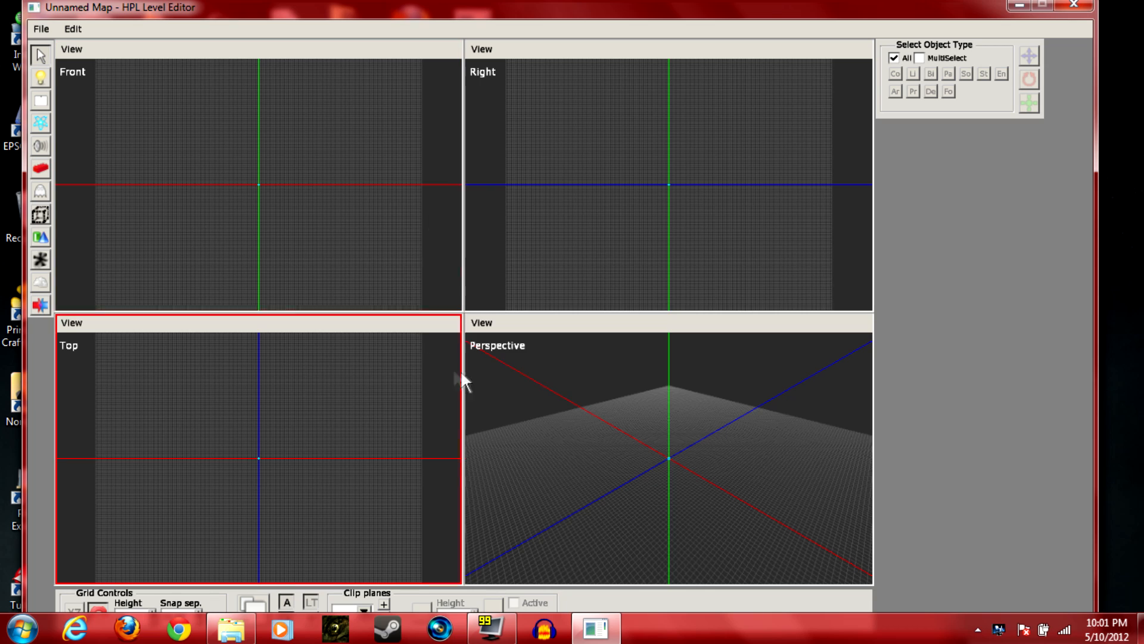
Activate the front and perspective viewports, then restore the four-view layout
left_click(399, 313)
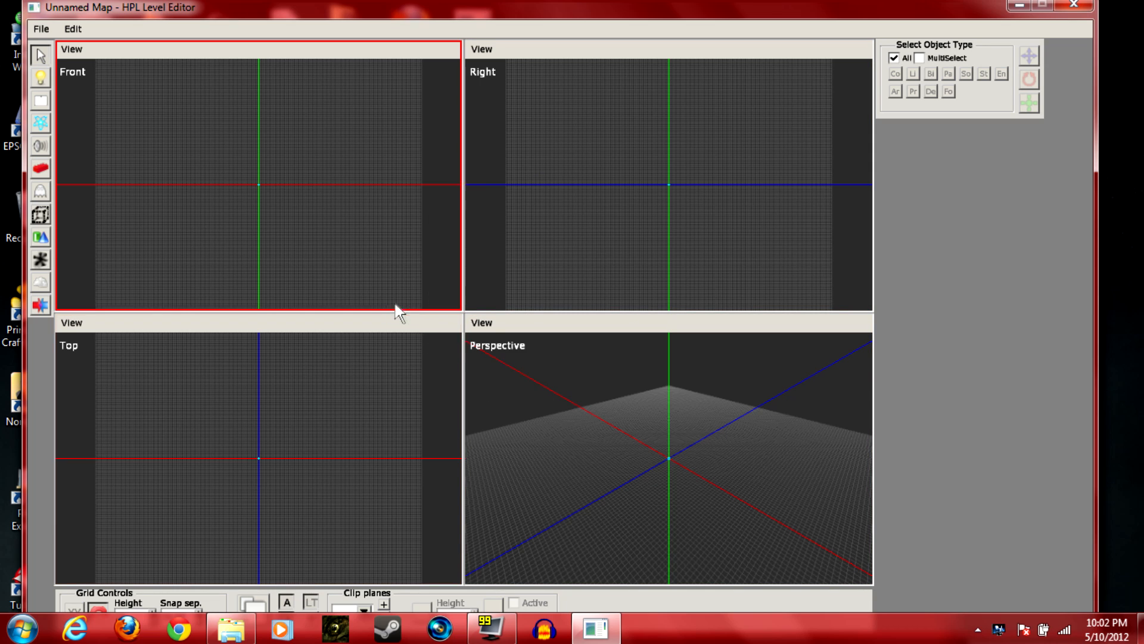
mouse_move(123, 176)
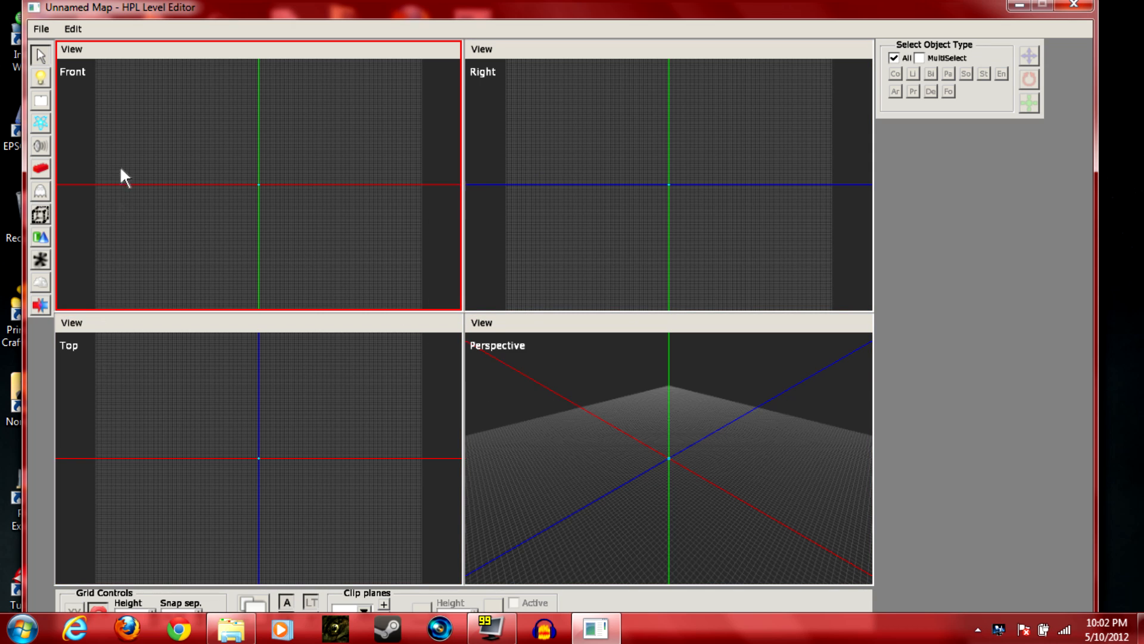
left_click(570, 387)
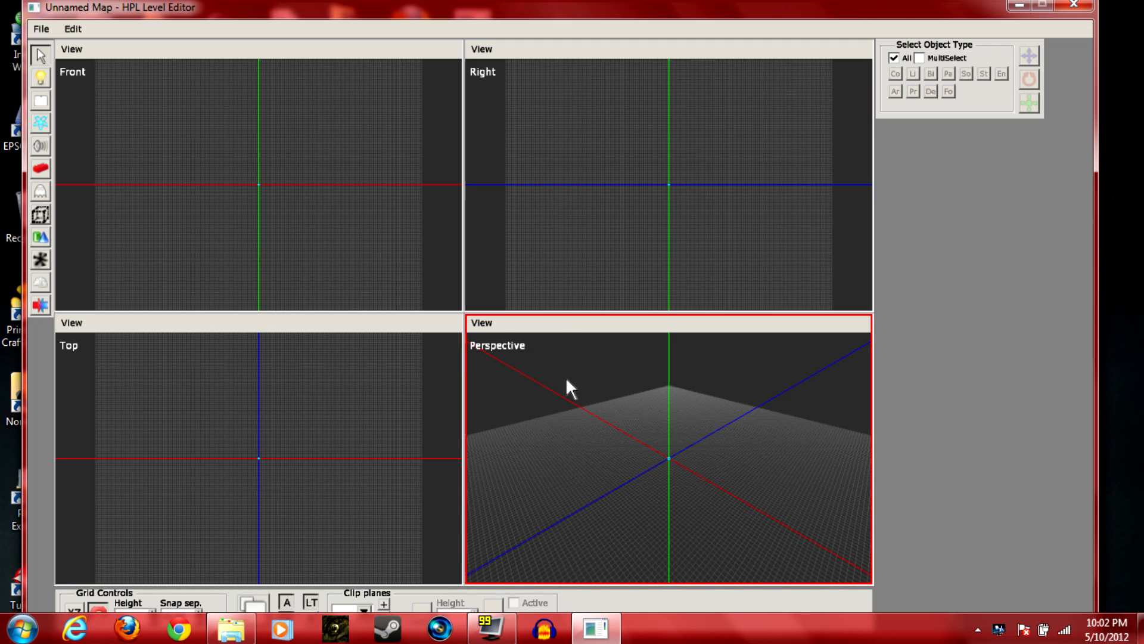
mouse_move(572, 382)
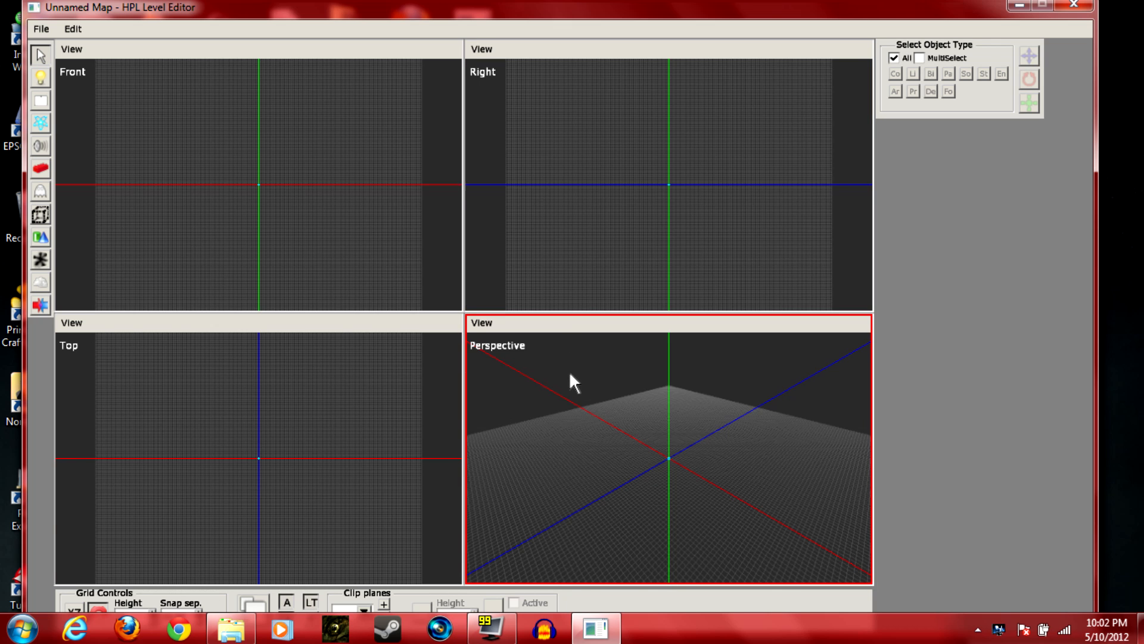
mouse_move(512, 386)
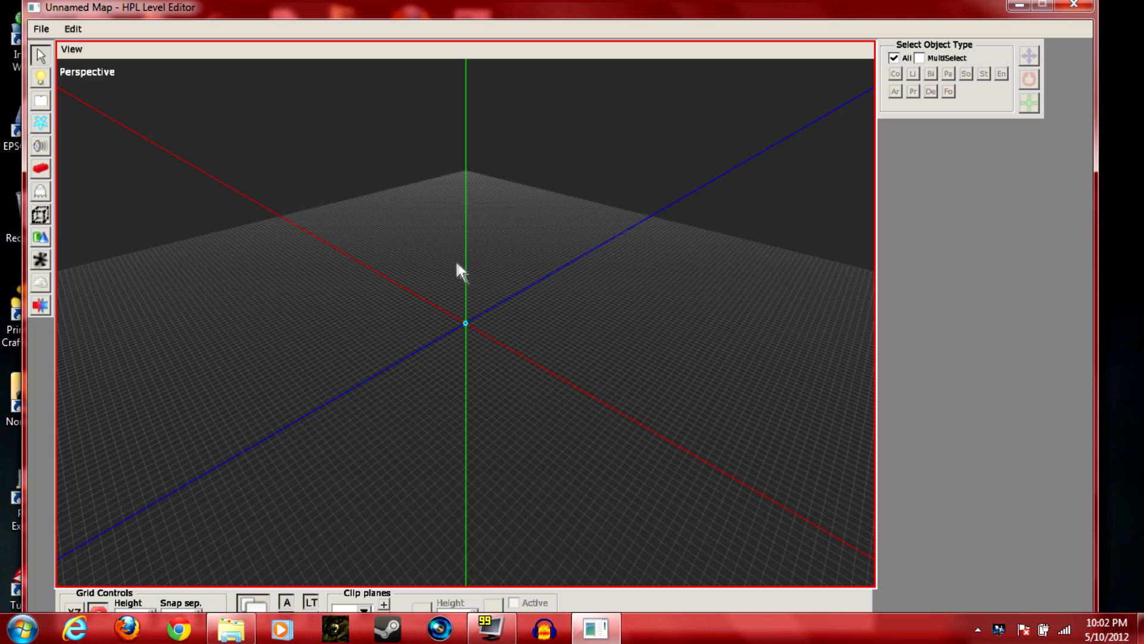
left_click(253, 606)
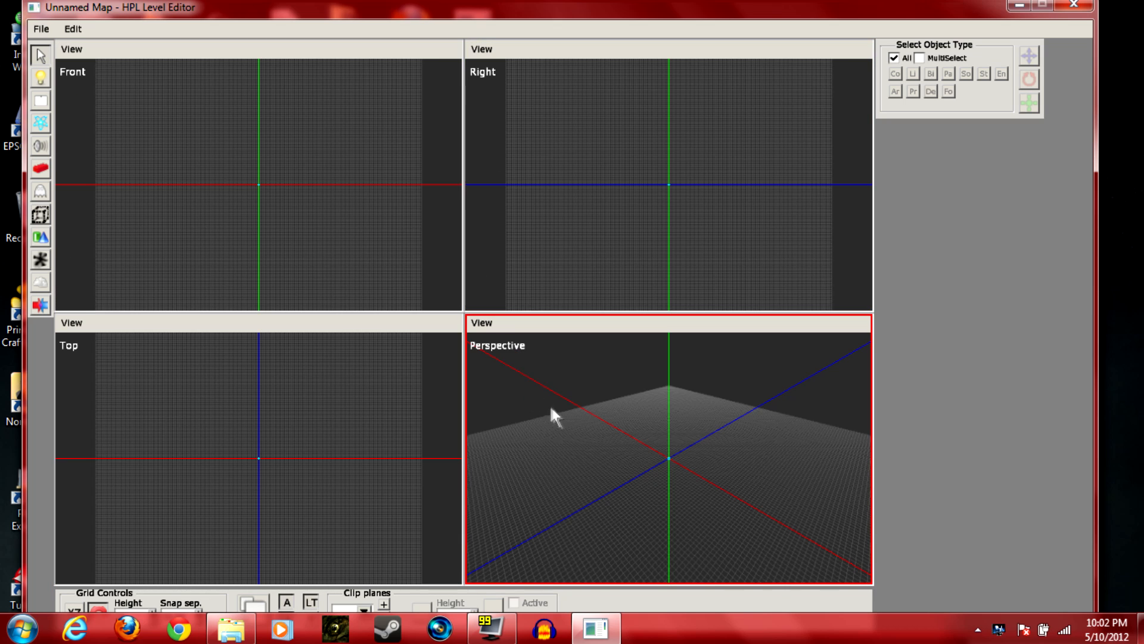
mouse_move(611, 362)
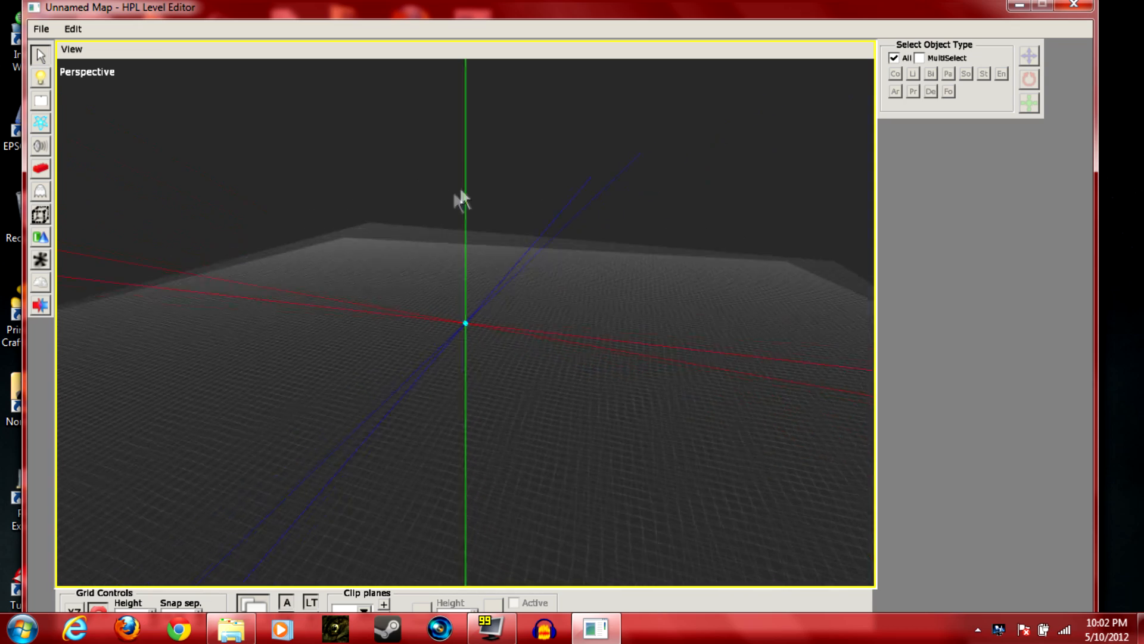
Orbit the perspective camera around the empty grid, then reach for the File menu
left_click_drag(460, 200, 368, 234)
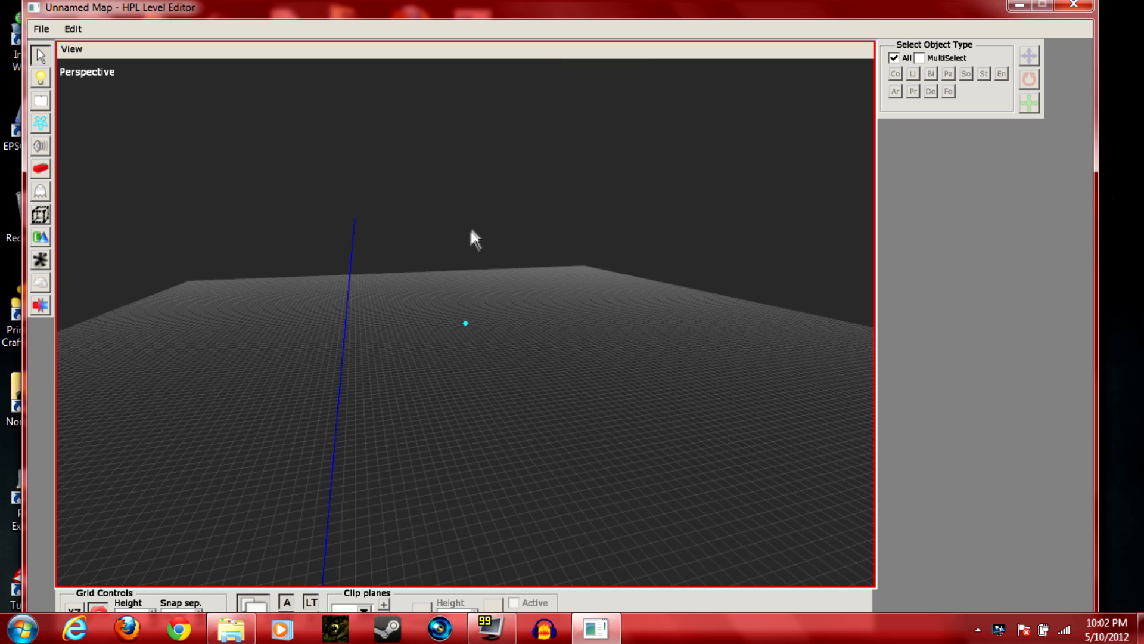
mouse_move(477, 244)
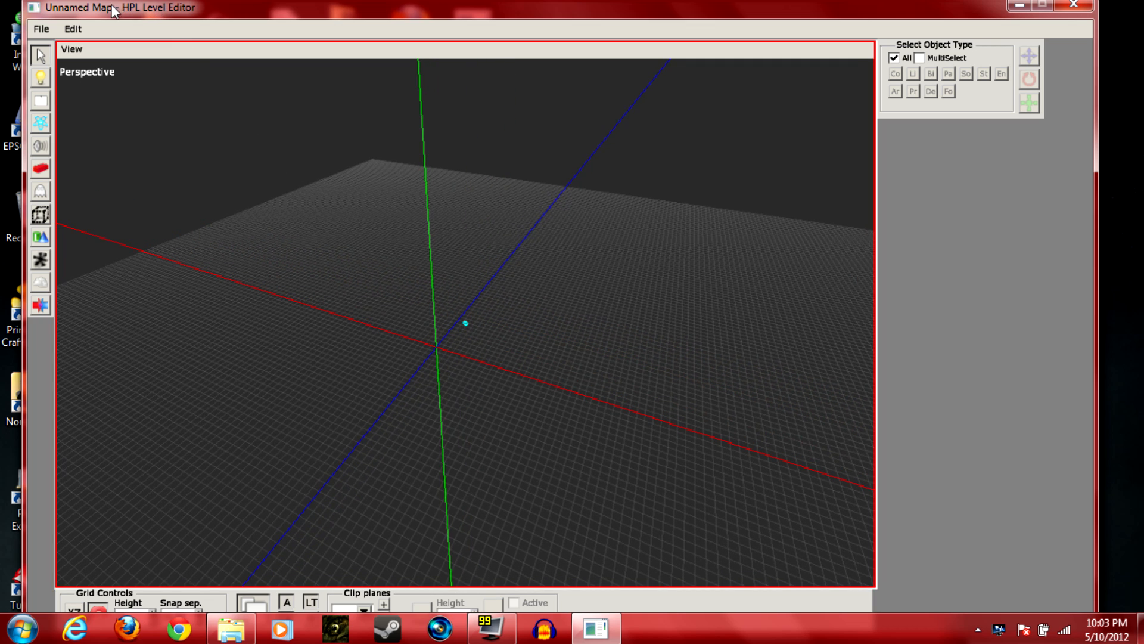
left_click(41, 29)
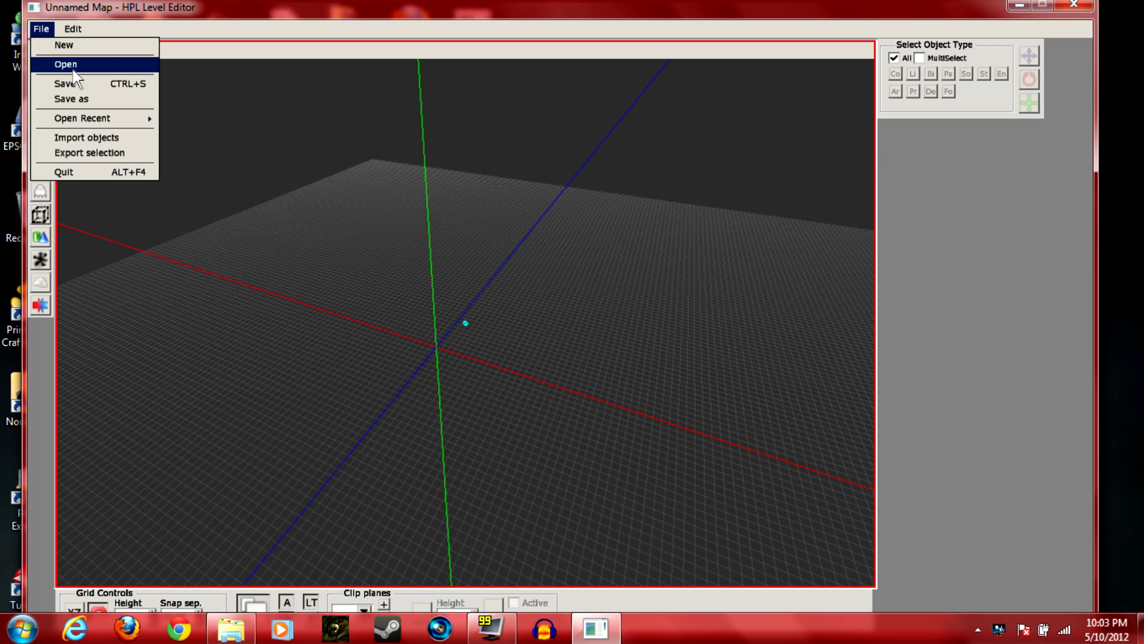
Load Tutorial.map via File > Open from custom_stories\Tutorial\maps
left_click(66, 63)
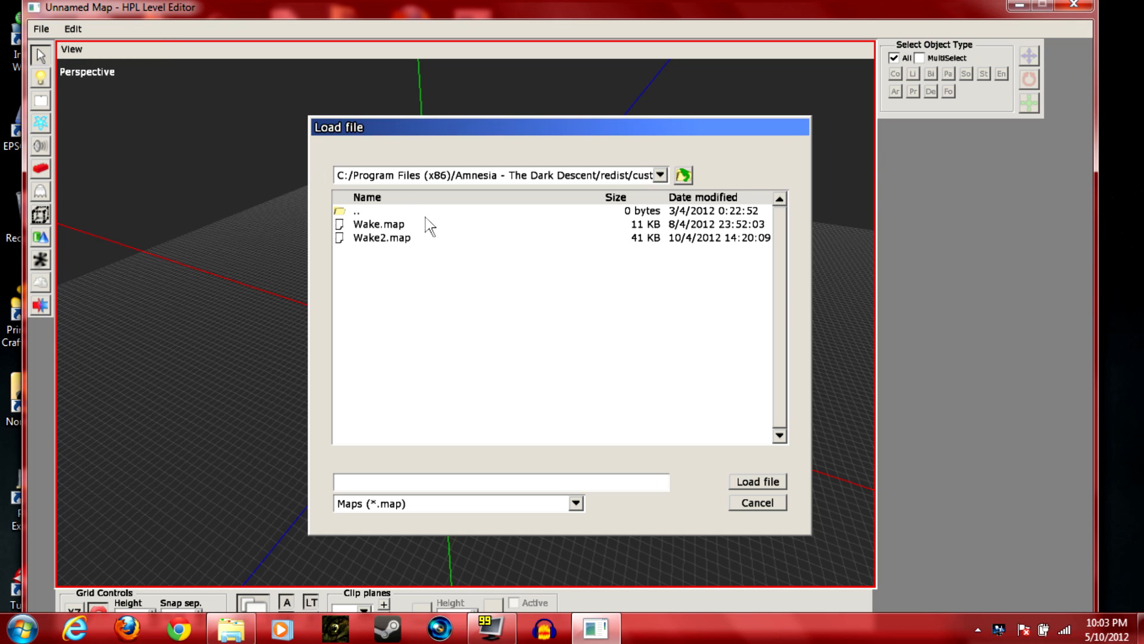
double_click(356, 210)
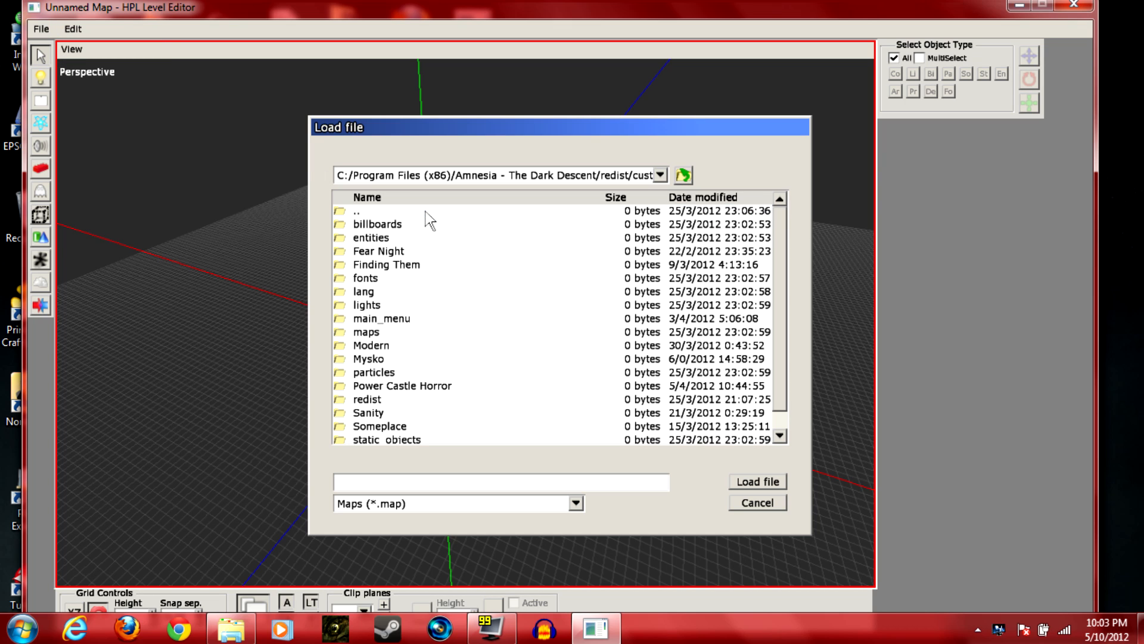
double_click(366, 331)
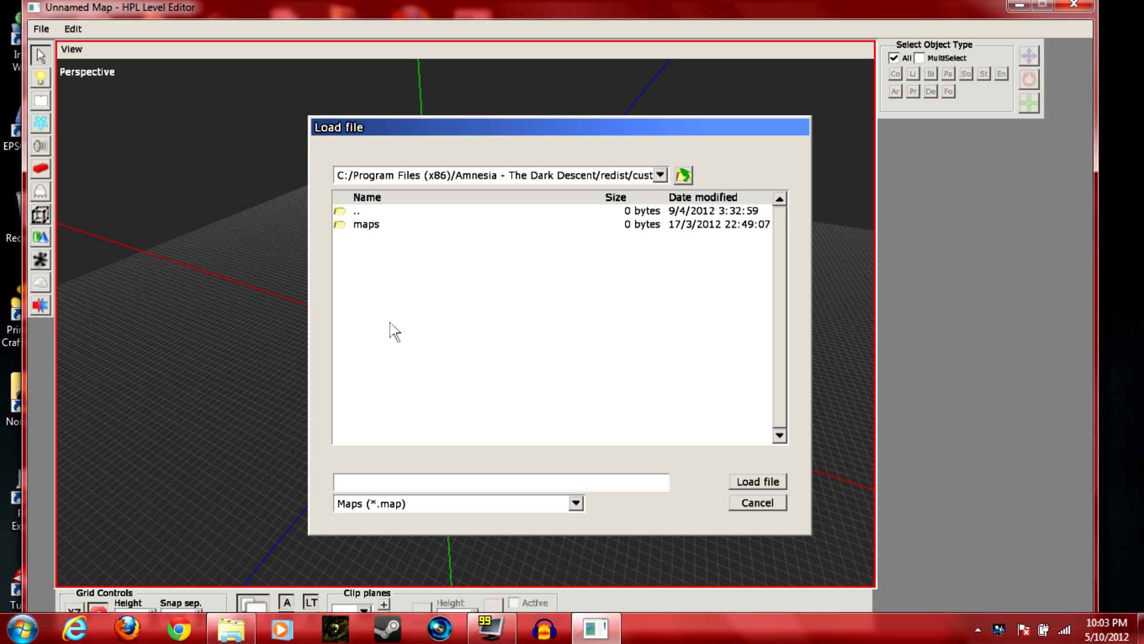
double_click(366, 225)
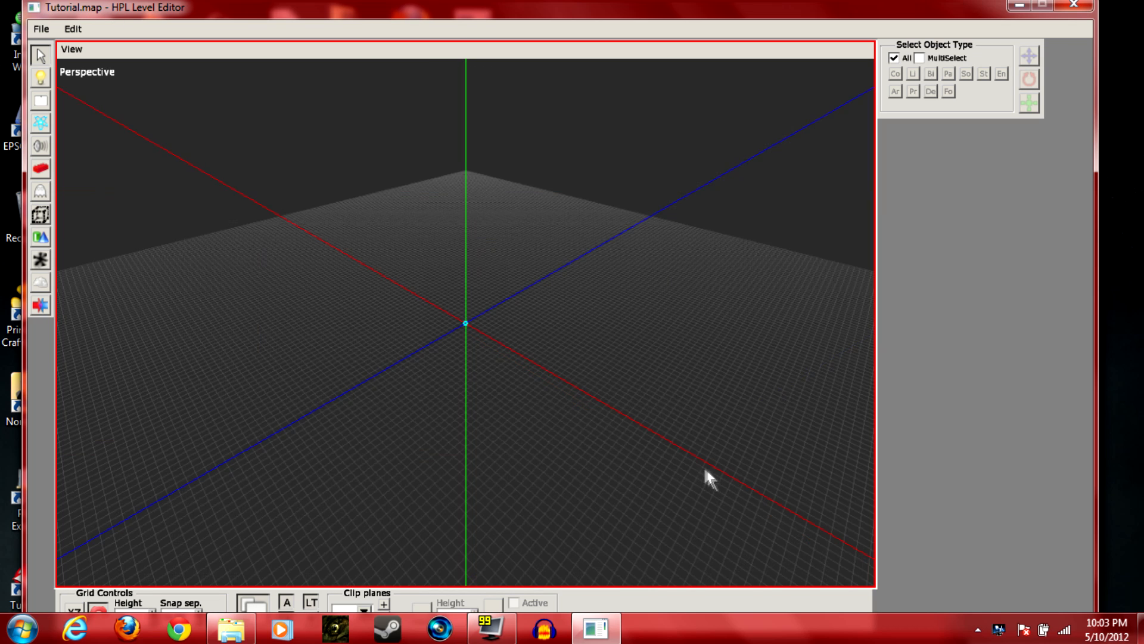
mouse_move(306, 202)
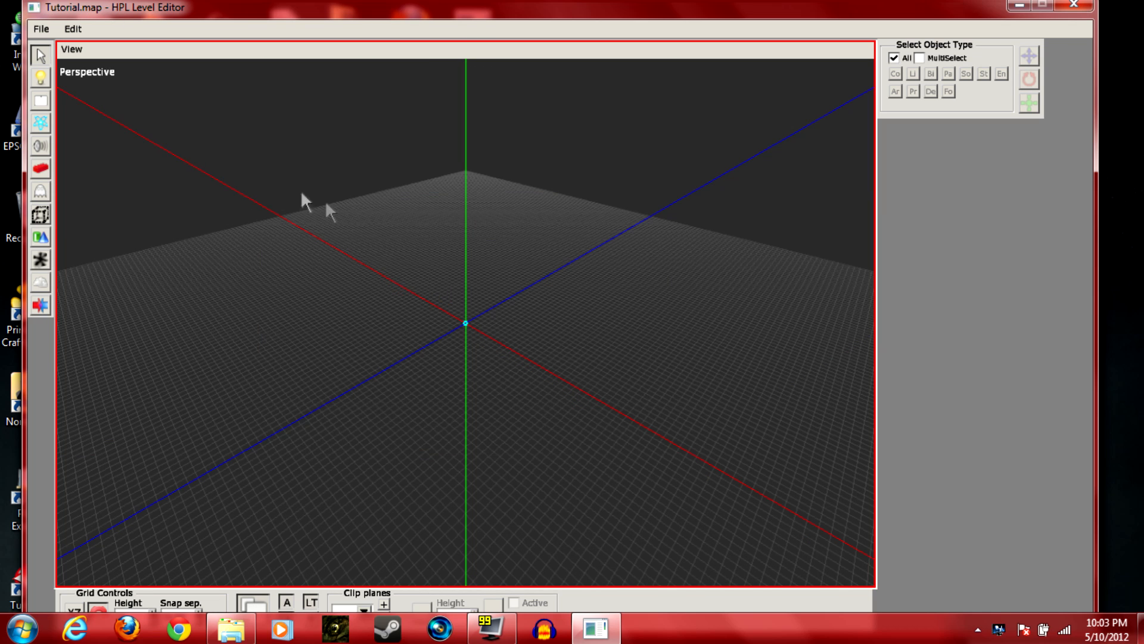
mouse_move(51, 213)
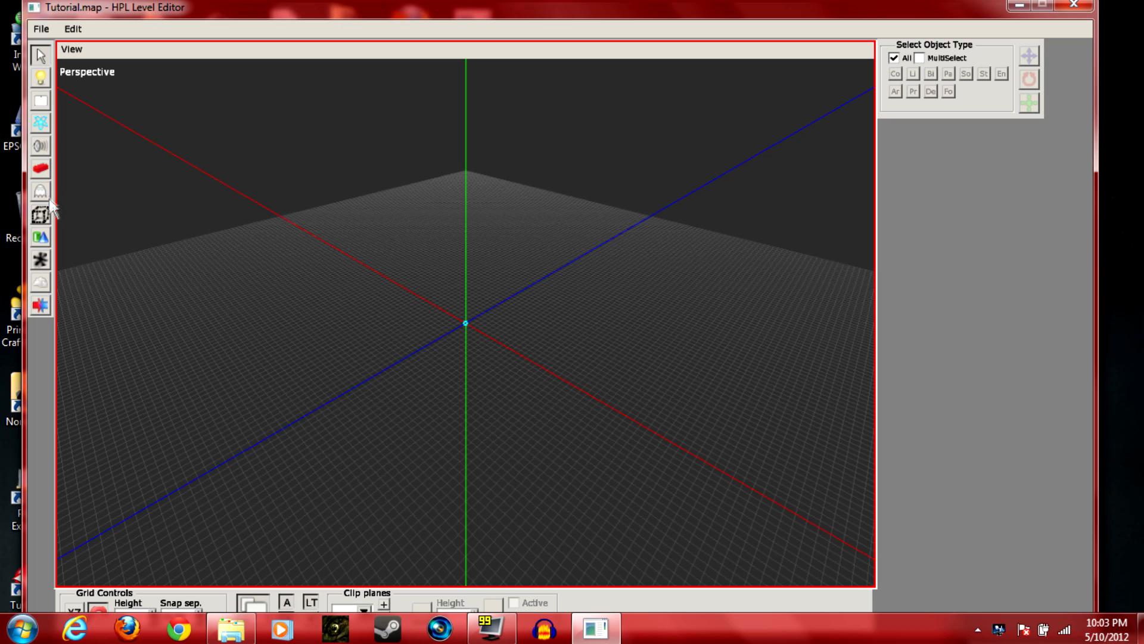
mouse_move(41, 236)
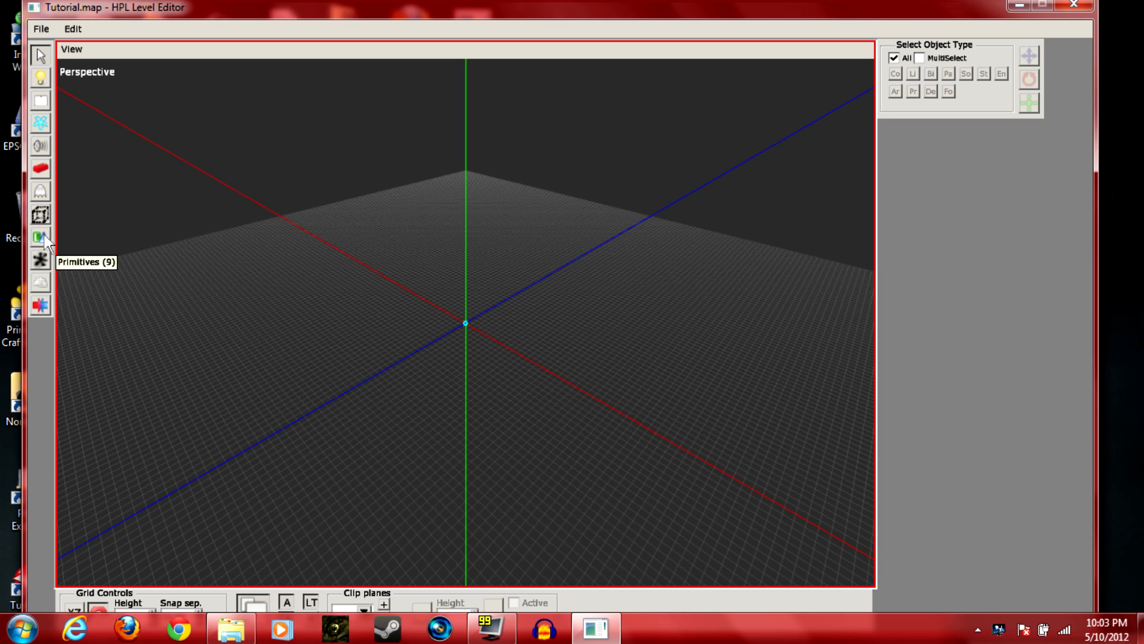
mouse_move(49, 252)
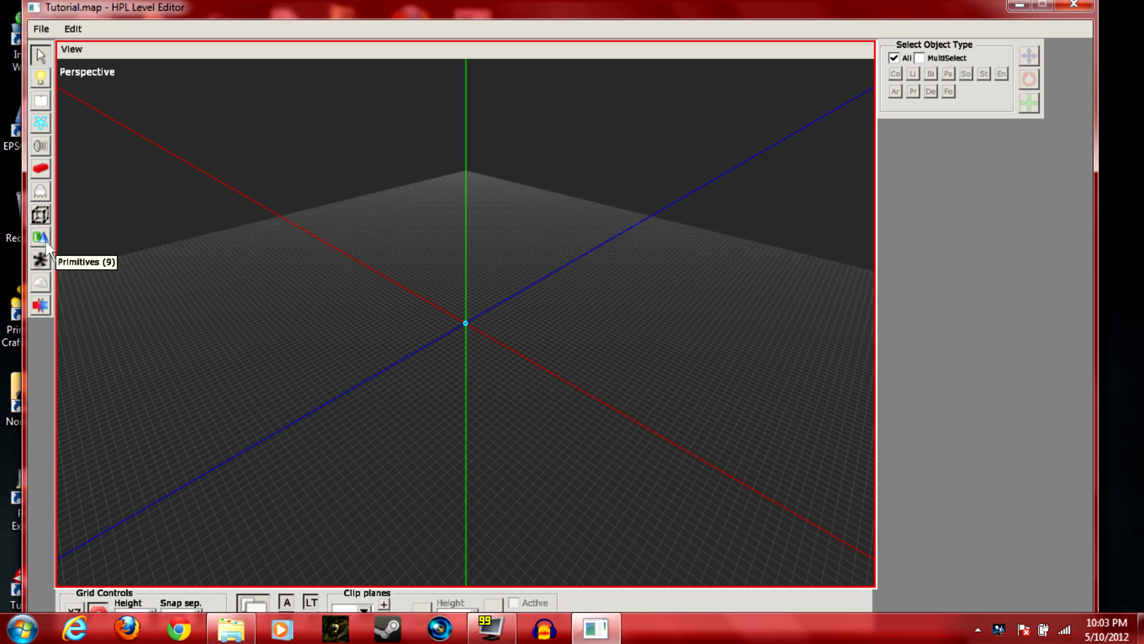
mouse_move(178, 181)
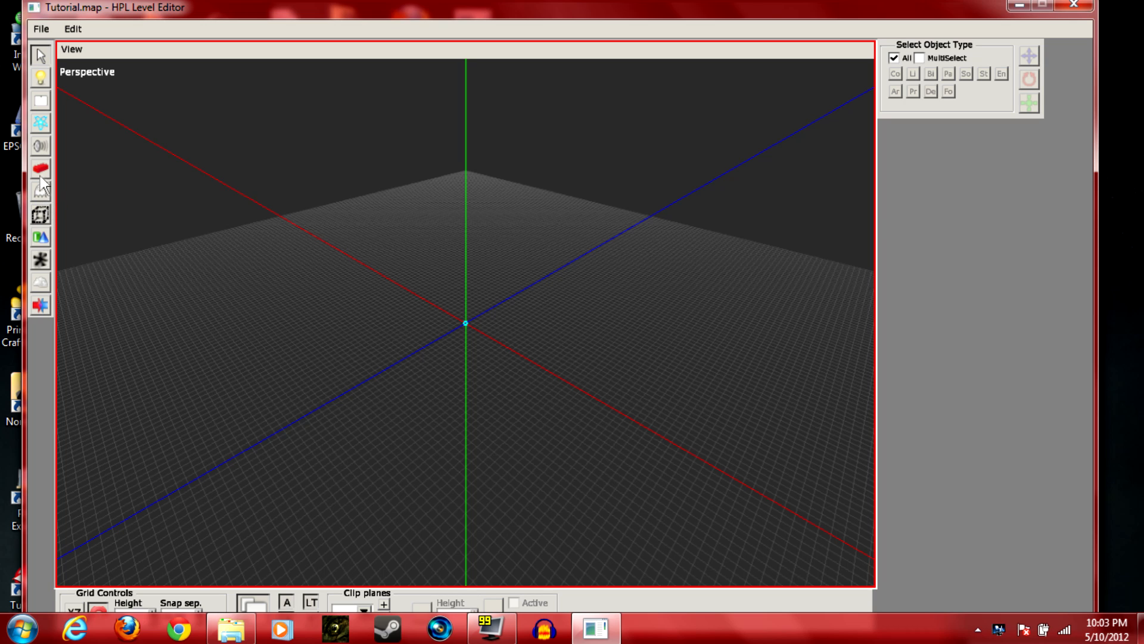
Briefly browse static objects, then activate the Lights tool with BoxLight as type
left_click(41, 168)
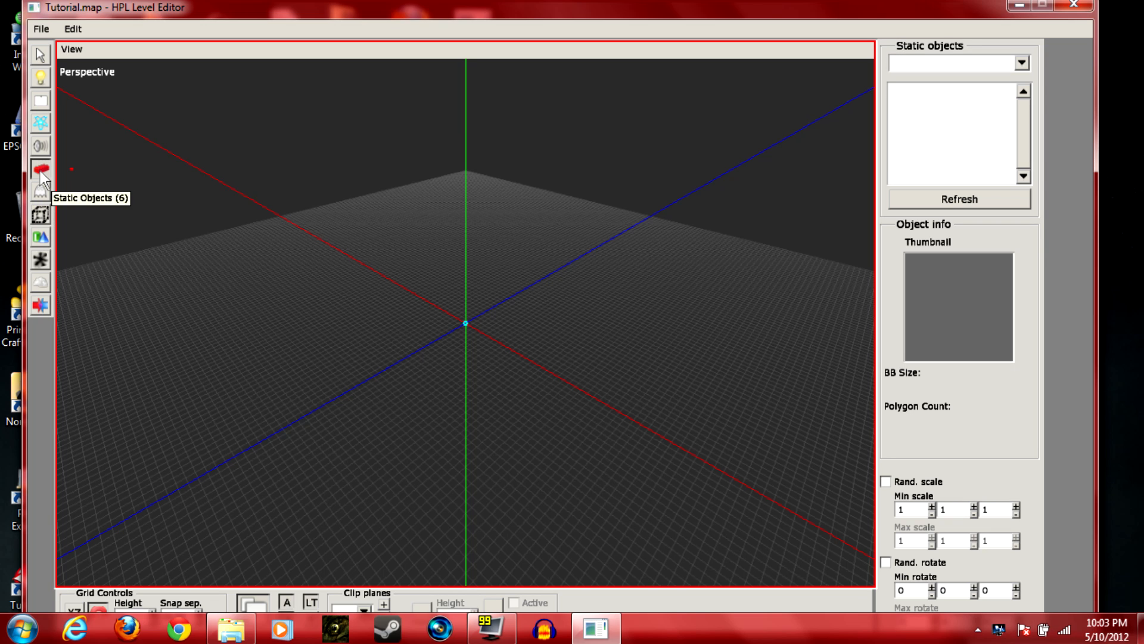
mouse_move(50, 58)
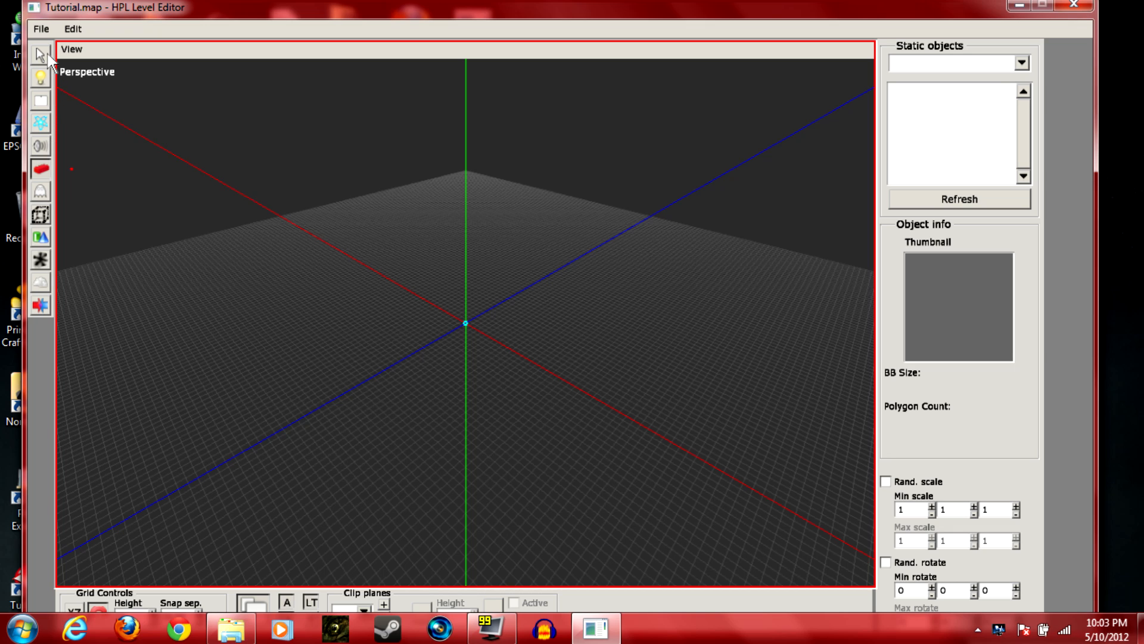
mouse_move(41, 53)
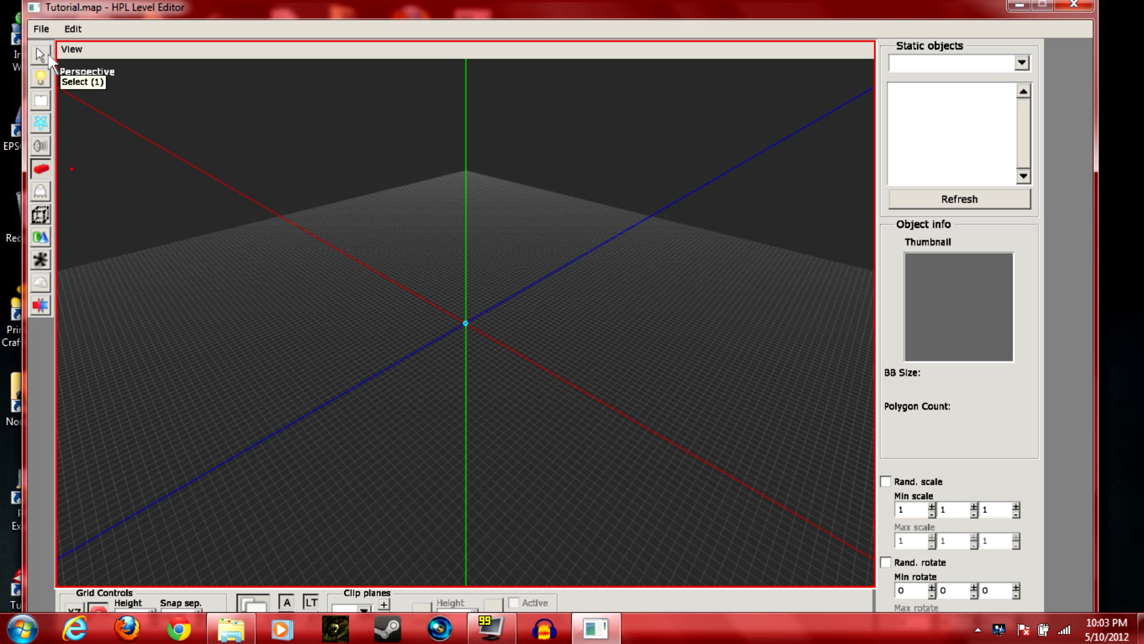
left_click(40, 79)
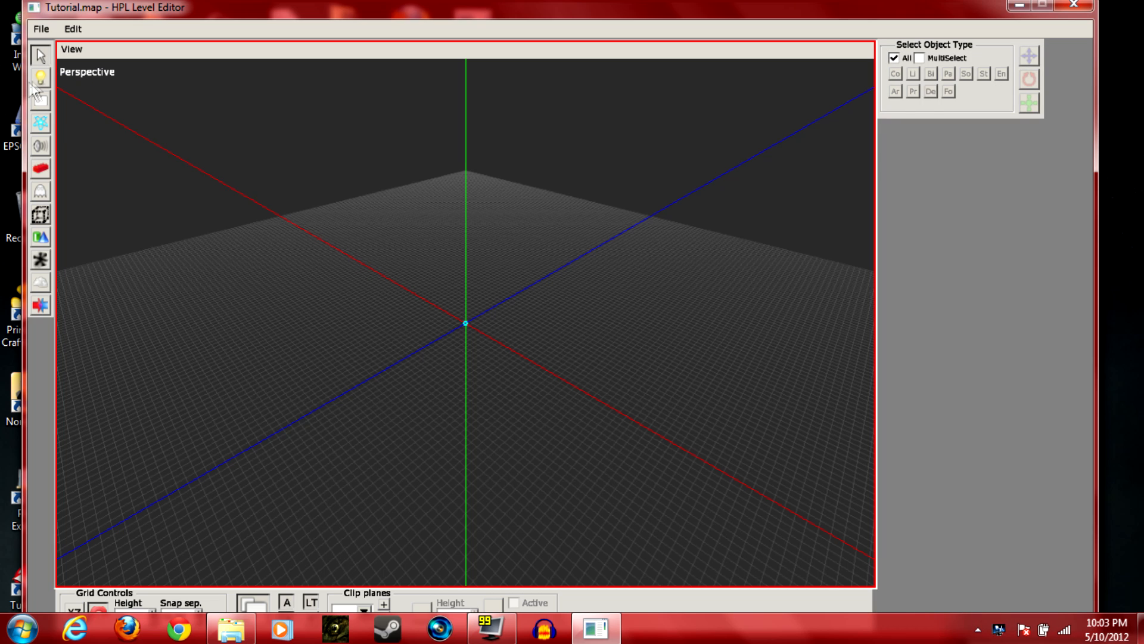
left_click(41, 79)
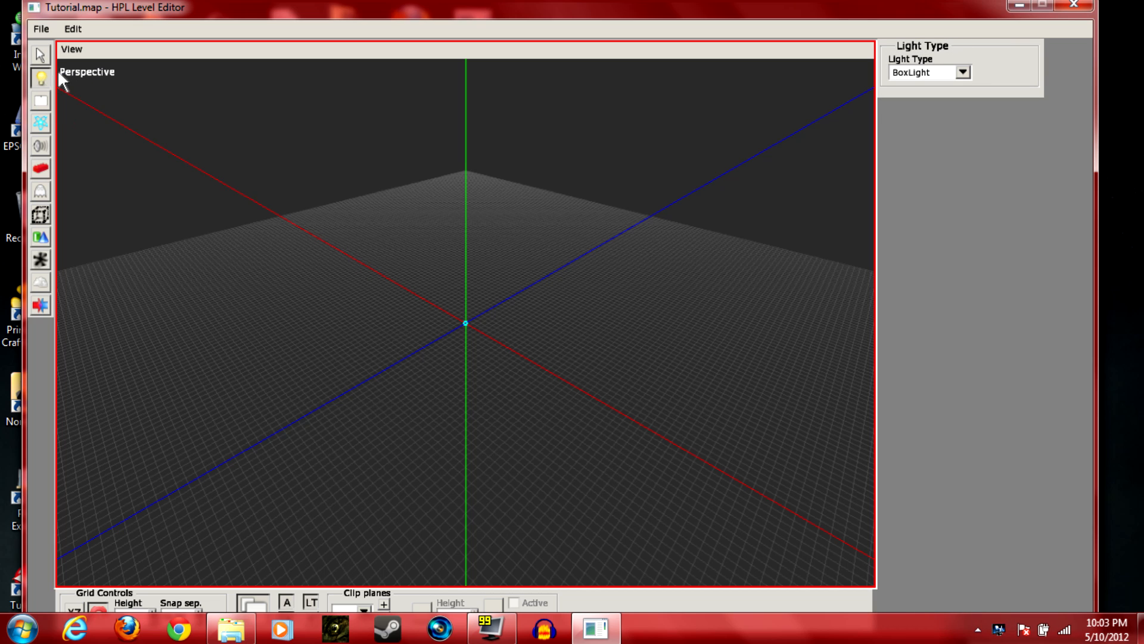
mouse_move(43, 118)
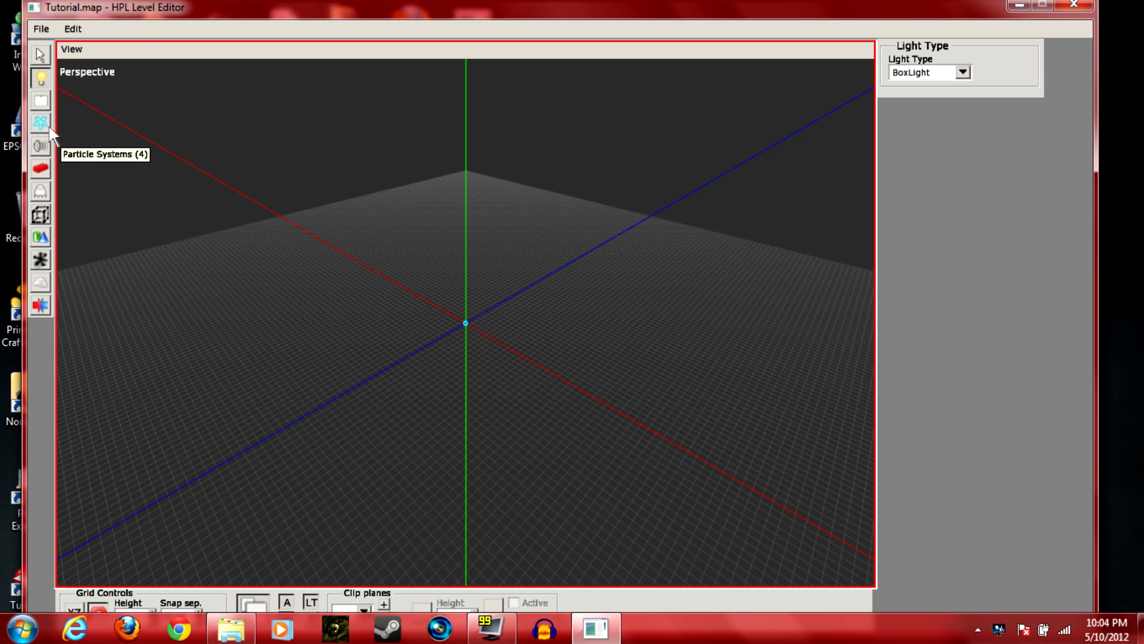
mouse_move(47, 153)
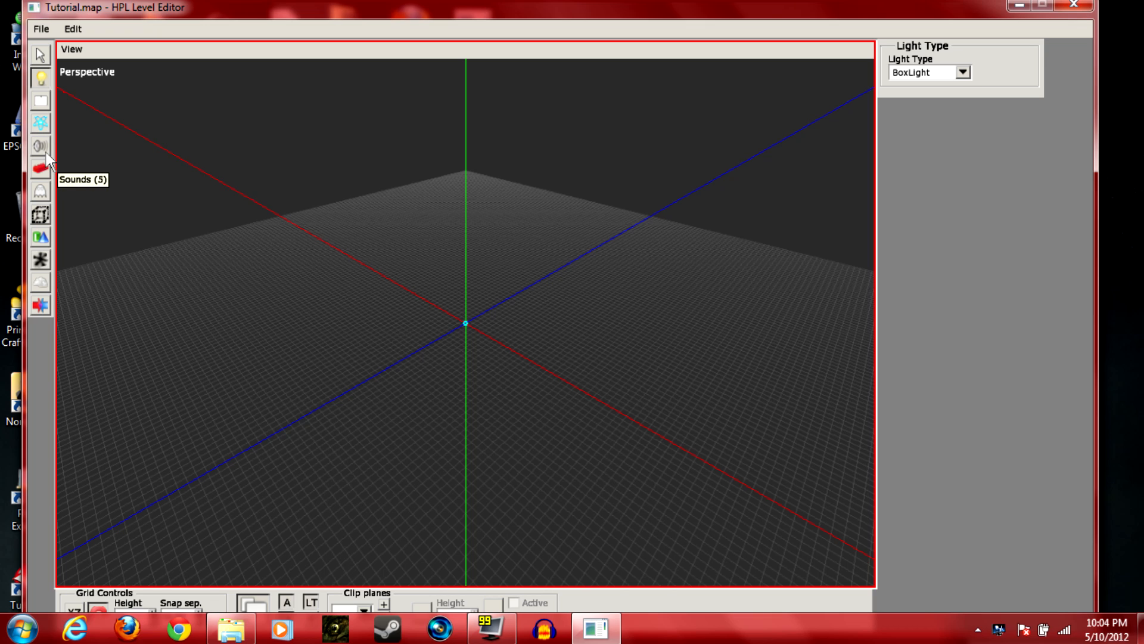
mouse_move(41, 170)
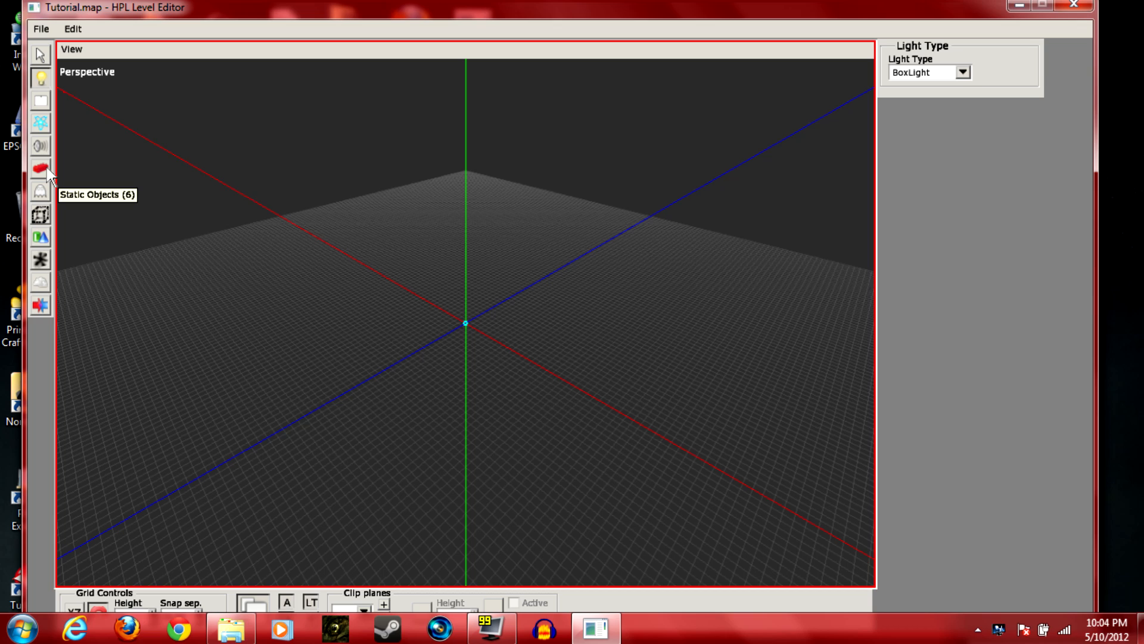
mouse_move(47, 190)
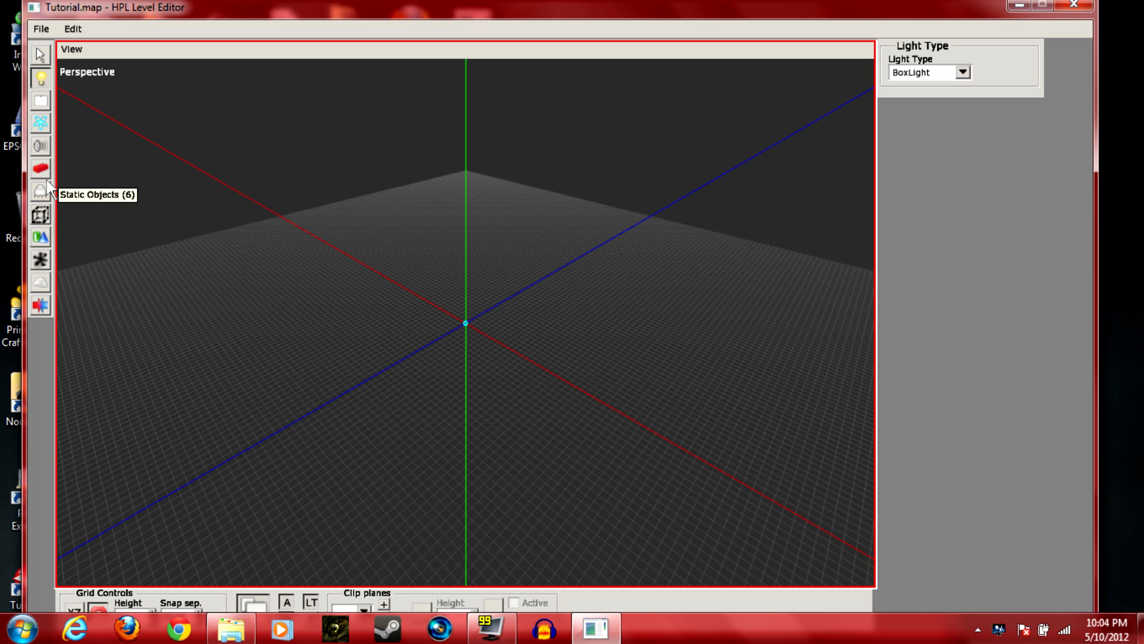
mouse_move(67, 203)
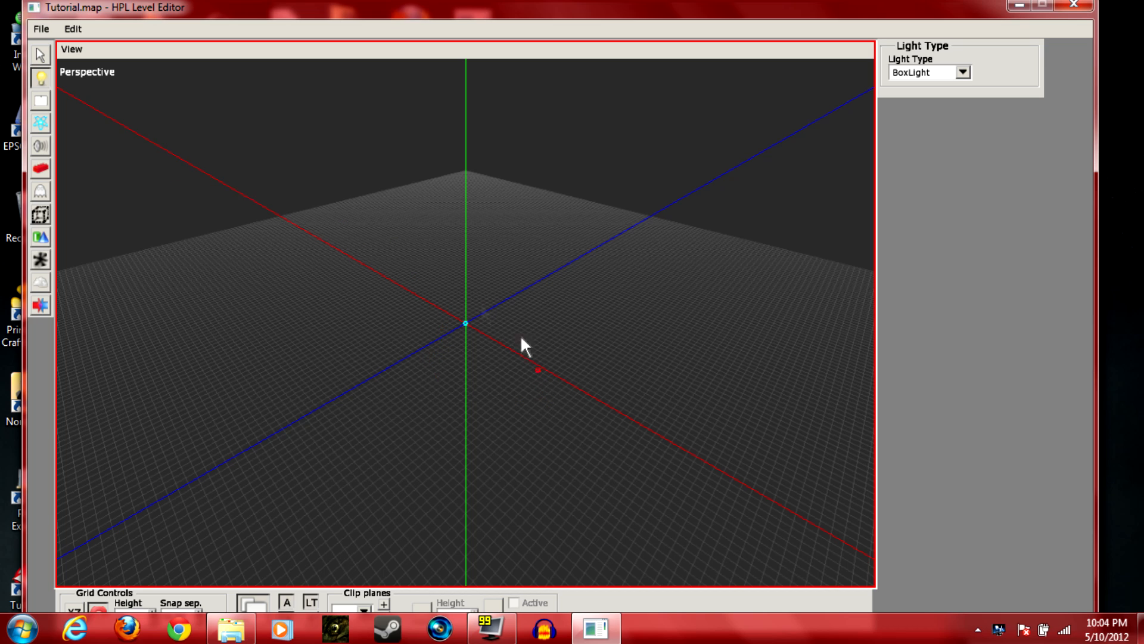
mouse_move(41, 215)
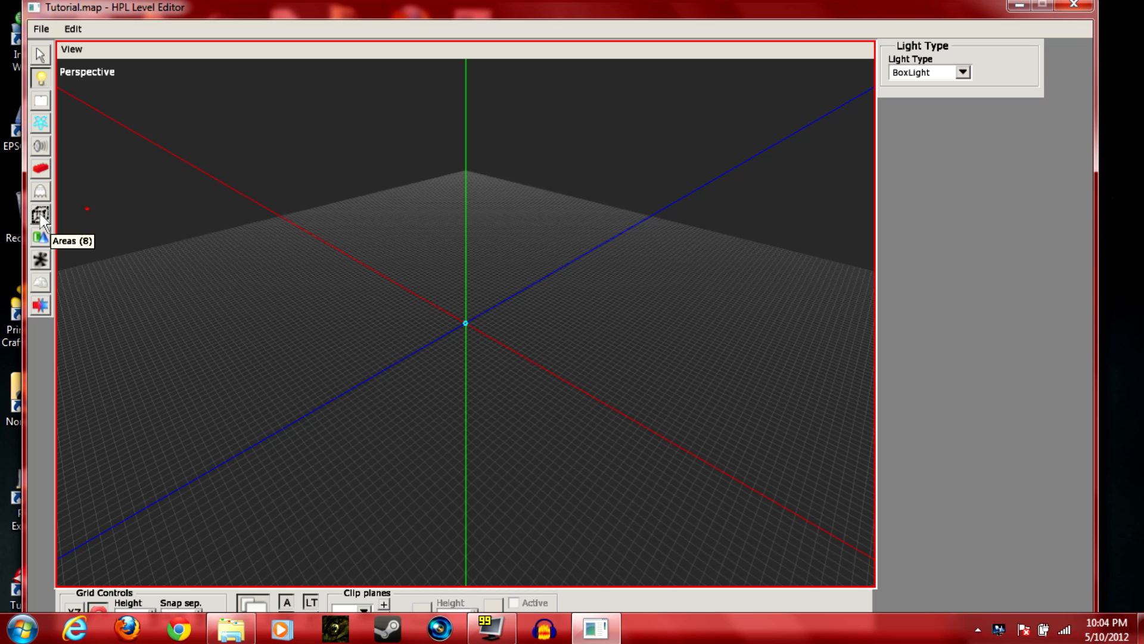
mouse_move(96, 151)
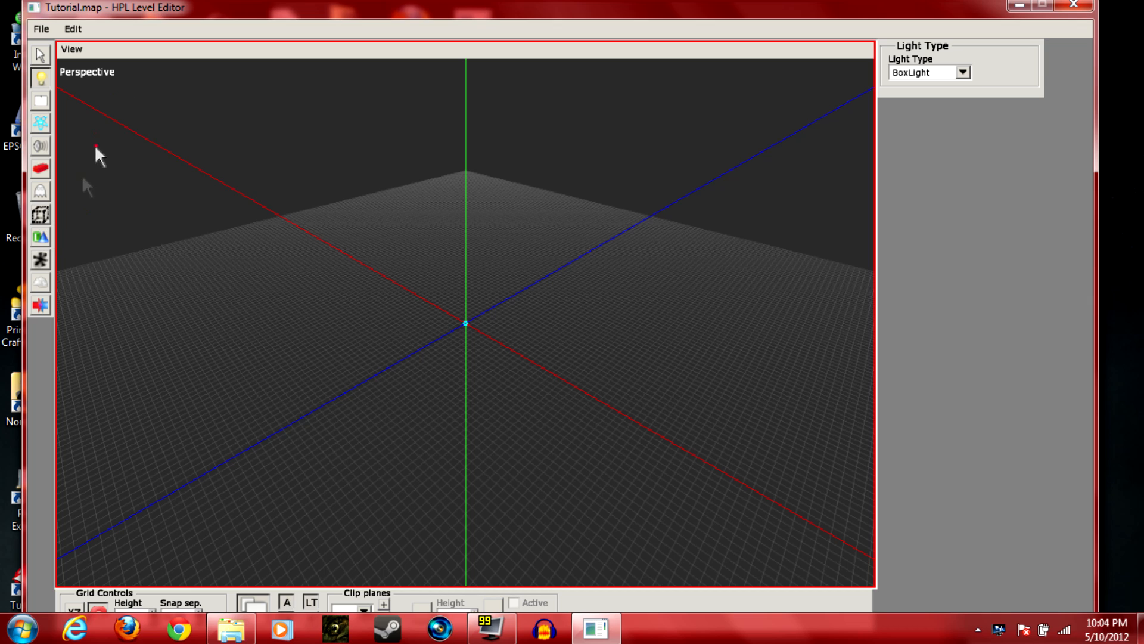
mouse_move(40, 236)
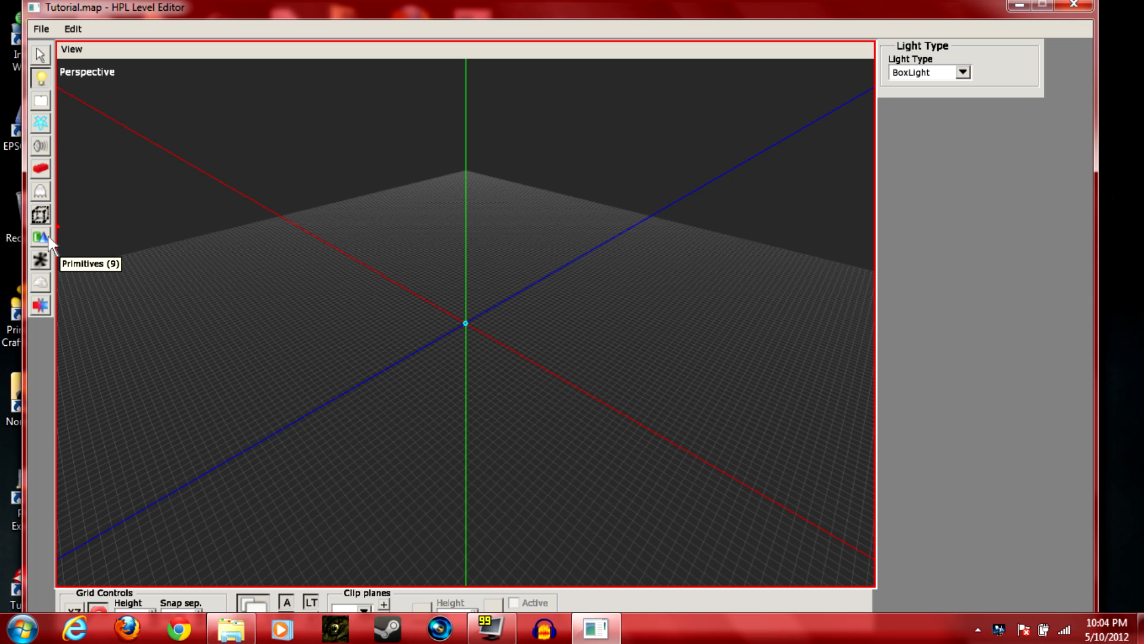
mouse_move(62, 285)
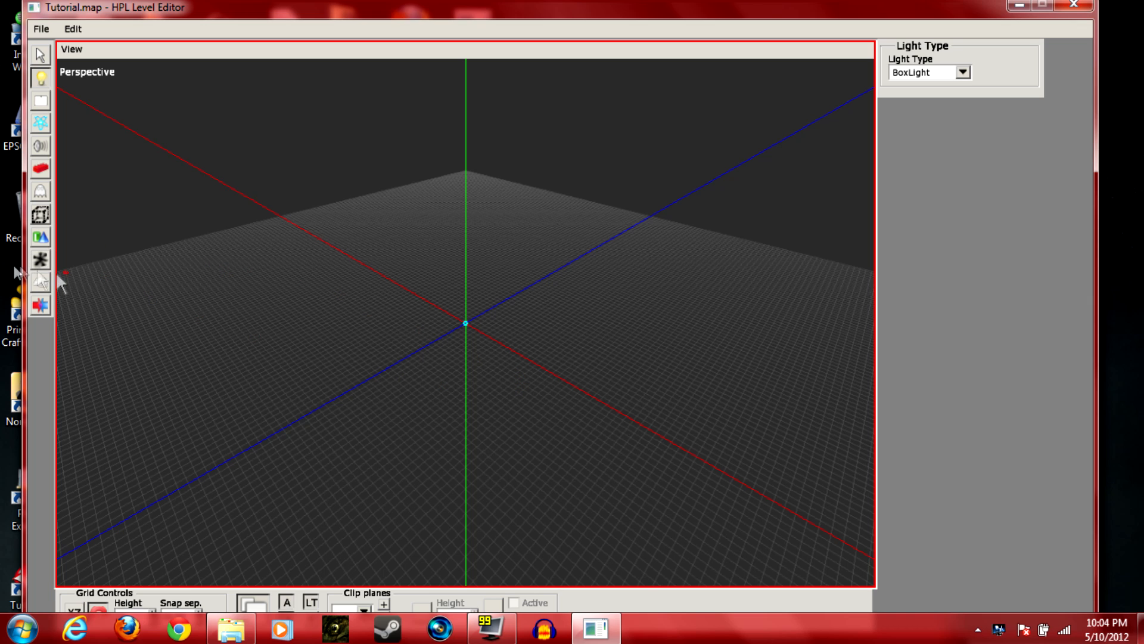
mouse_move(40, 283)
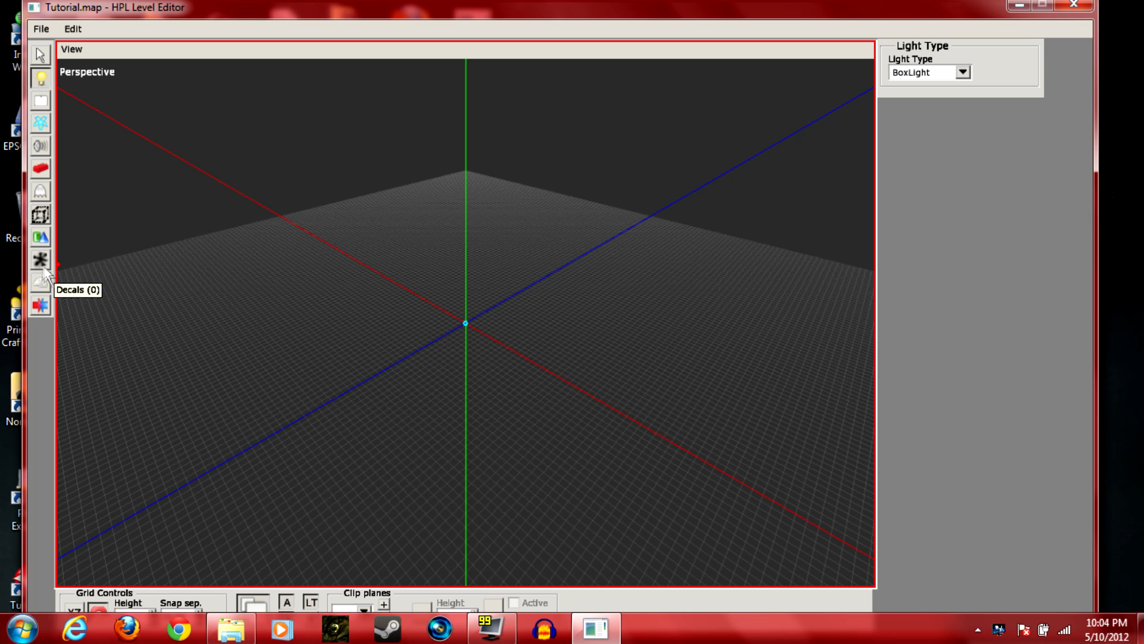
mouse_move(52, 279)
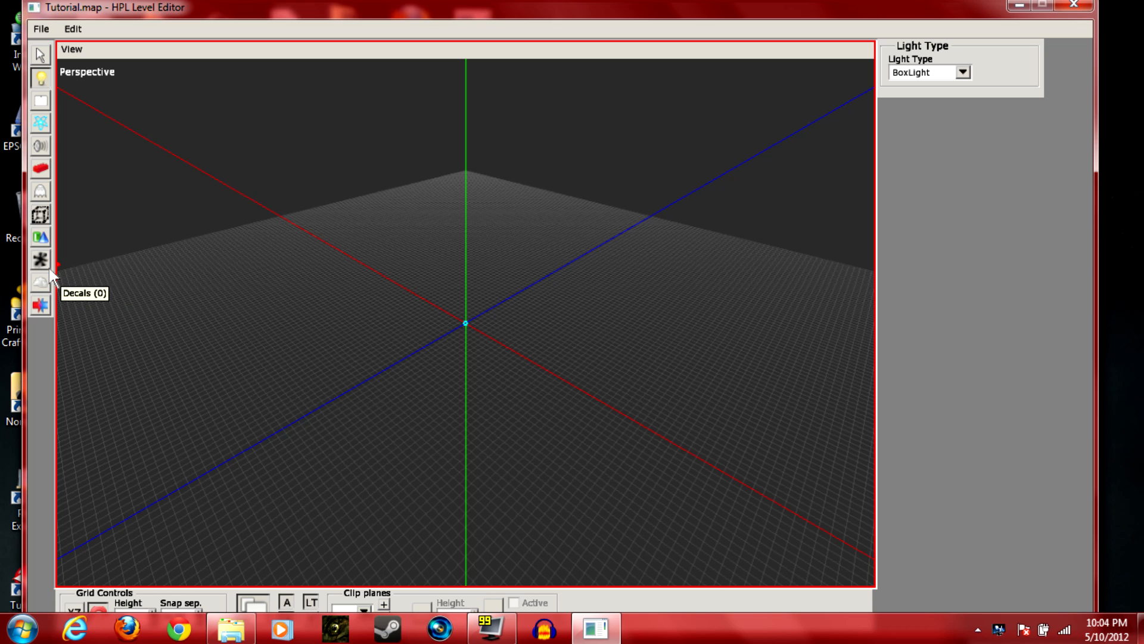
mouse_move(40, 282)
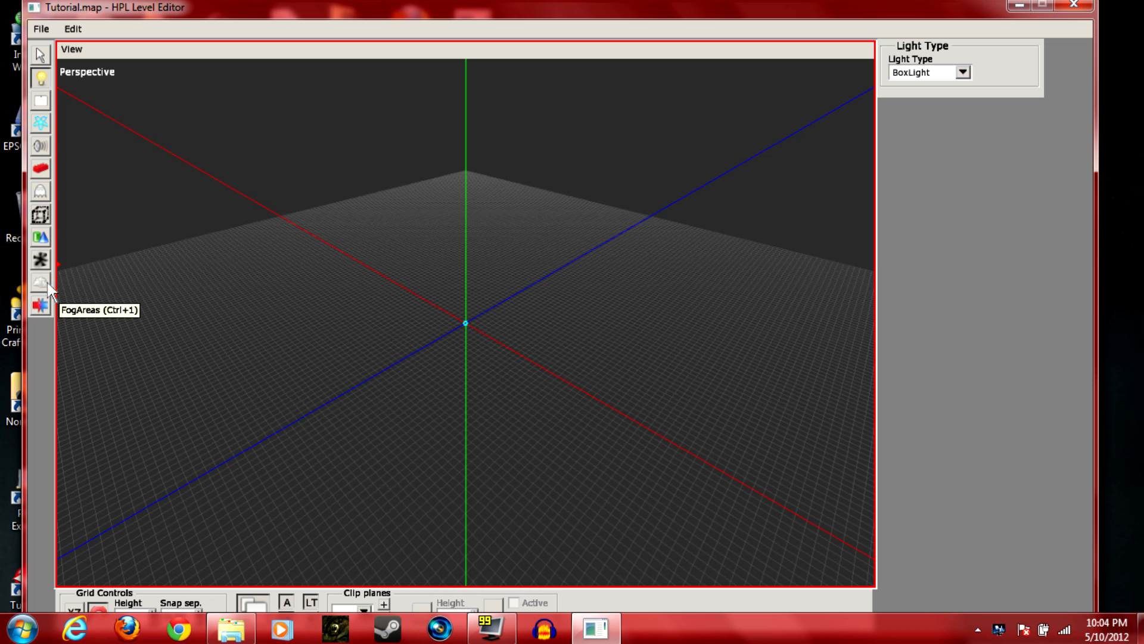
mouse_move(40, 307)
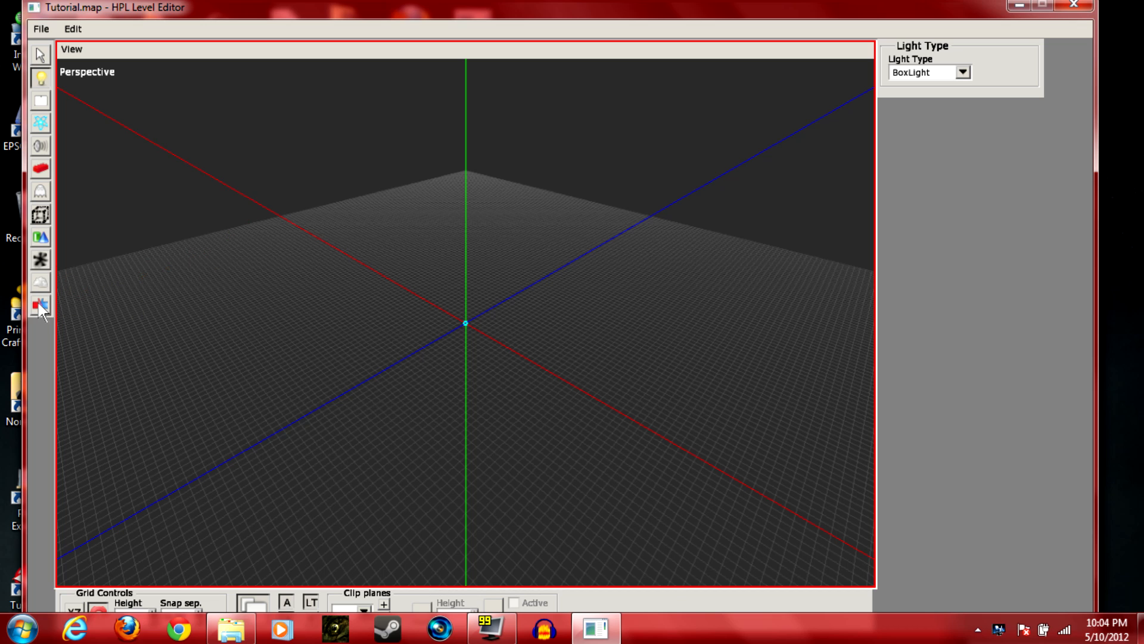
mouse_move(489, 225)
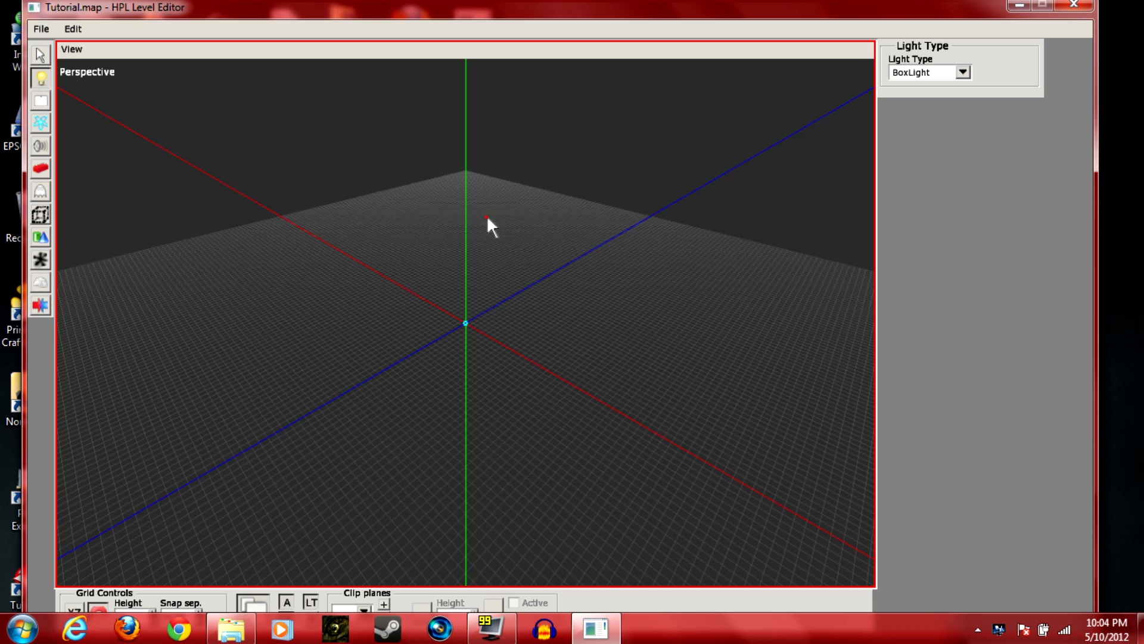
mouse_move(53, 184)
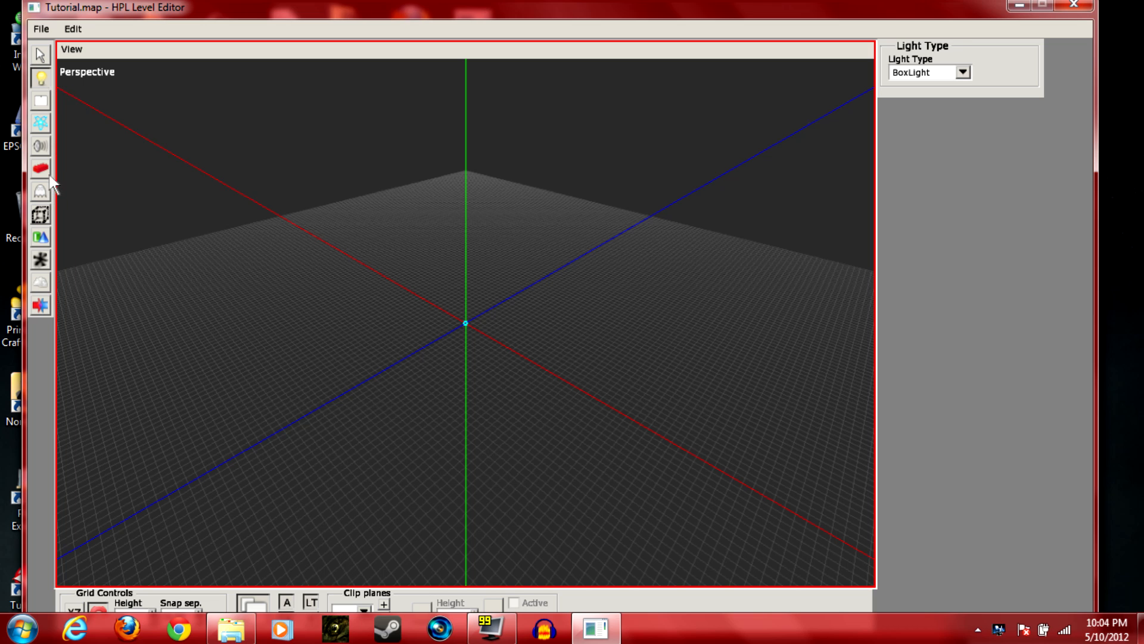
Choose a default02 wall model from the mansionbase static objects set
left_click(41, 169)
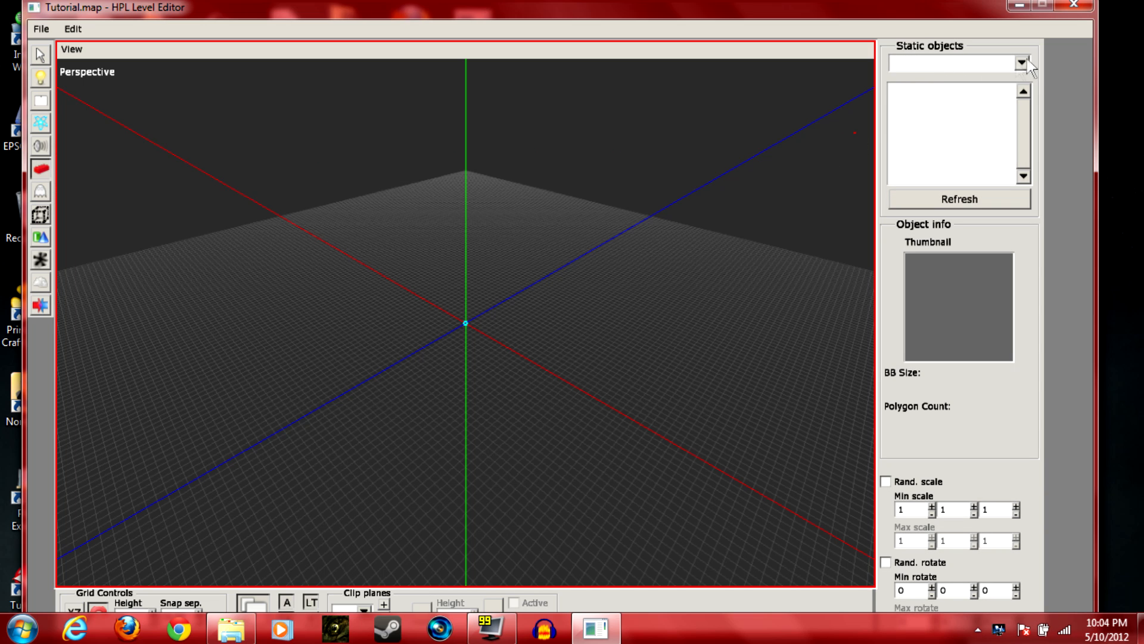
left_click(1020, 63)
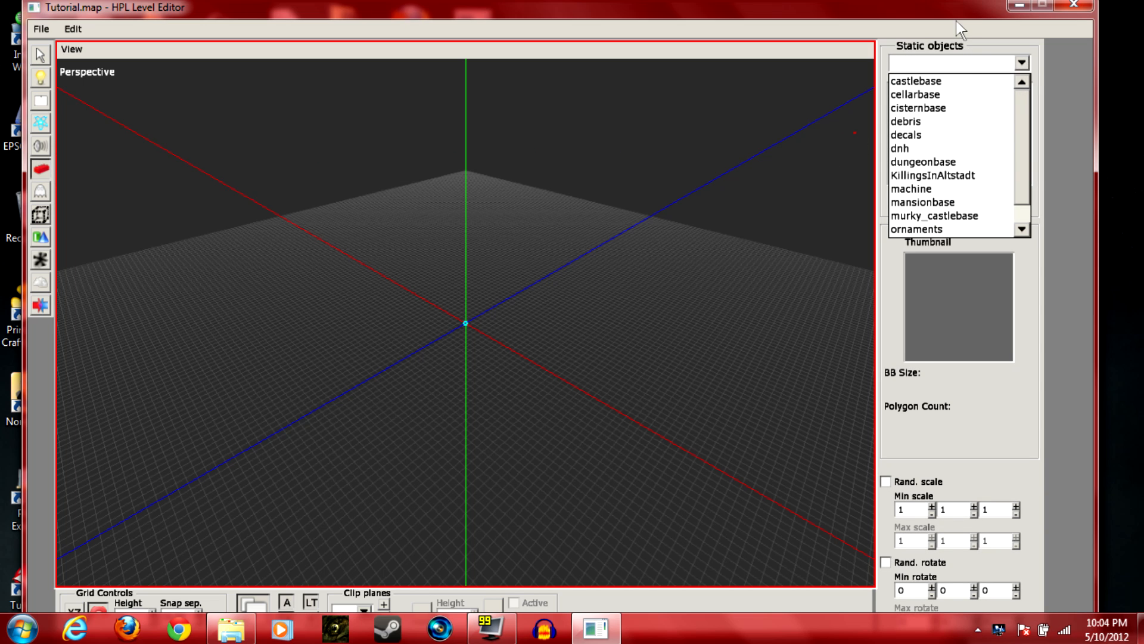
left_click(922, 203)
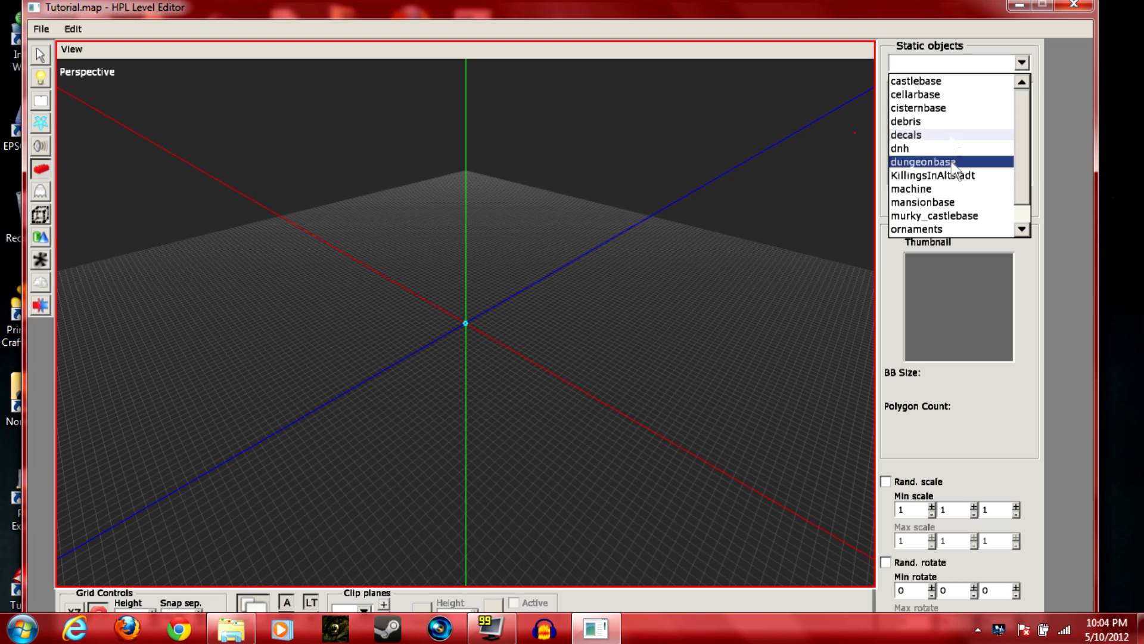
left_click(927, 203)
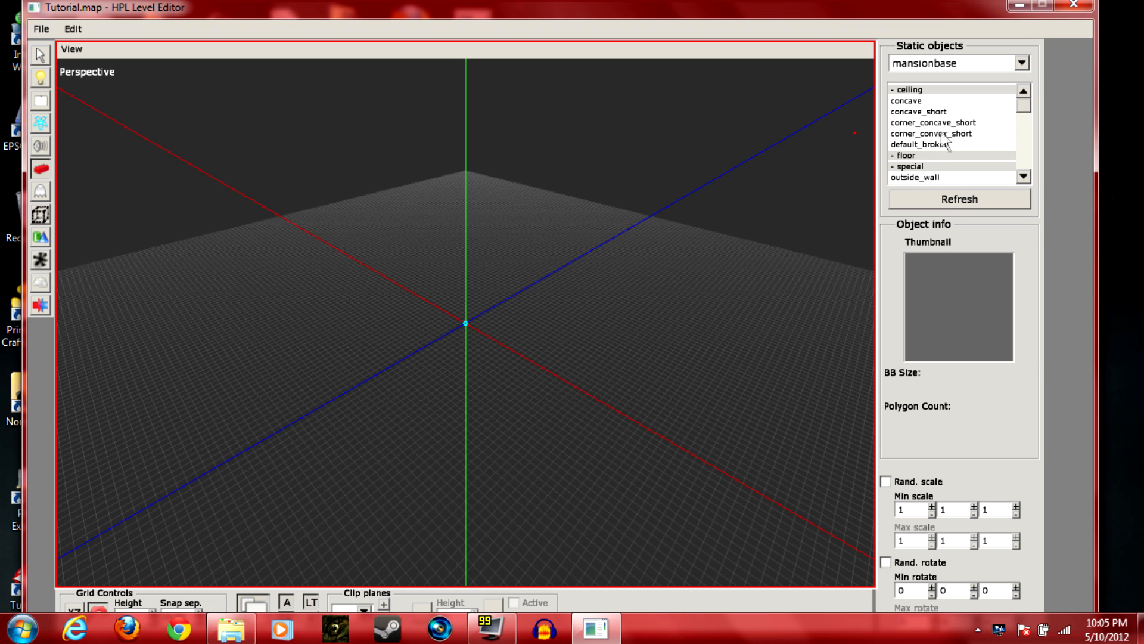
scroll("down", 3)
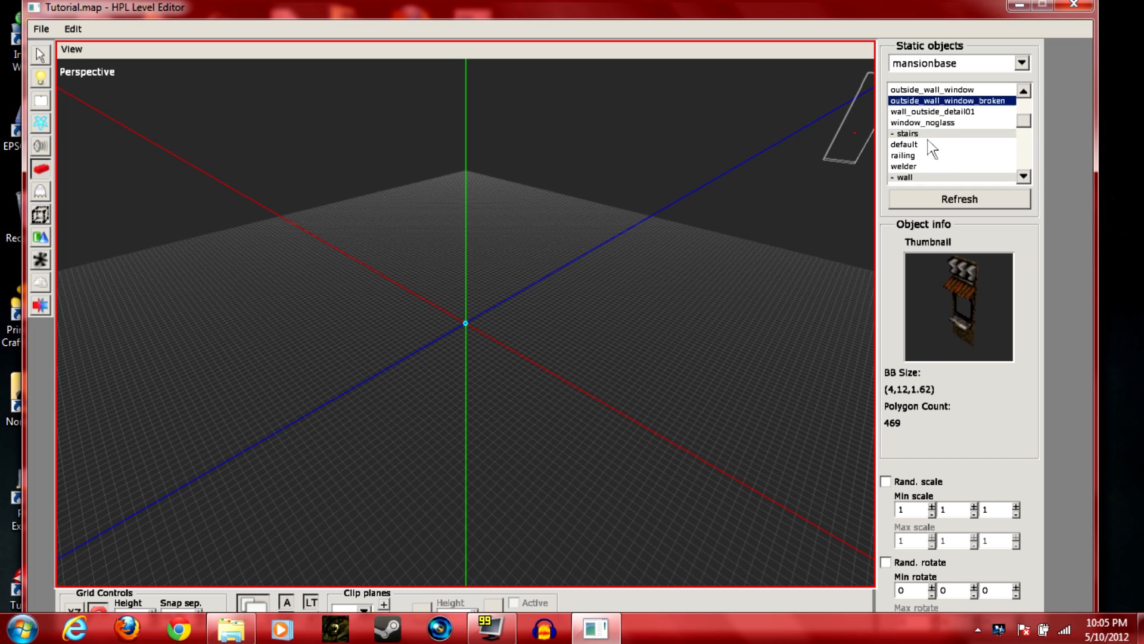
left_click(905, 132)
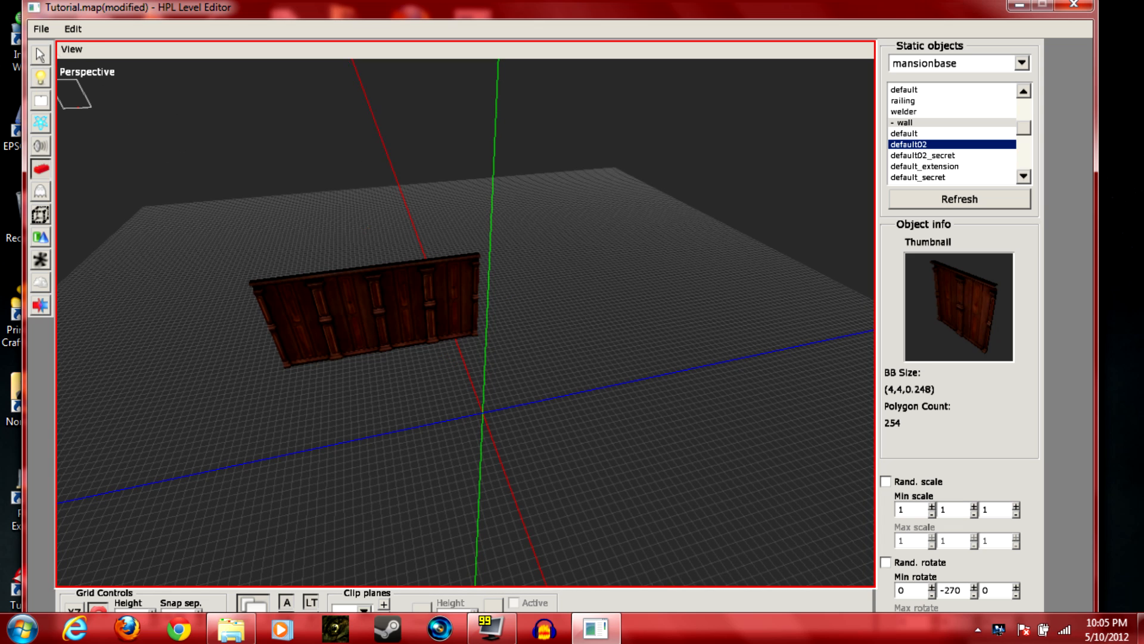
Select the default02 wall panel just placed to check its position and rotation
left_click(351, 306)
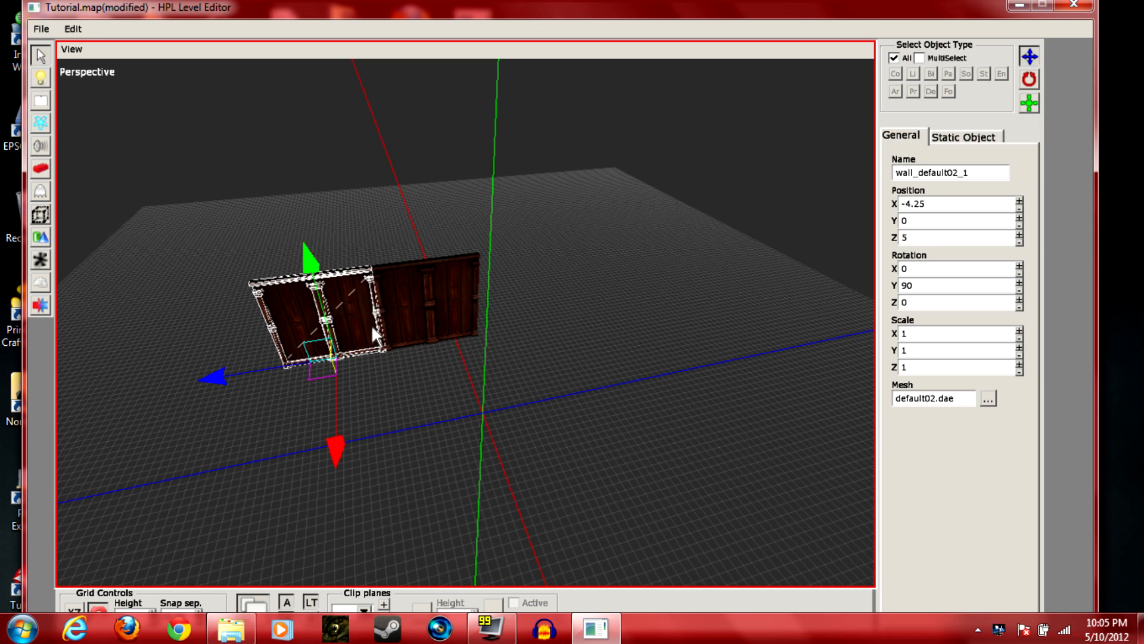
mouse_move(346, 302)
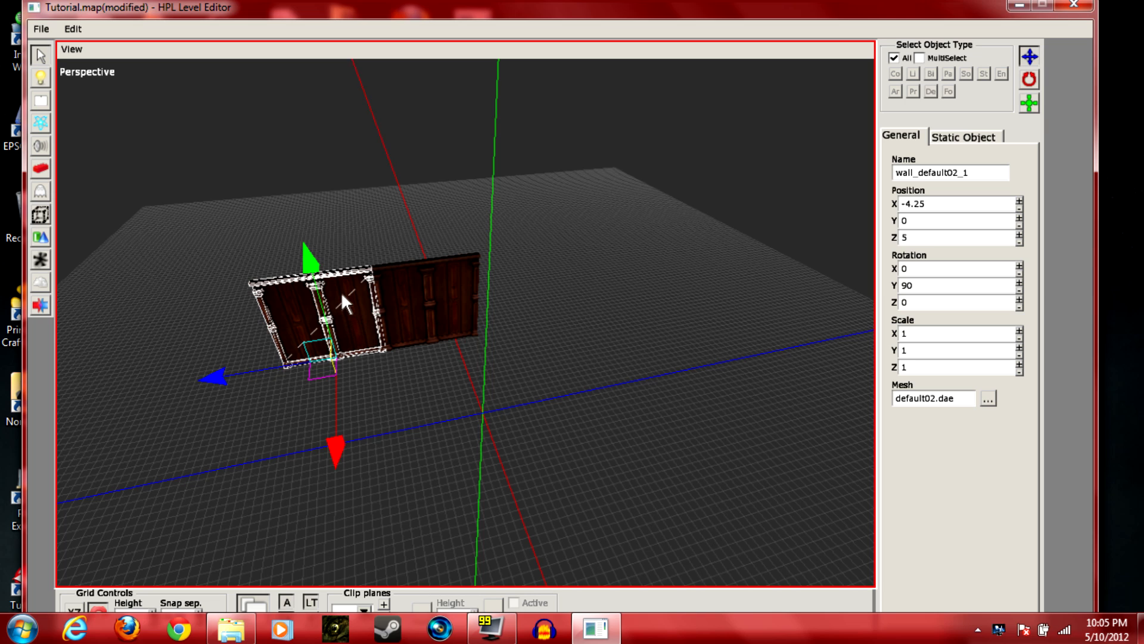
mouse_move(354, 310)
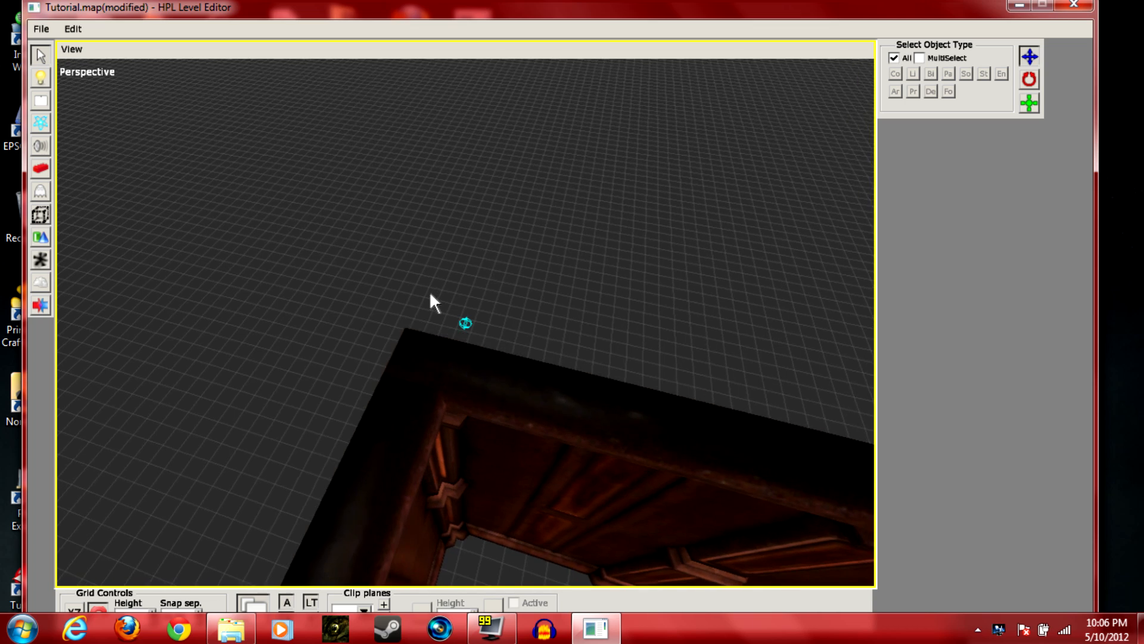
Orbit and pull back to view the room, then select a wall panel for copying
left_click_drag(434, 303, 416, 259)
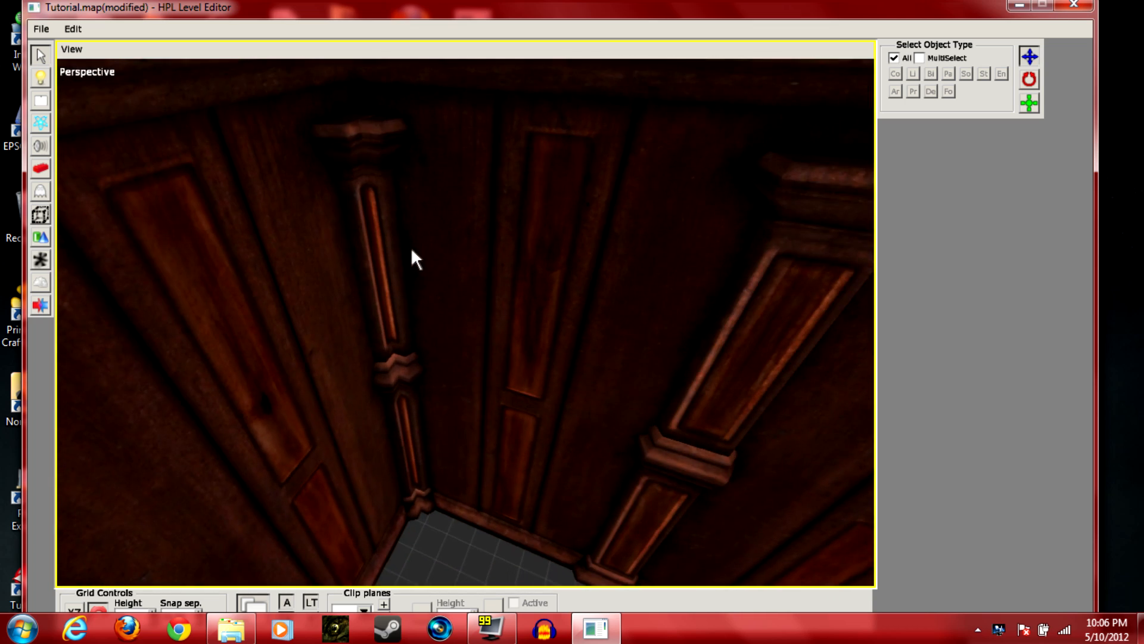
left_click_drag(412, 257, 387, 259)
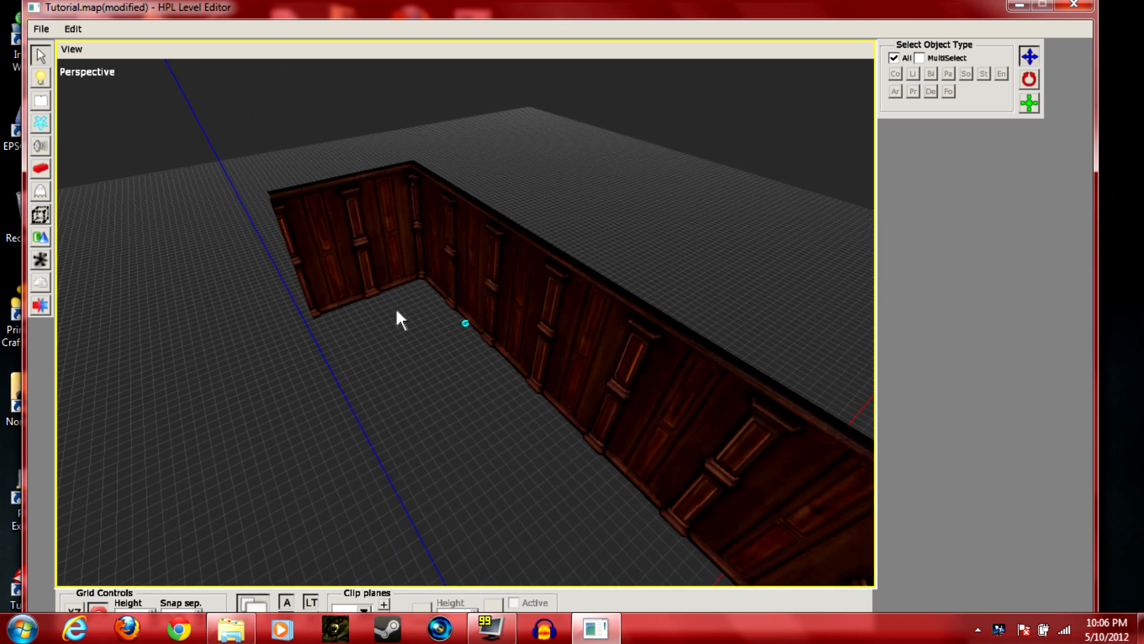
left_click(357, 241)
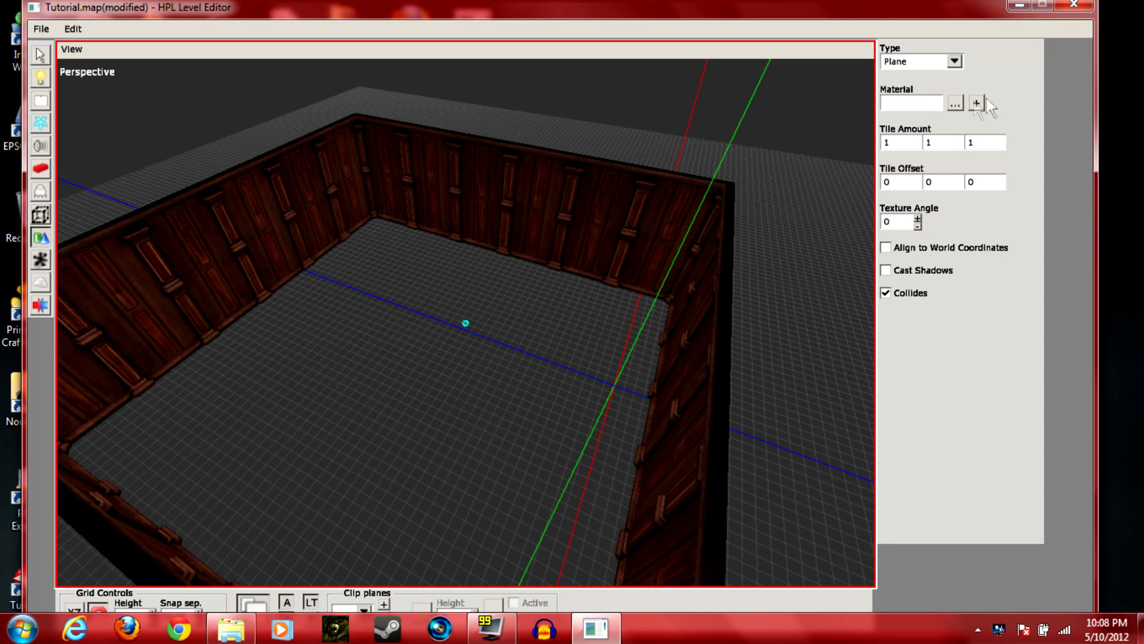
mouse_move(956, 106)
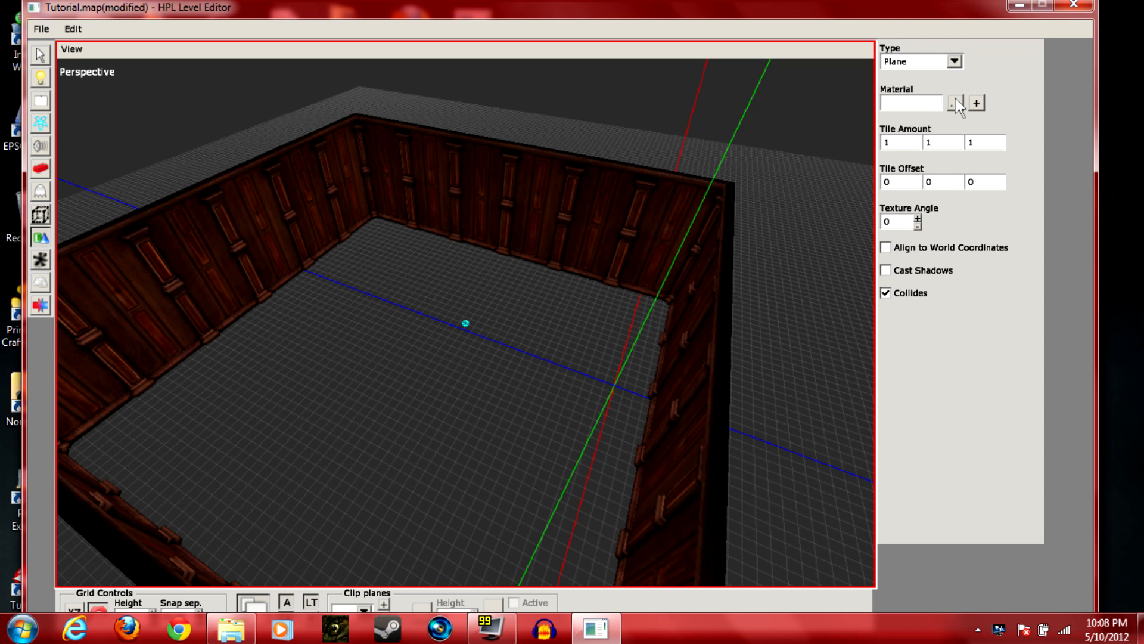
Assign mansionbase_floor_boards.mat from static_objects/mansionbase/floor as the plane's material
left_click(954, 102)
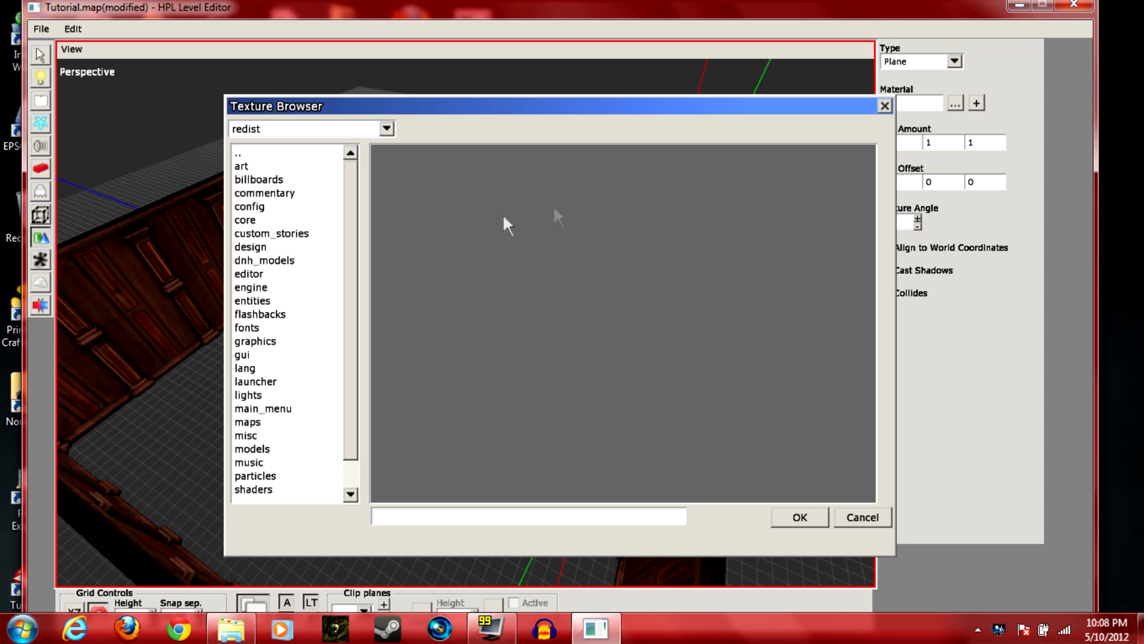
scroll("down", 3)
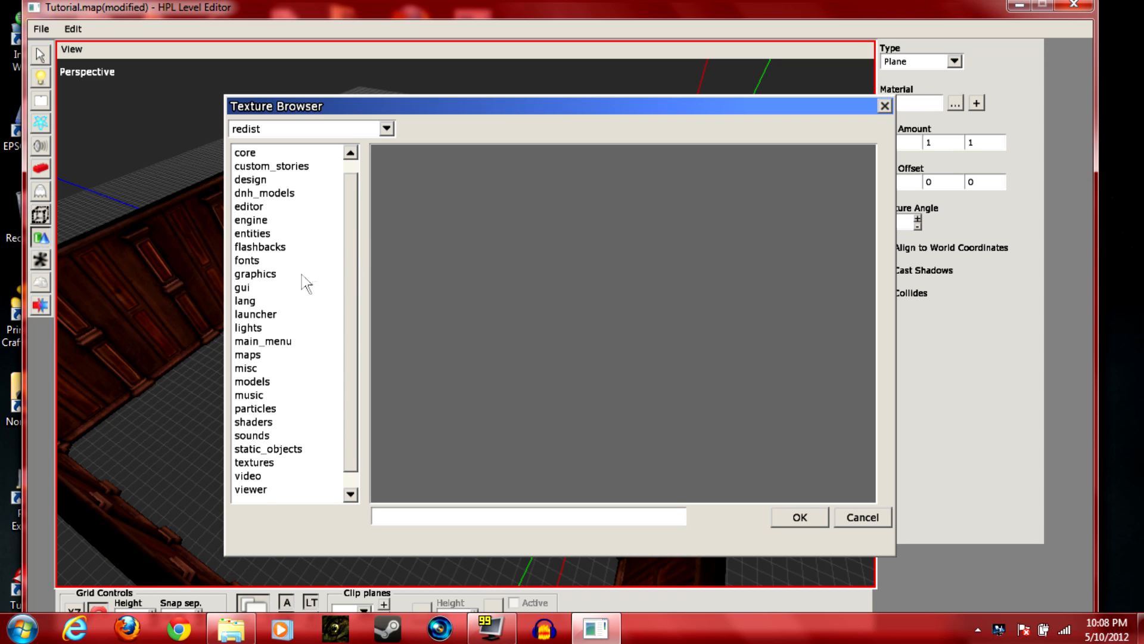
mouse_move(284, 269)
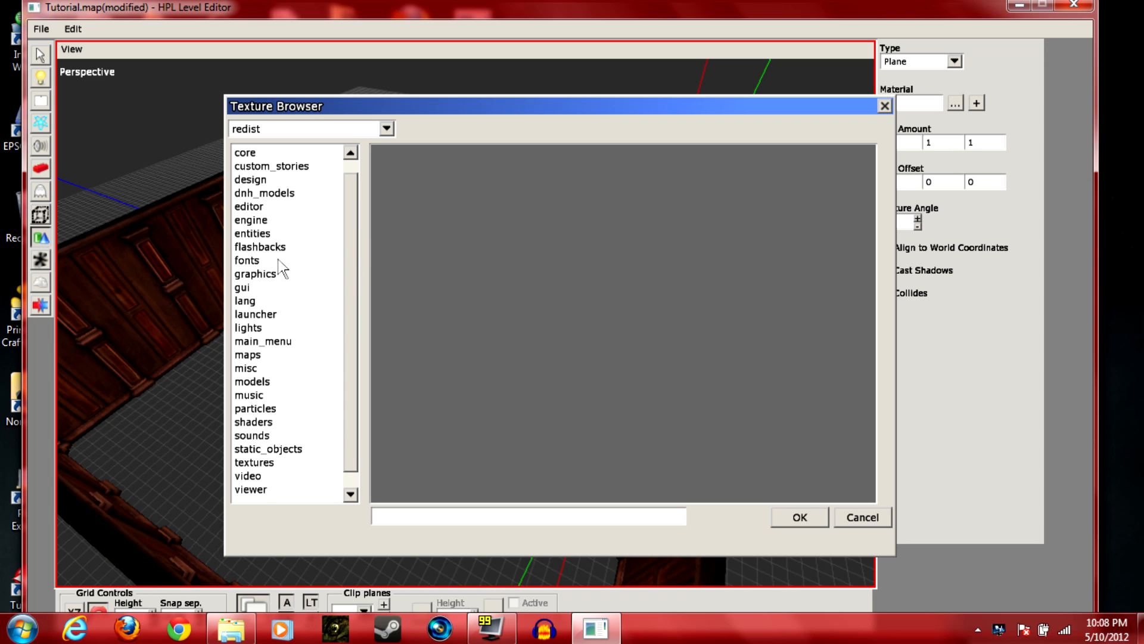
mouse_move(258, 244)
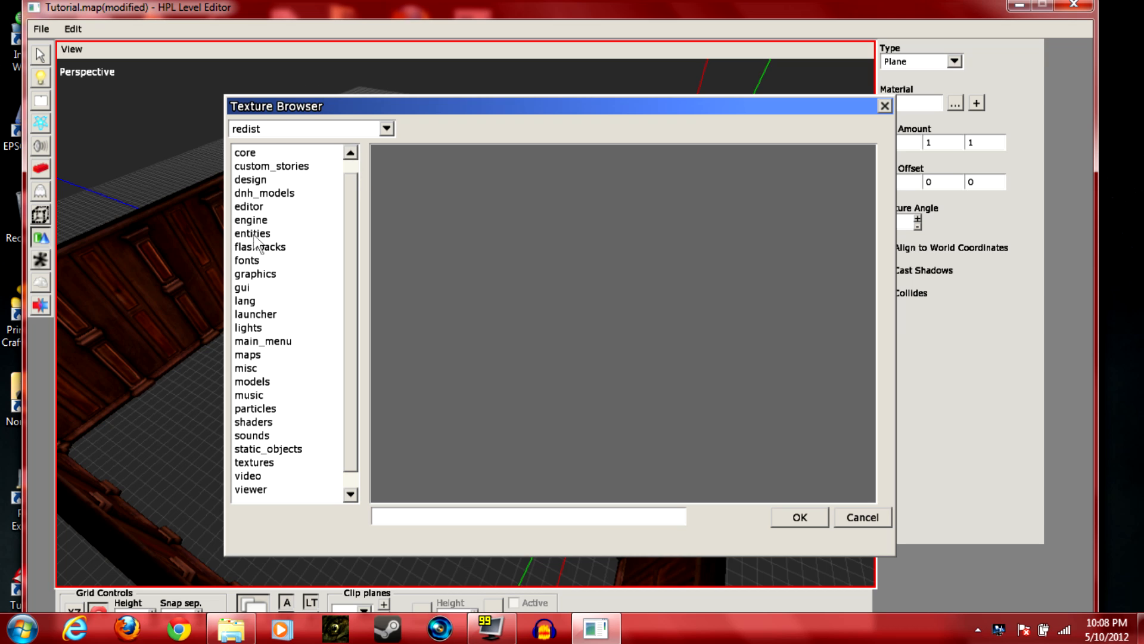
mouse_move(258, 398)
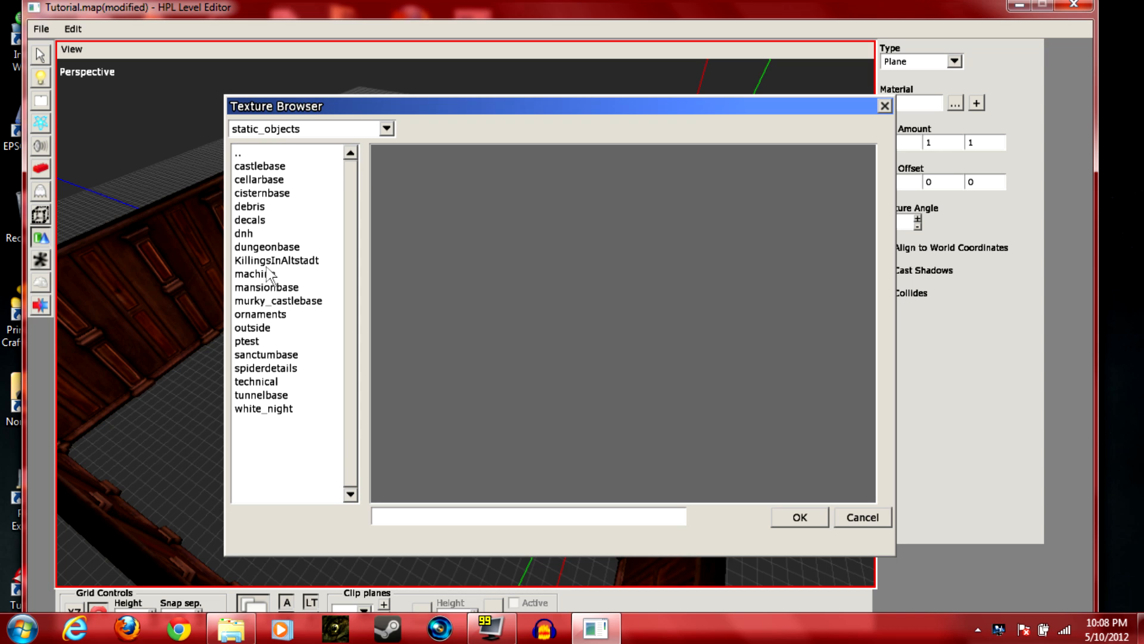
left_click(265, 287)
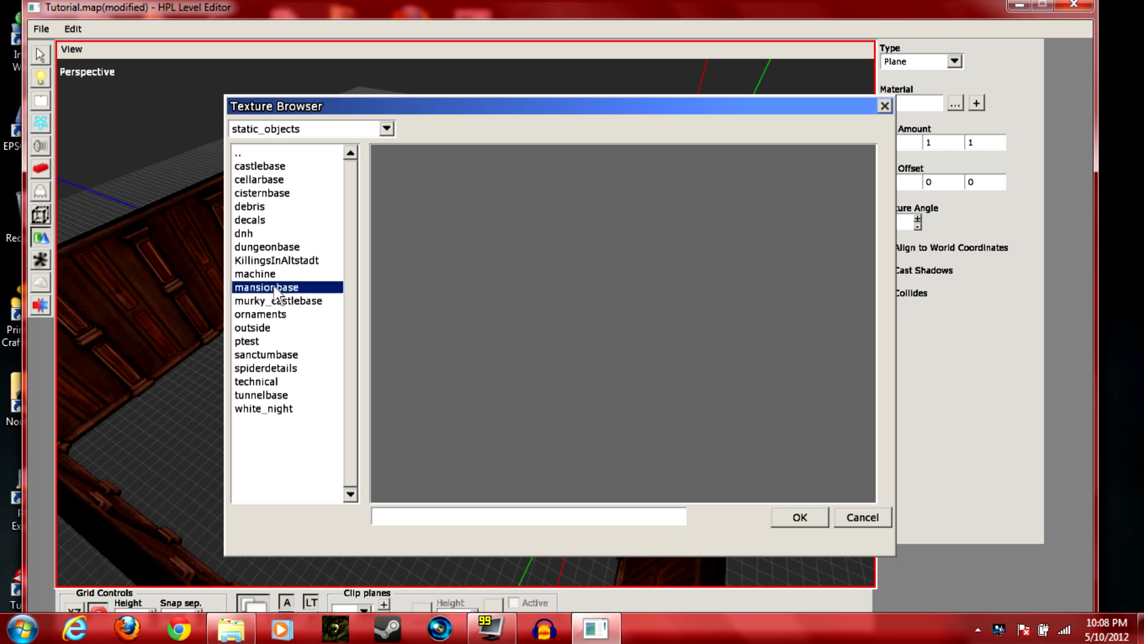
double_click(266, 287)
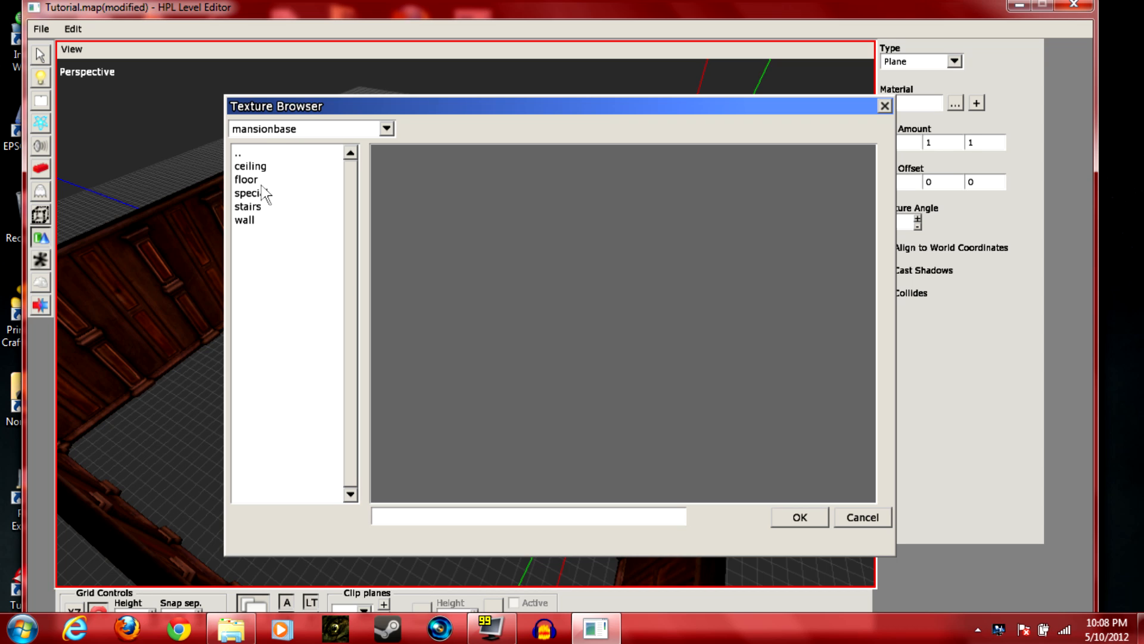
double_click(245, 180)
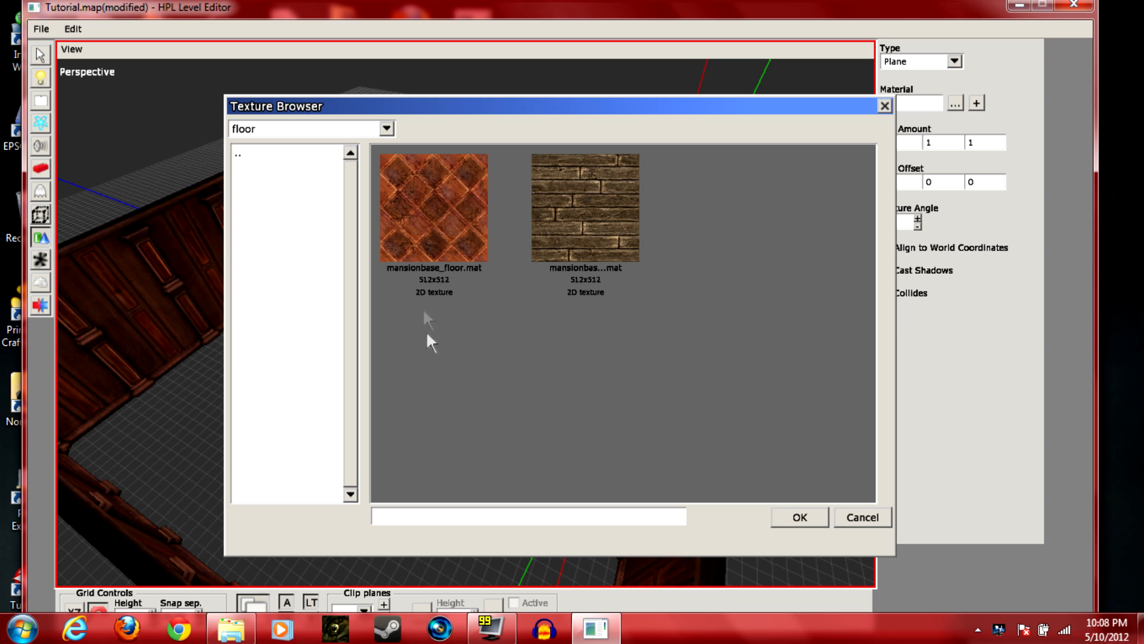
mouse_move(434, 232)
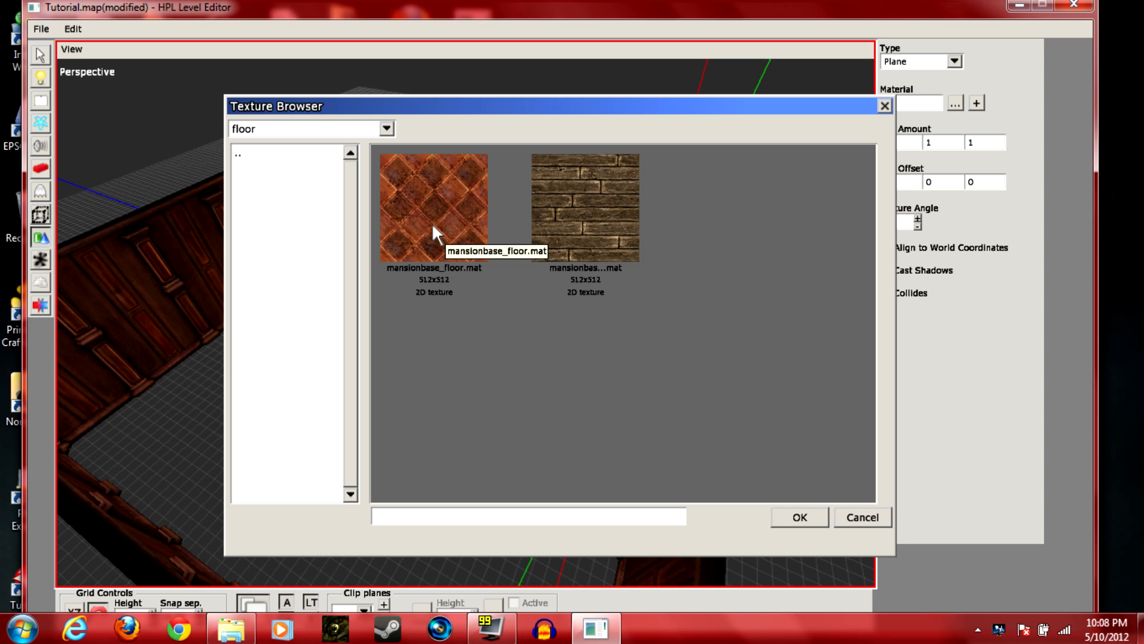
mouse_move(494, 230)
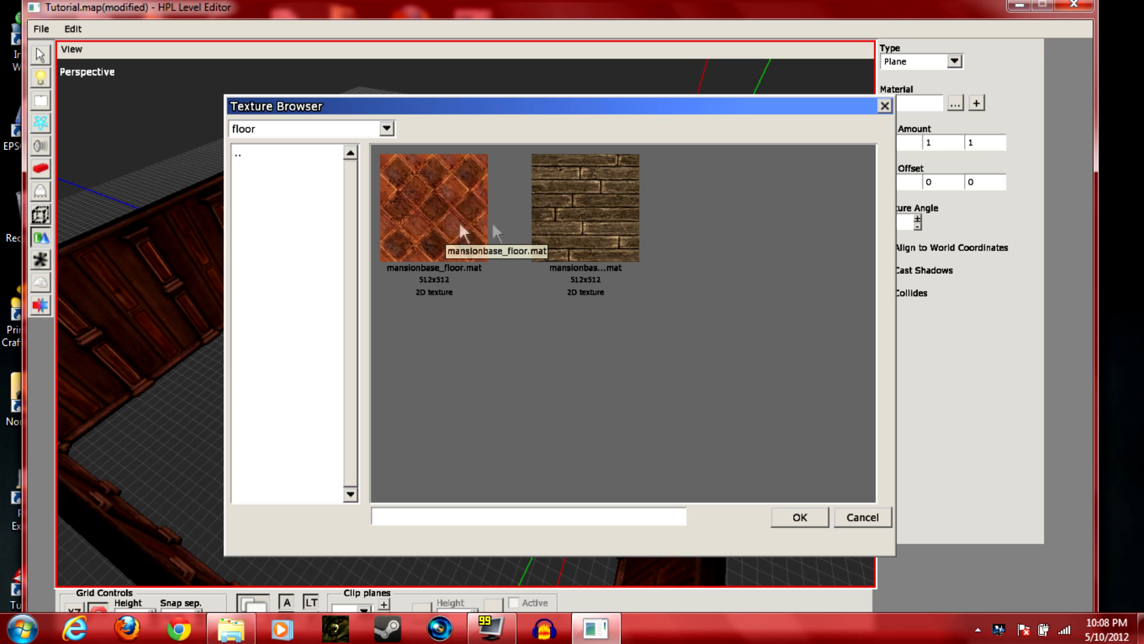
mouse_move(615, 235)
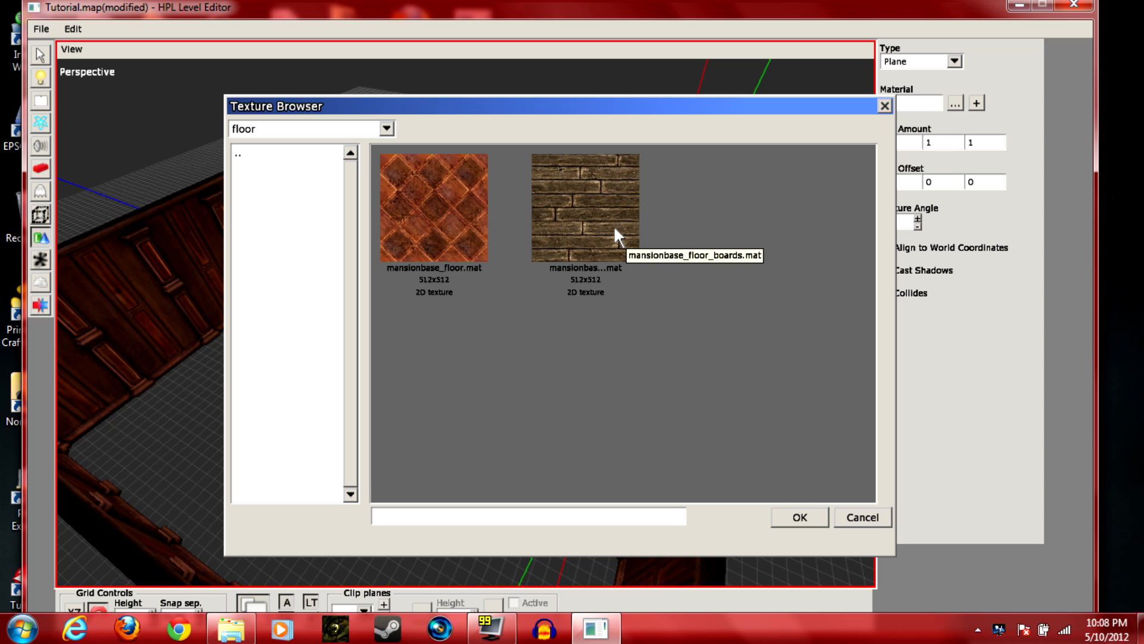
left_click(584, 206)
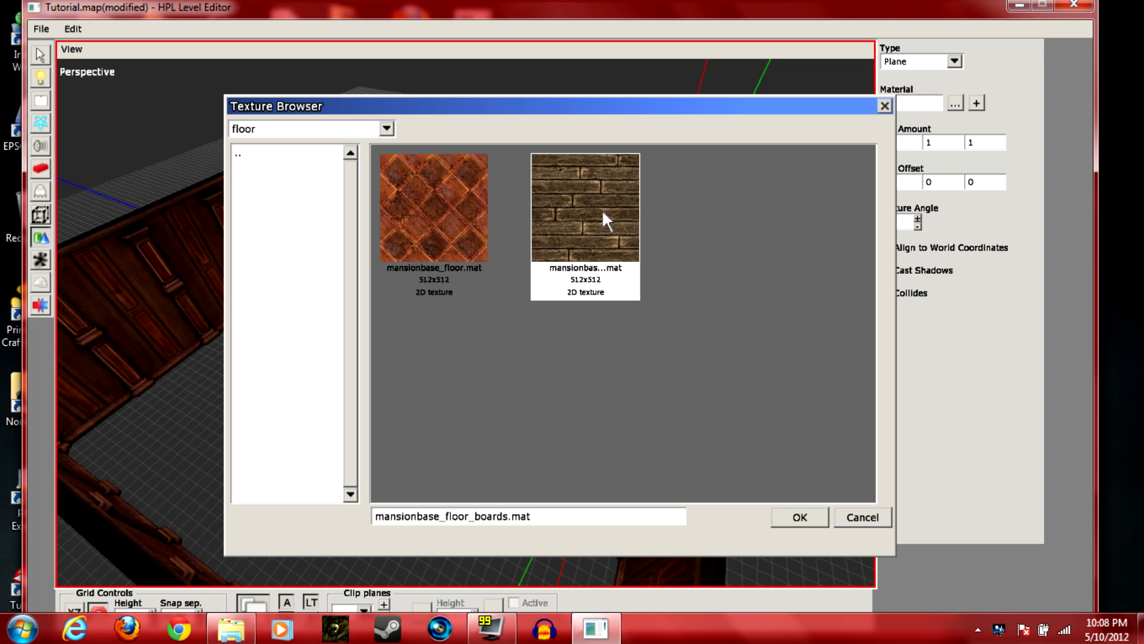
left_click(797, 516)
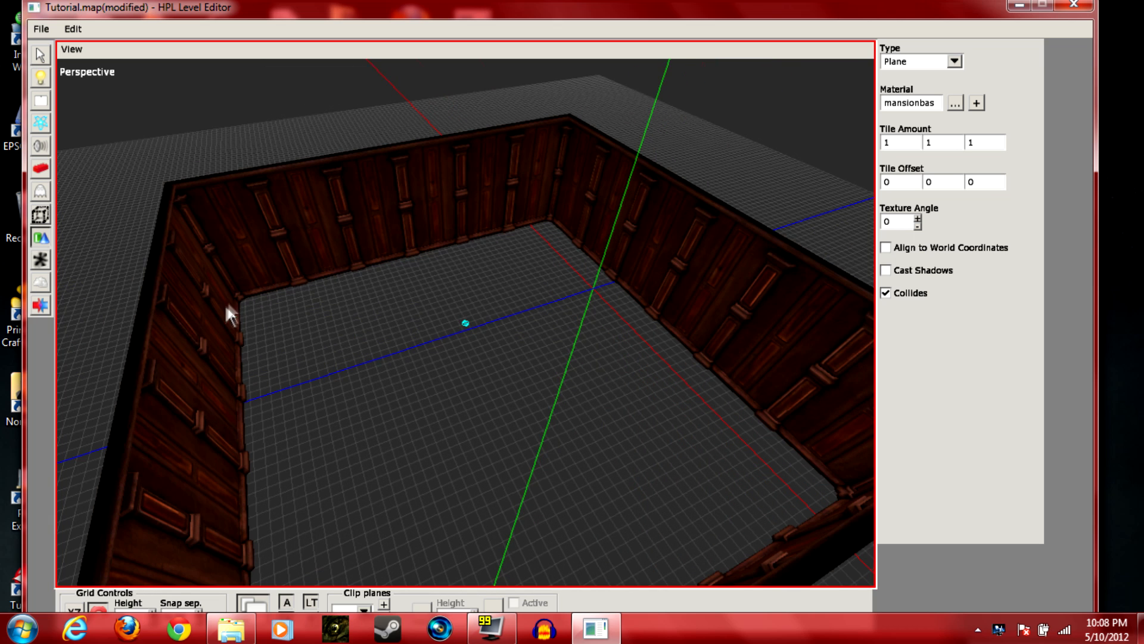
mouse_move(241, 319)
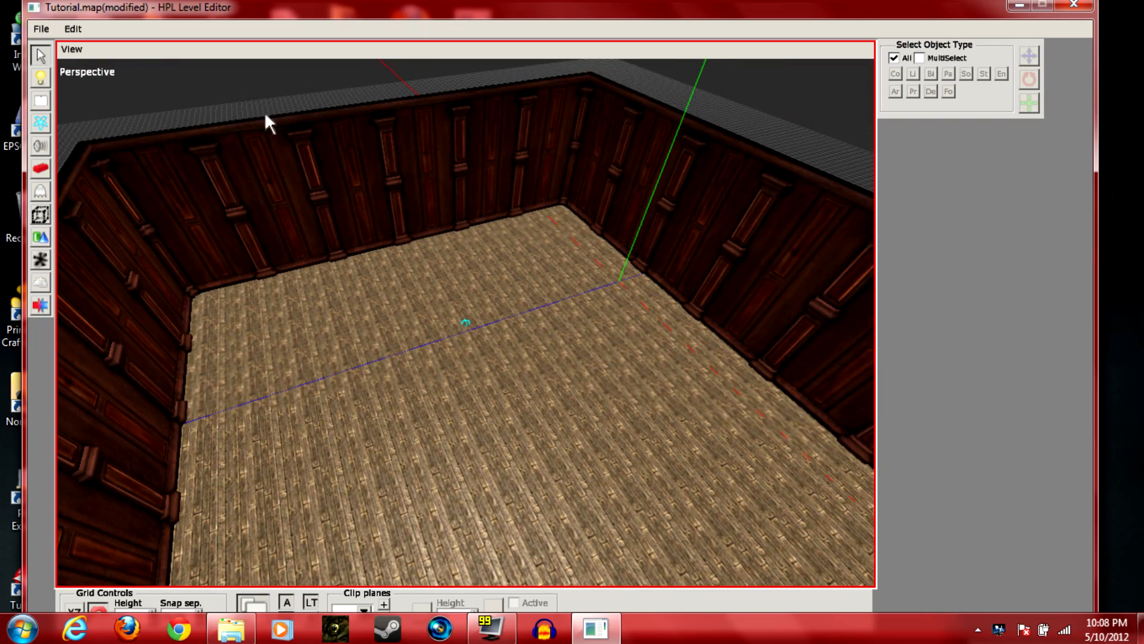
mouse_move(42, 57)
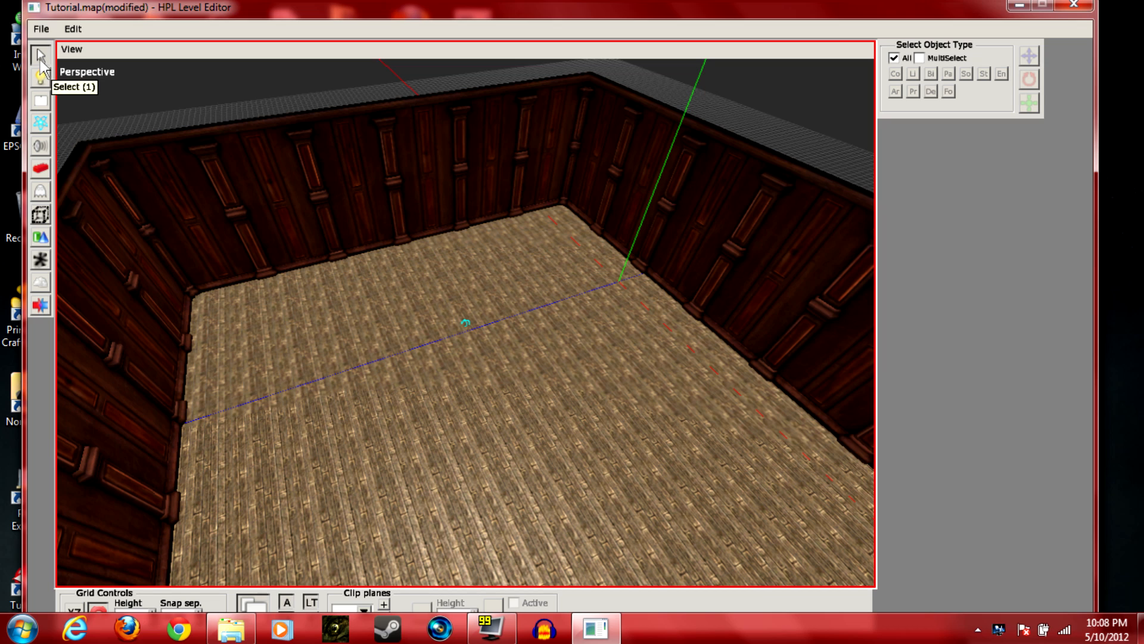
Duplicate the floor plane as Plane_1, raise it to the wall tops and rotate it 180° to face down
left_click(557, 196)
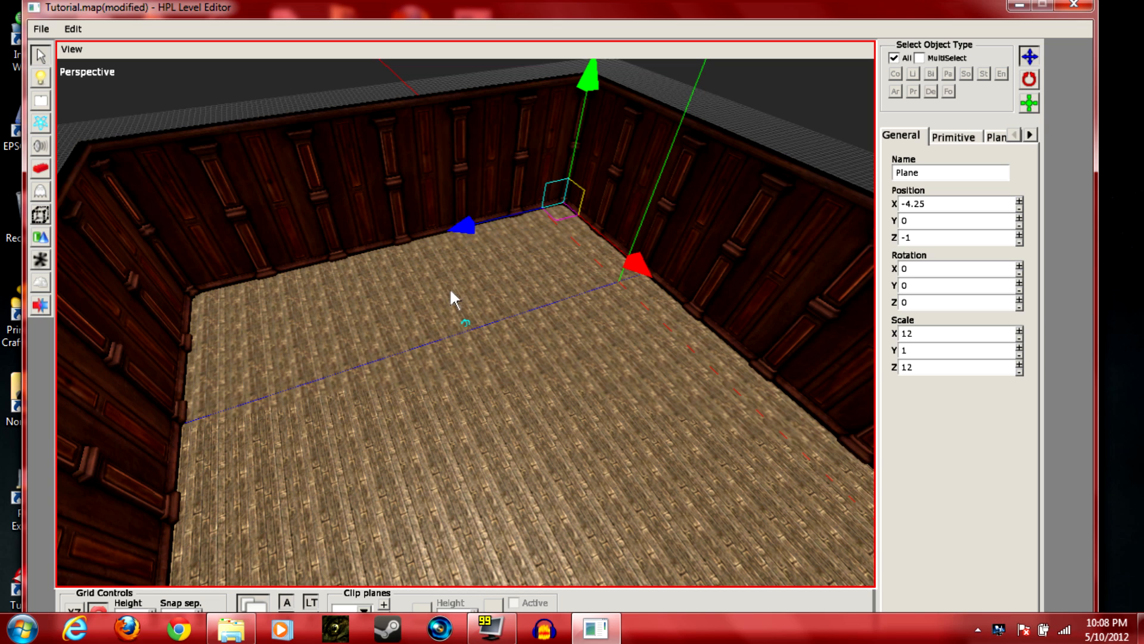
mouse_move(496, 261)
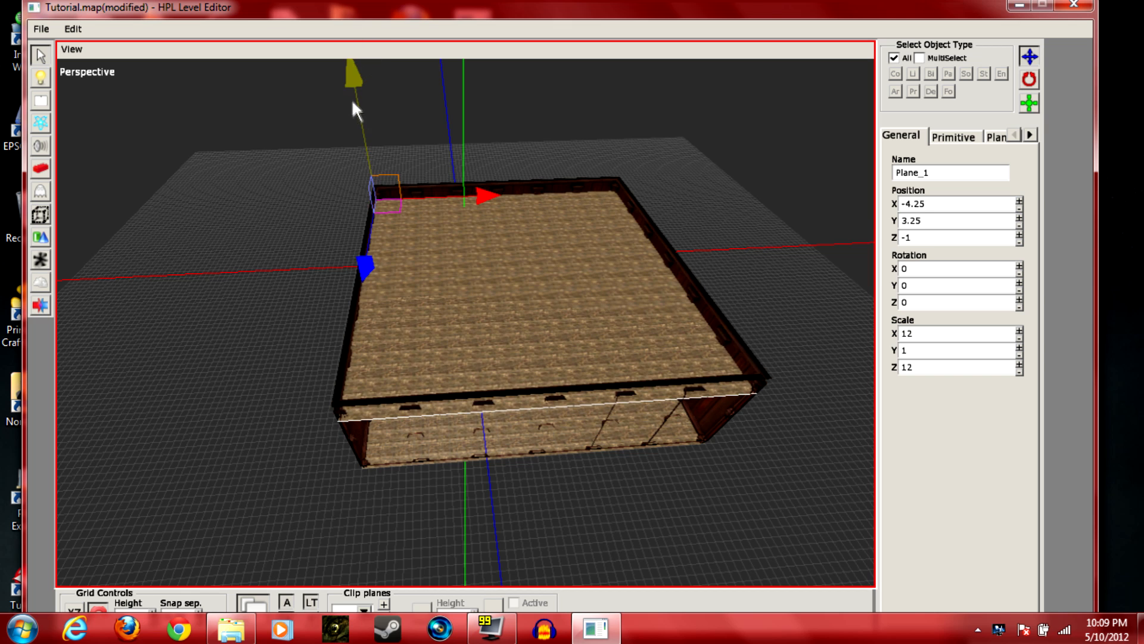
left_click_drag(352, 69, 366, 82)
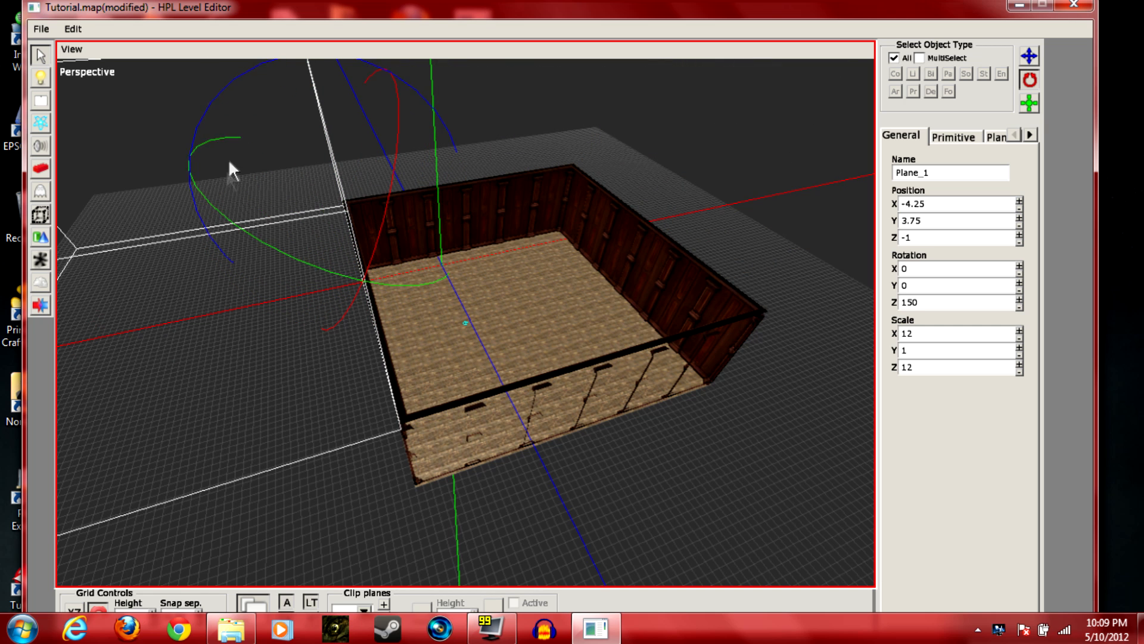
left_click_drag(230, 172, 161, 182)
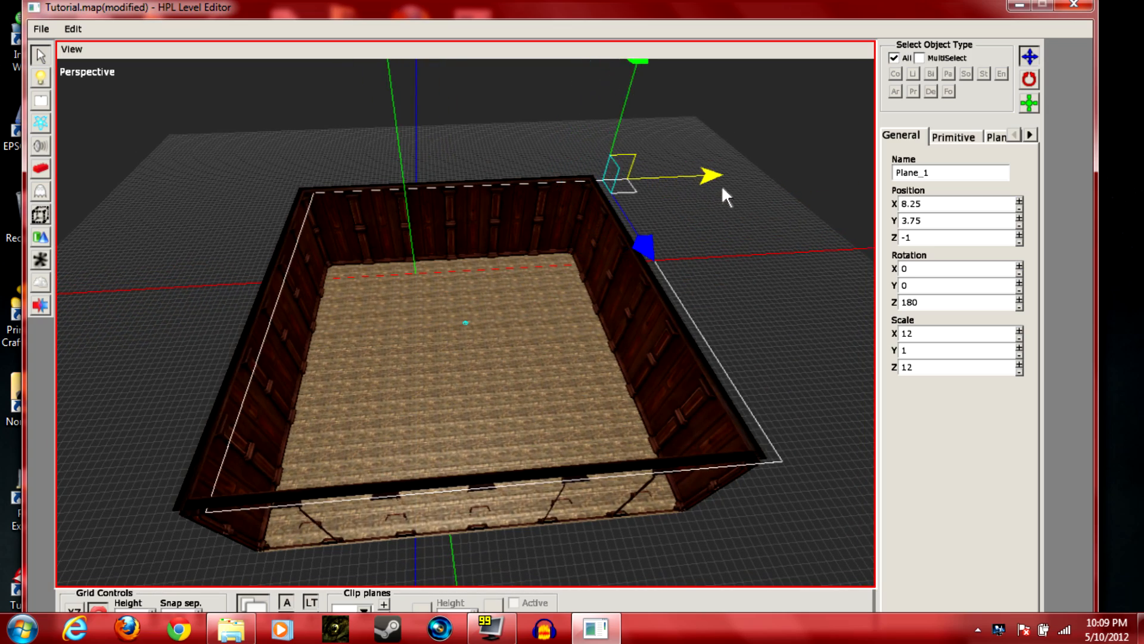
Assign mansionbase/ceiling/mansionbase_ceiling_wood.mat as the ceiling plane's material
left_click(752, 285)
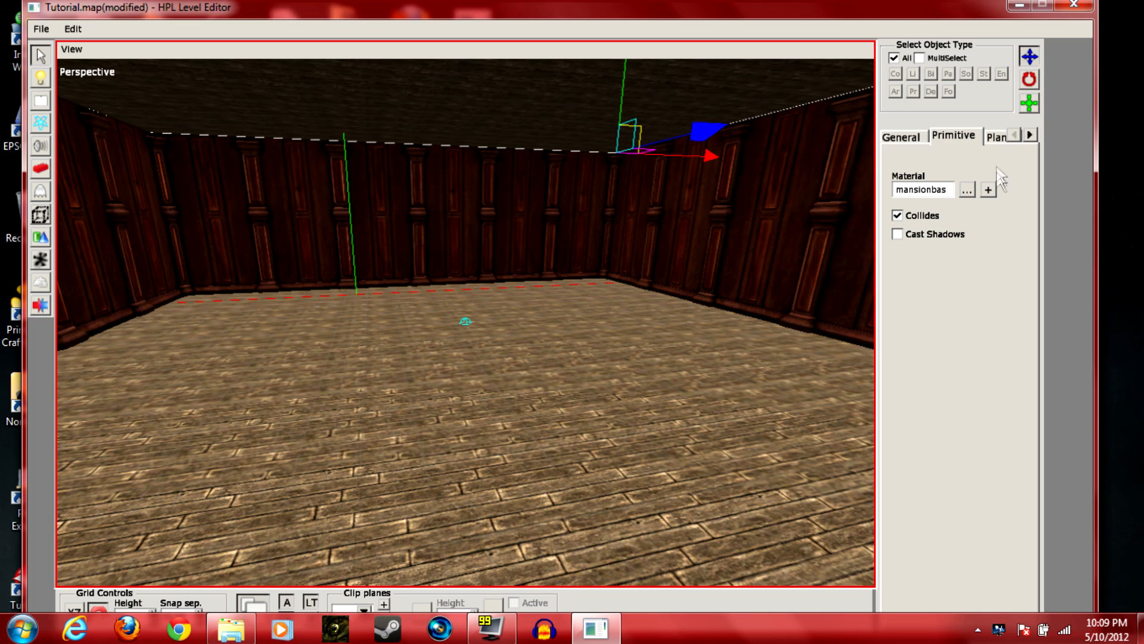
left_click(967, 189)
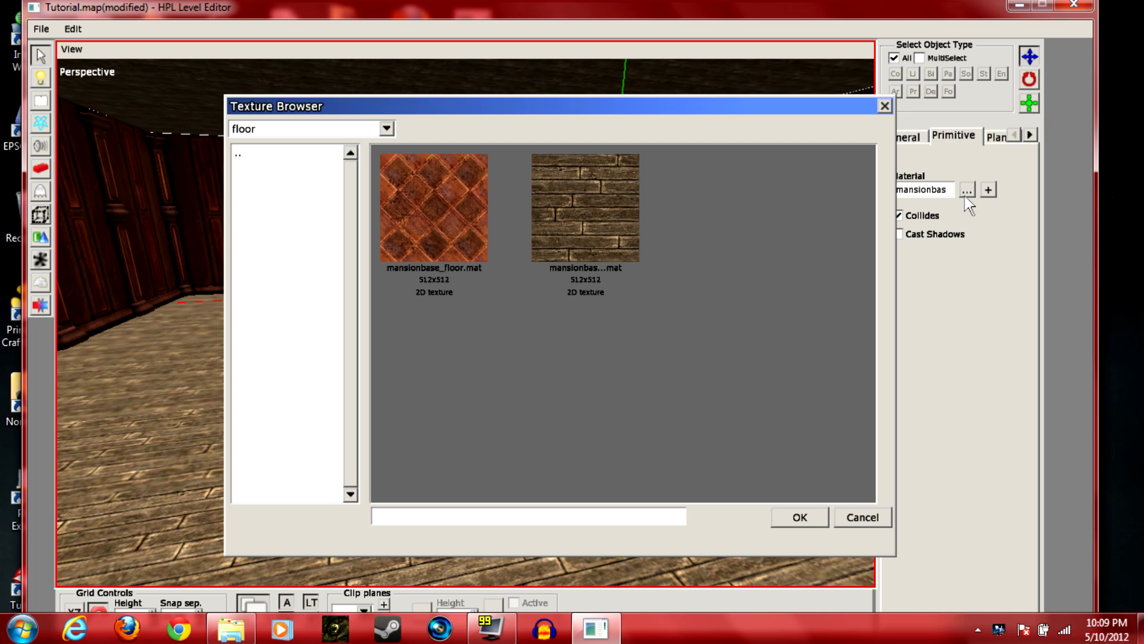
left_click(285, 154)
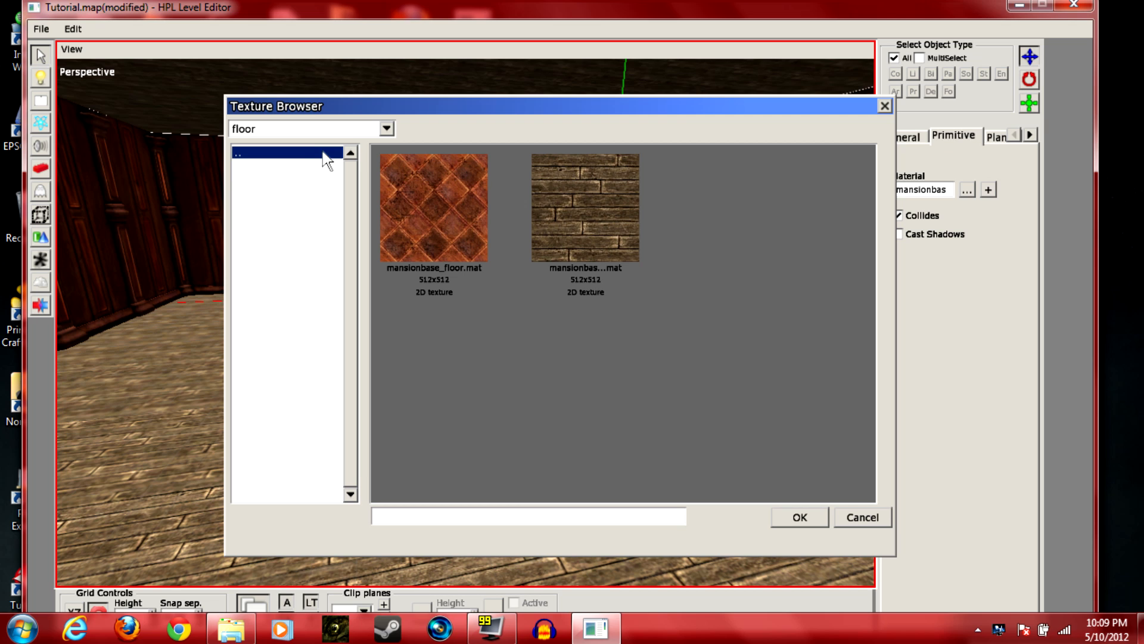
left_click(289, 152)
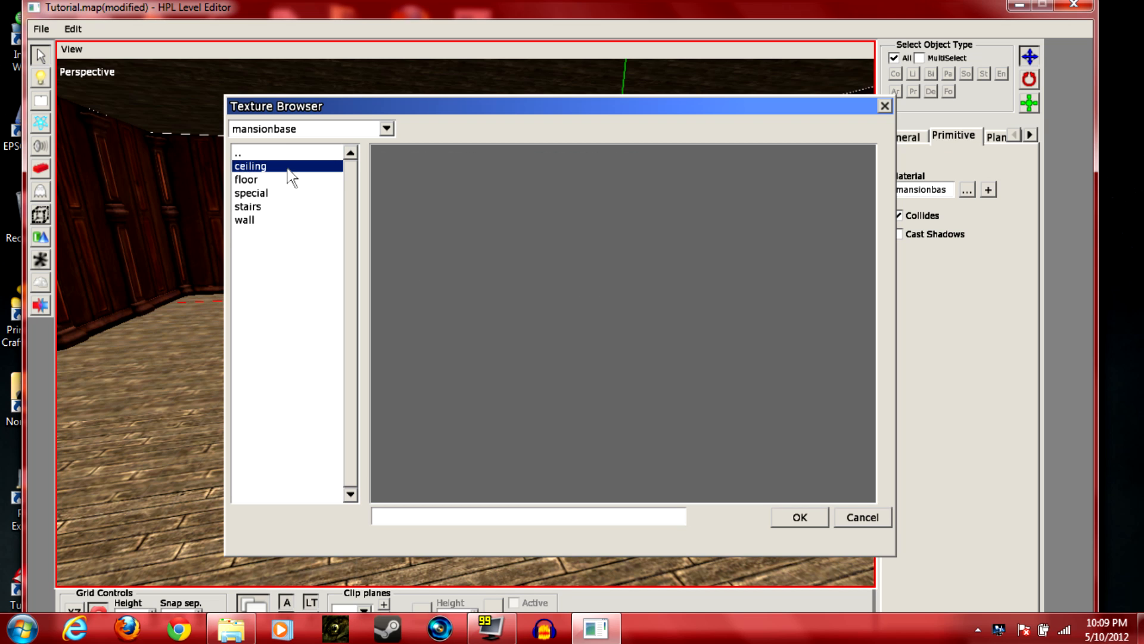
double_click(251, 165)
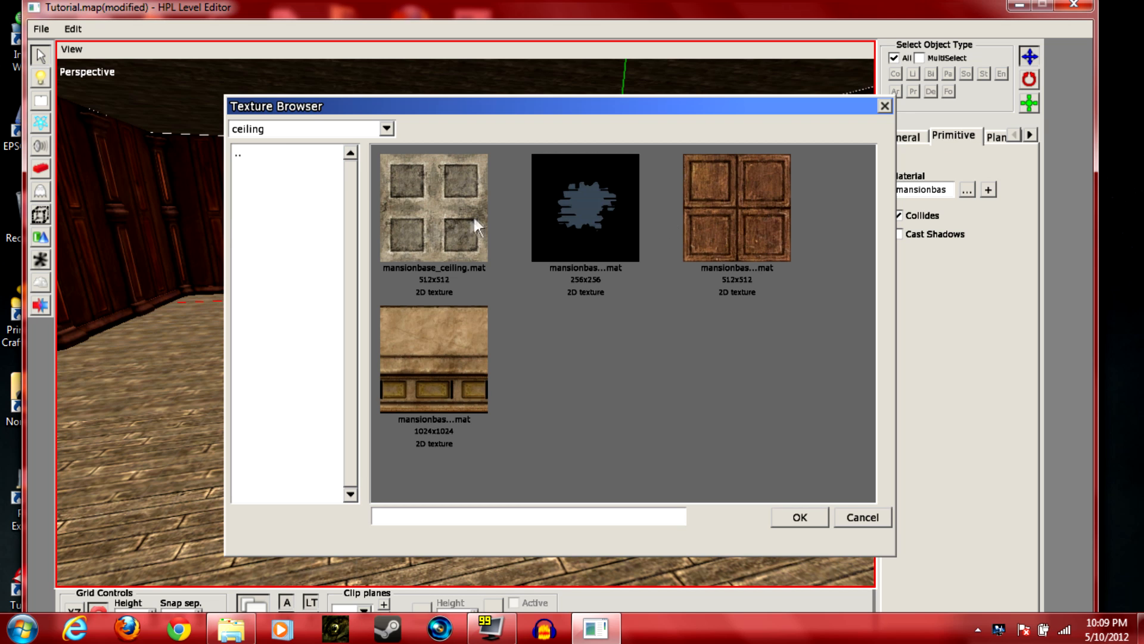
mouse_move(460, 385)
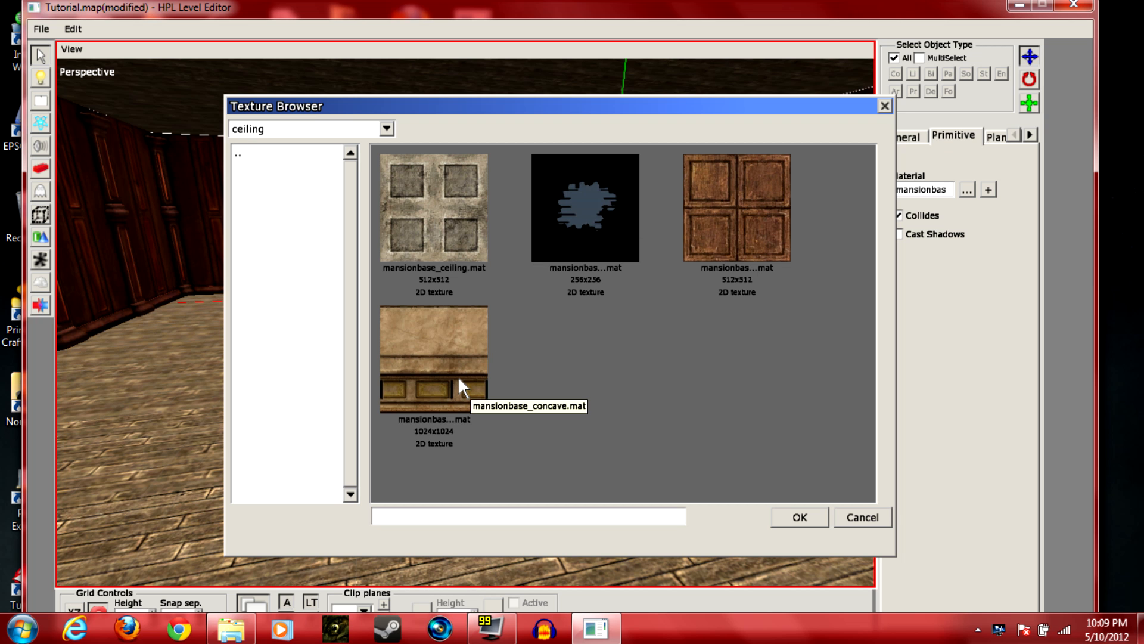
left_click(736, 207)
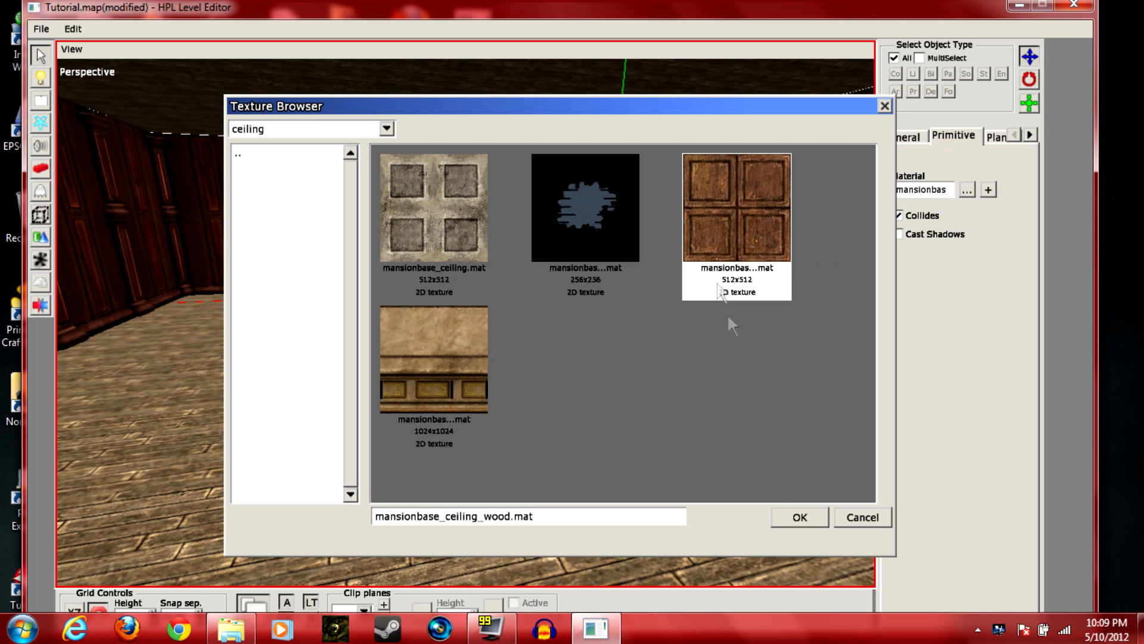
left_click(798, 516)
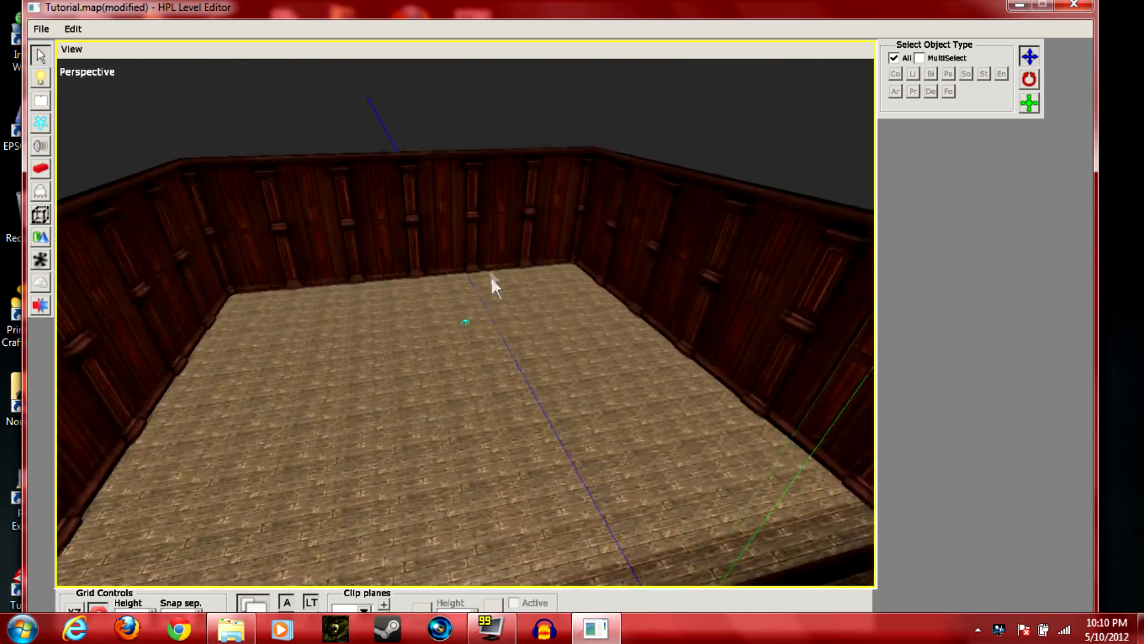
Place the mansionbase door_way static piece in the gap of a wall
left_click(402, 219)
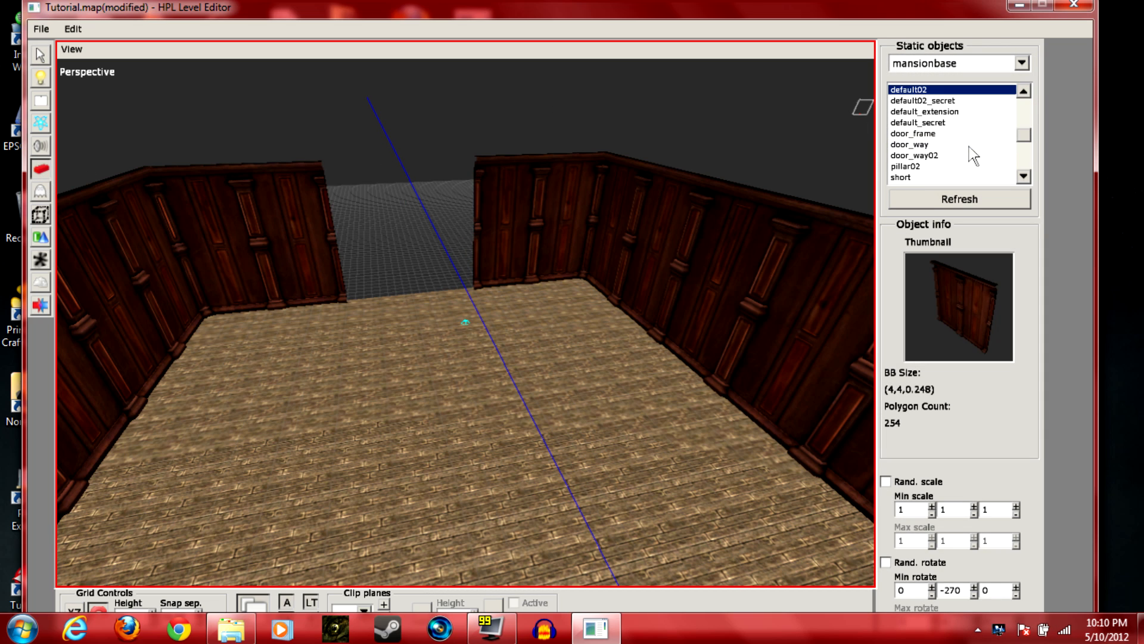
left_click(913, 155)
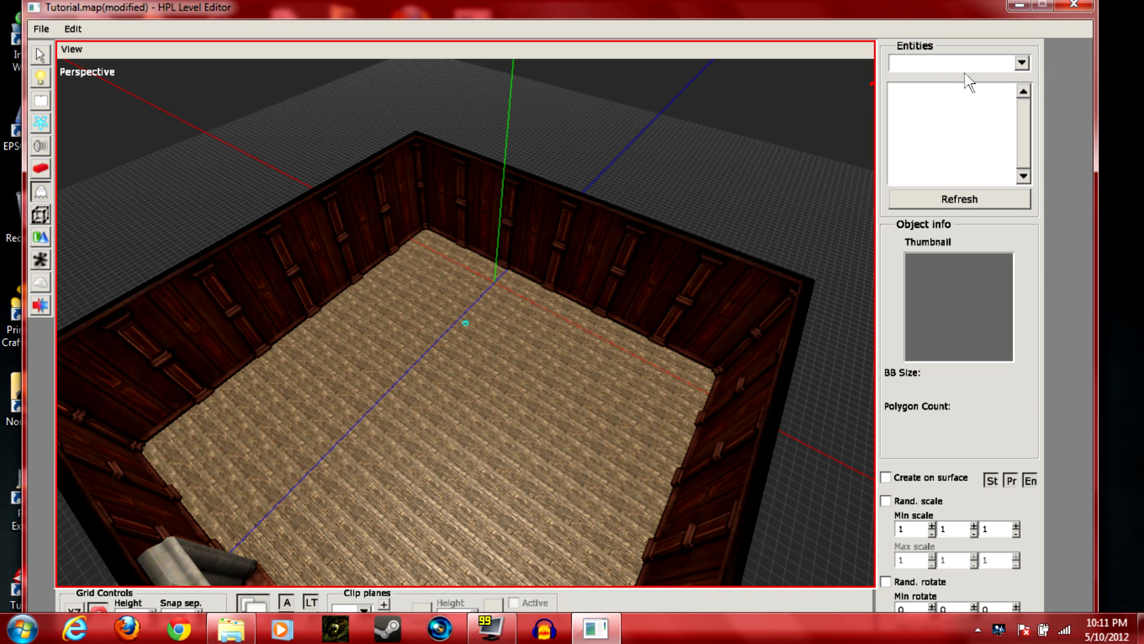
Place the bed entity from the furniture category on the floor, with cabinet_nice picked next
left_click(1020, 64)
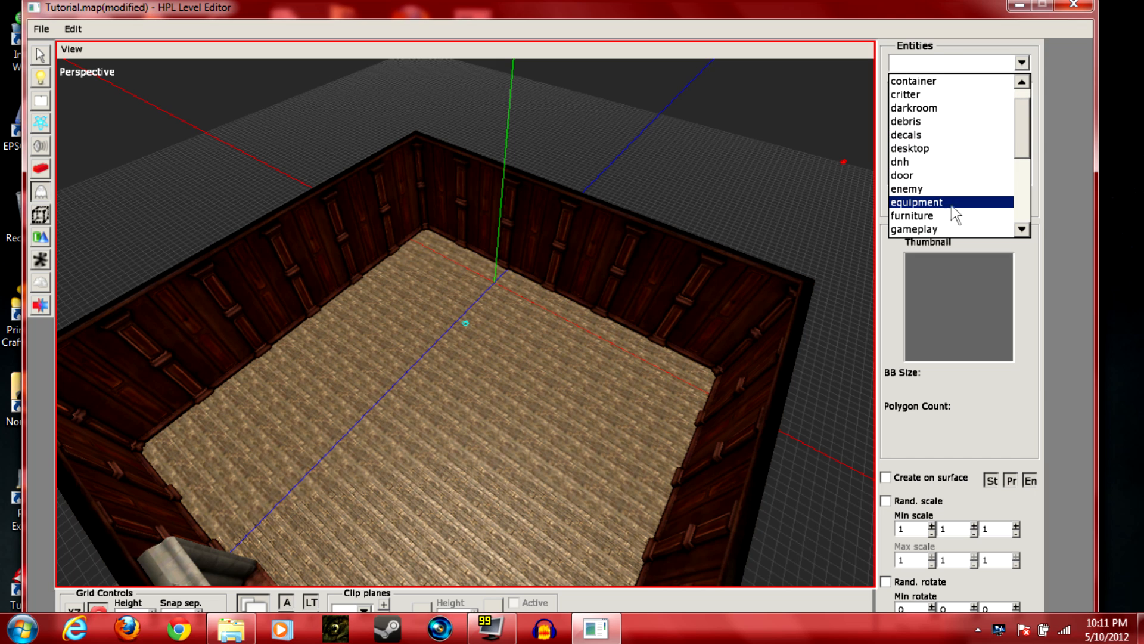
left_click(913, 215)
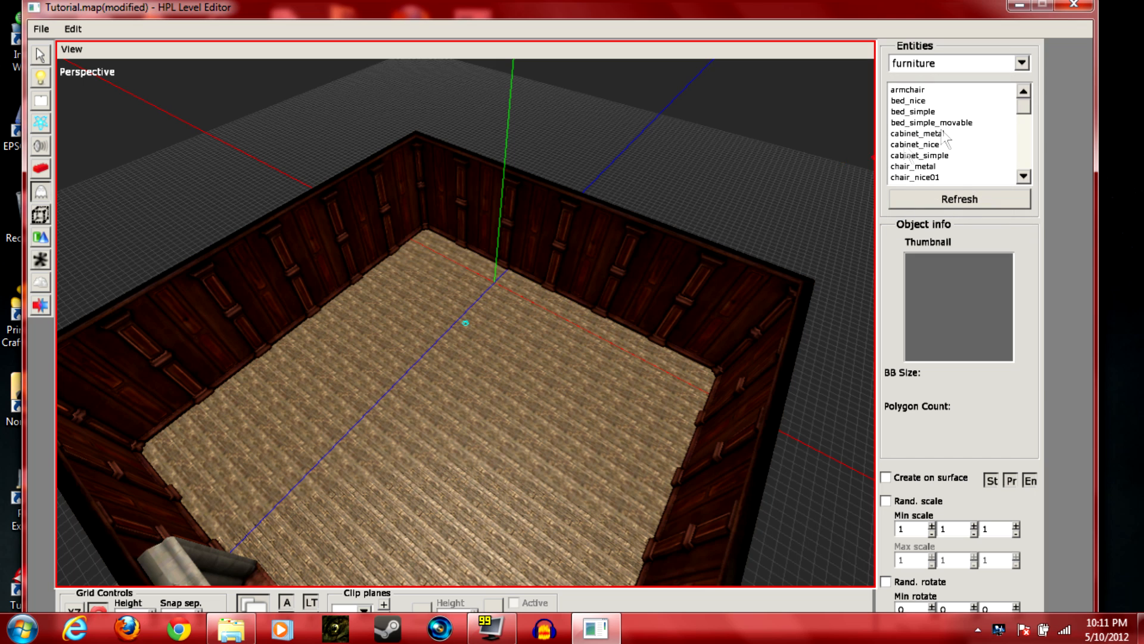
mouse_move(942, 117)
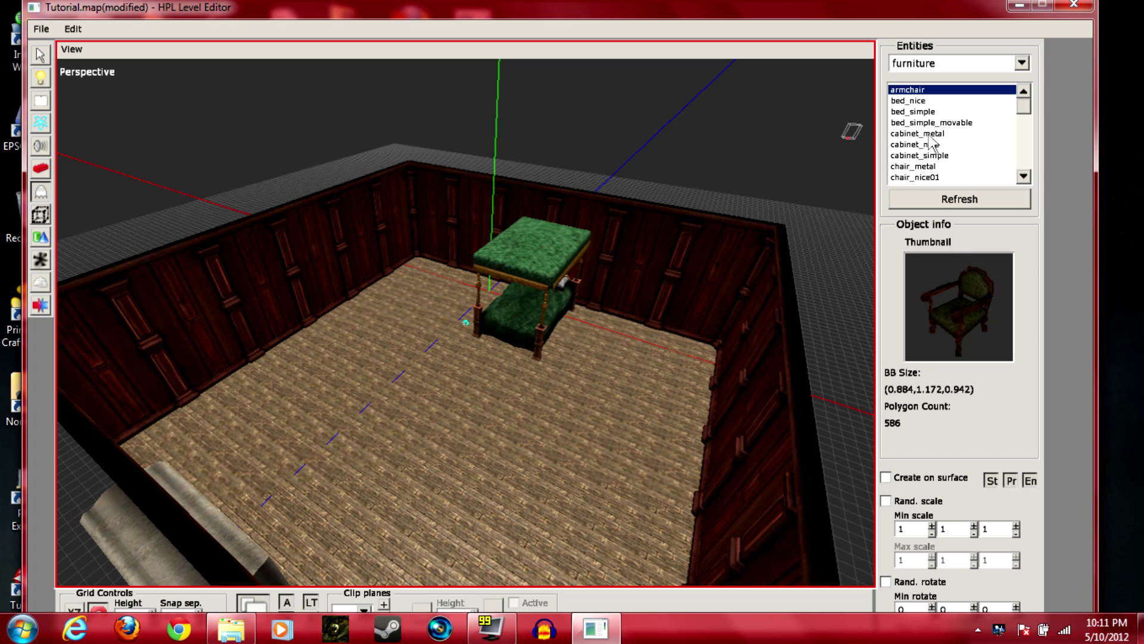
left_click(922, 155)
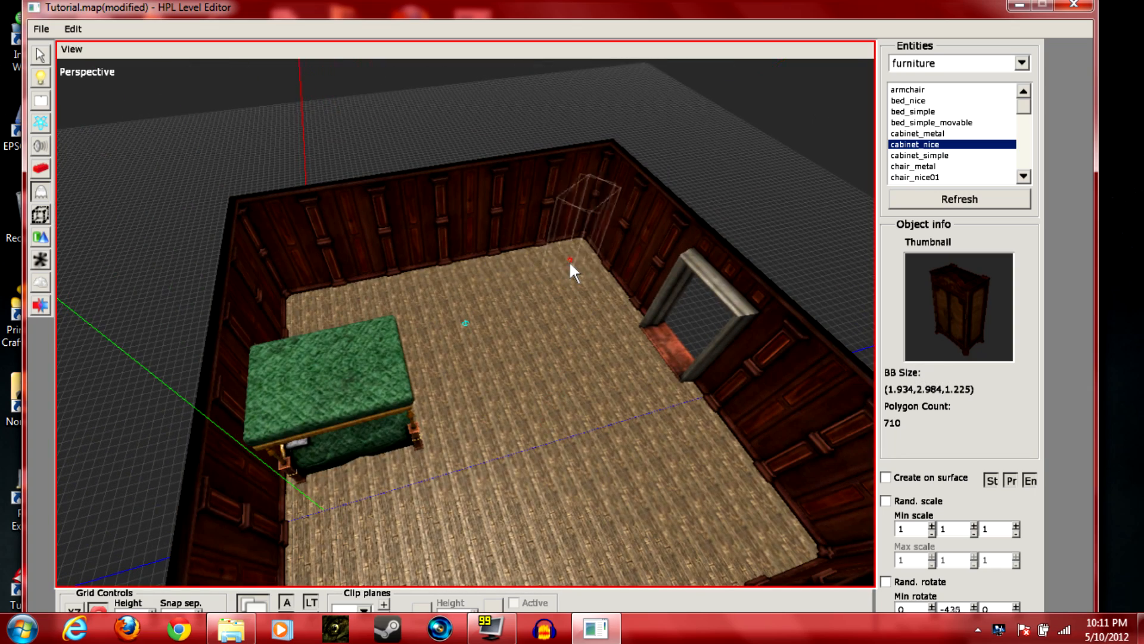
Place cabinet_nice in the room's corner and pick chest_of_drawers_nice
left_click(571, 261)
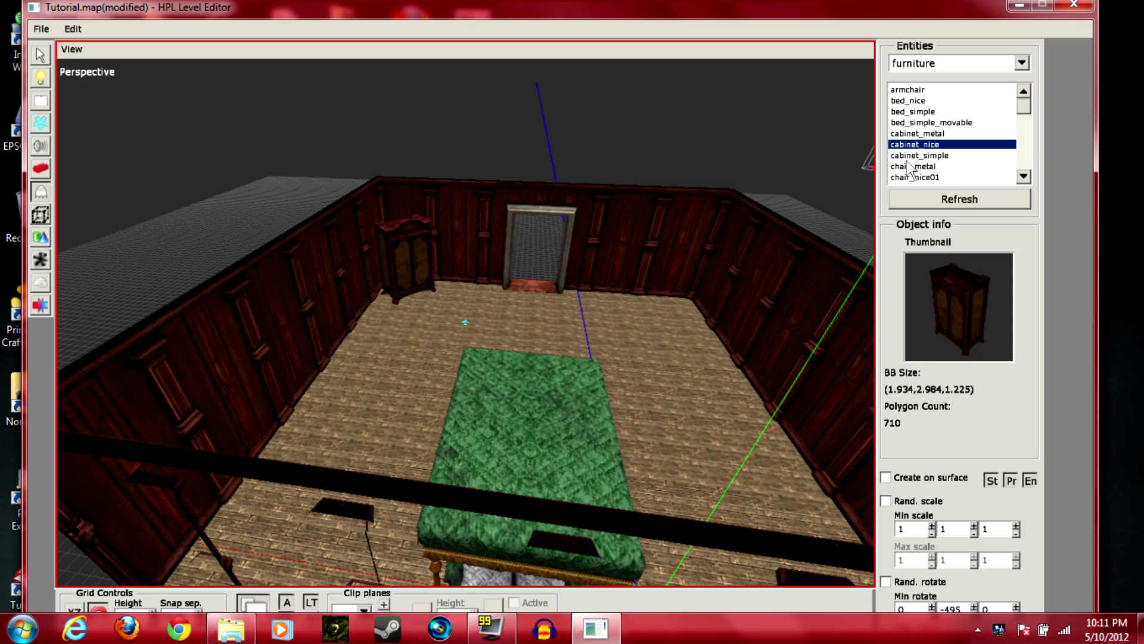
left_click(949, 133)
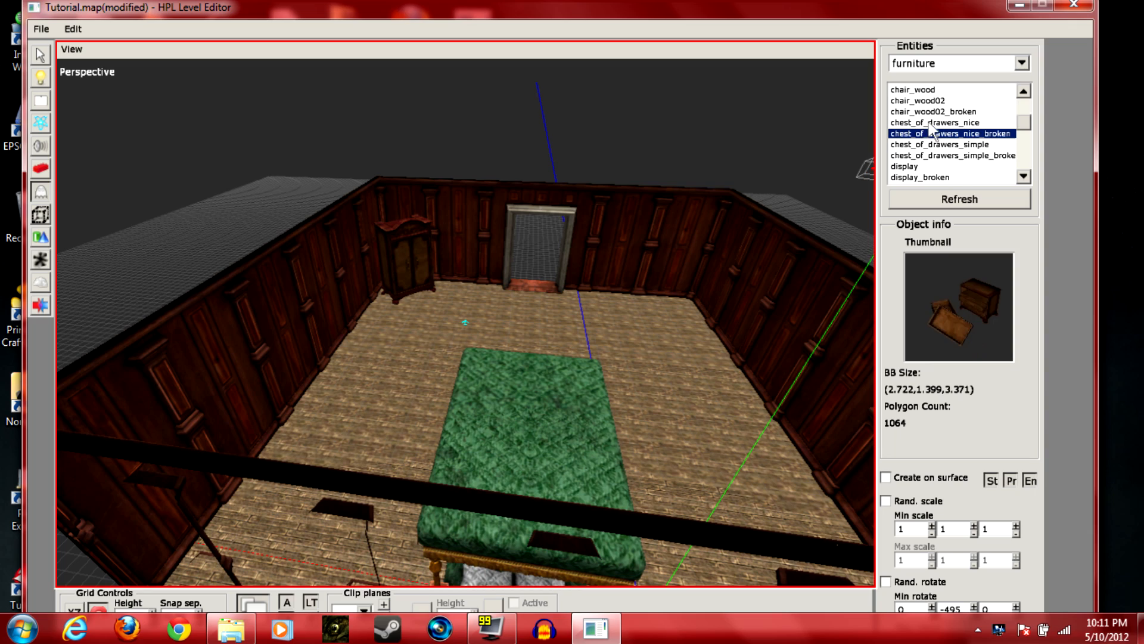
left_click(934, 123)
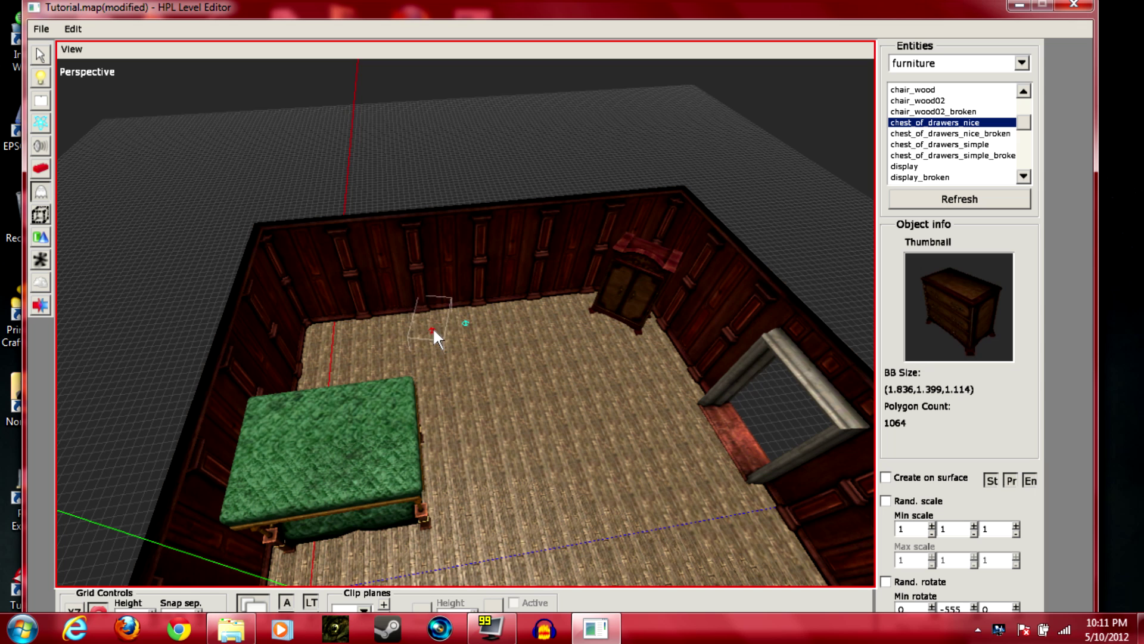
Place two nice chests of drawers against the far wall
left_click(434, 332)
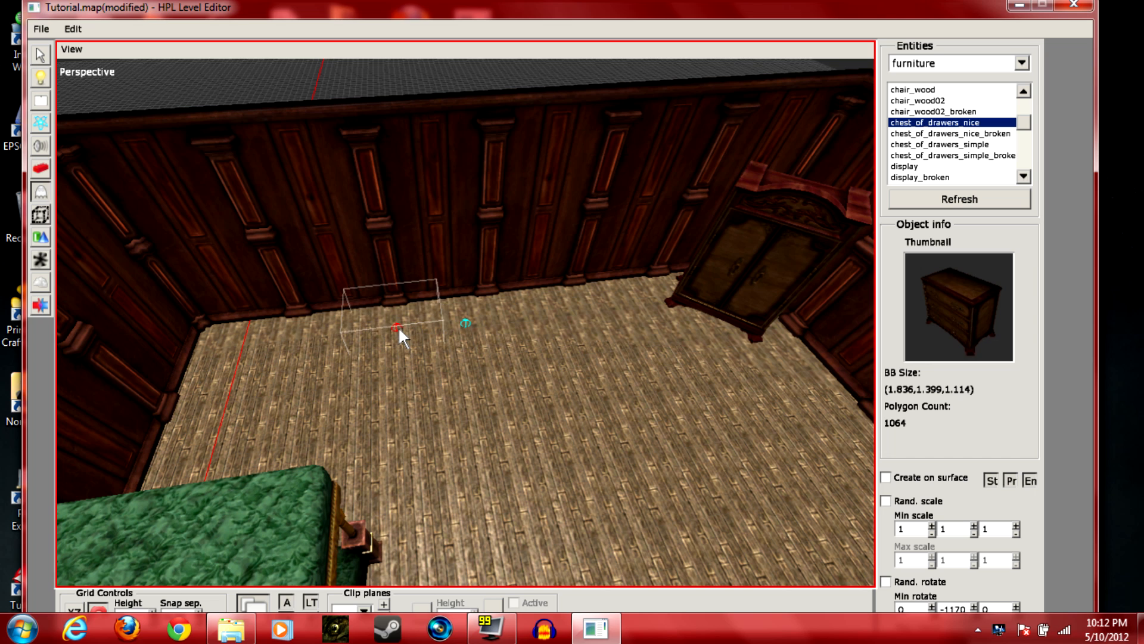
left_click(40, 54)
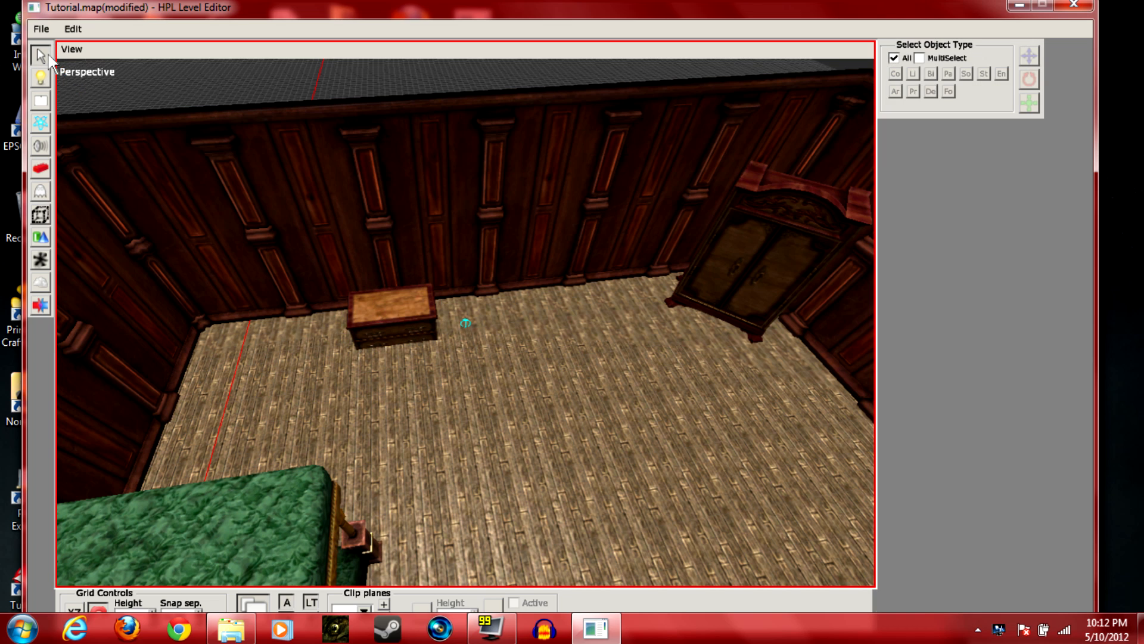
left_click(394, 324)
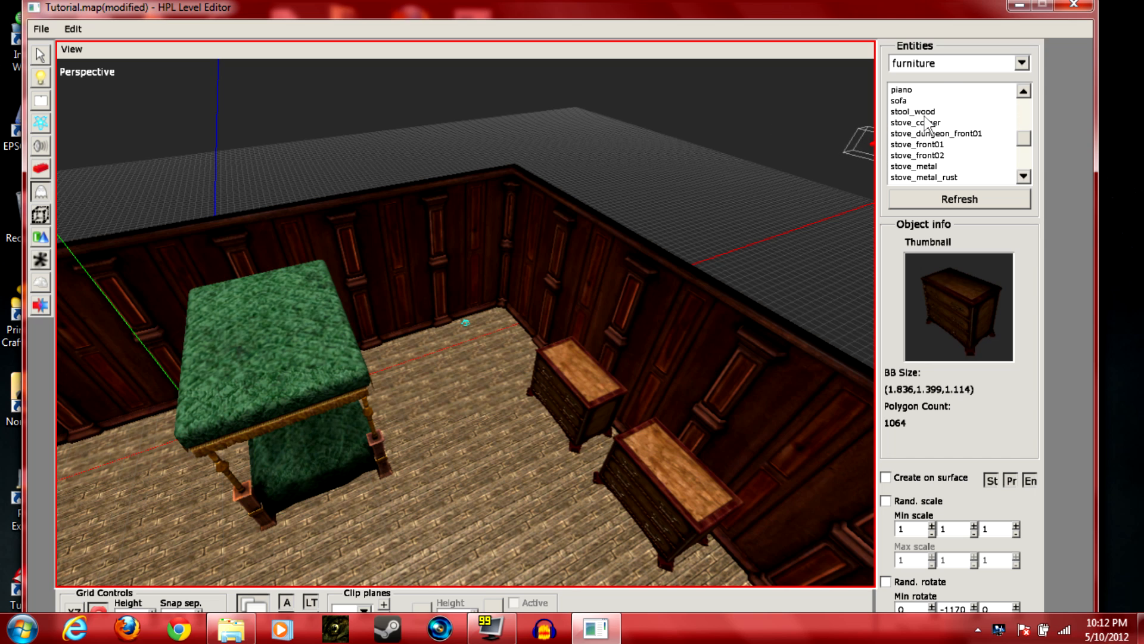
Place table_nice_round beside the chests of drawers
scroll("down", 3)
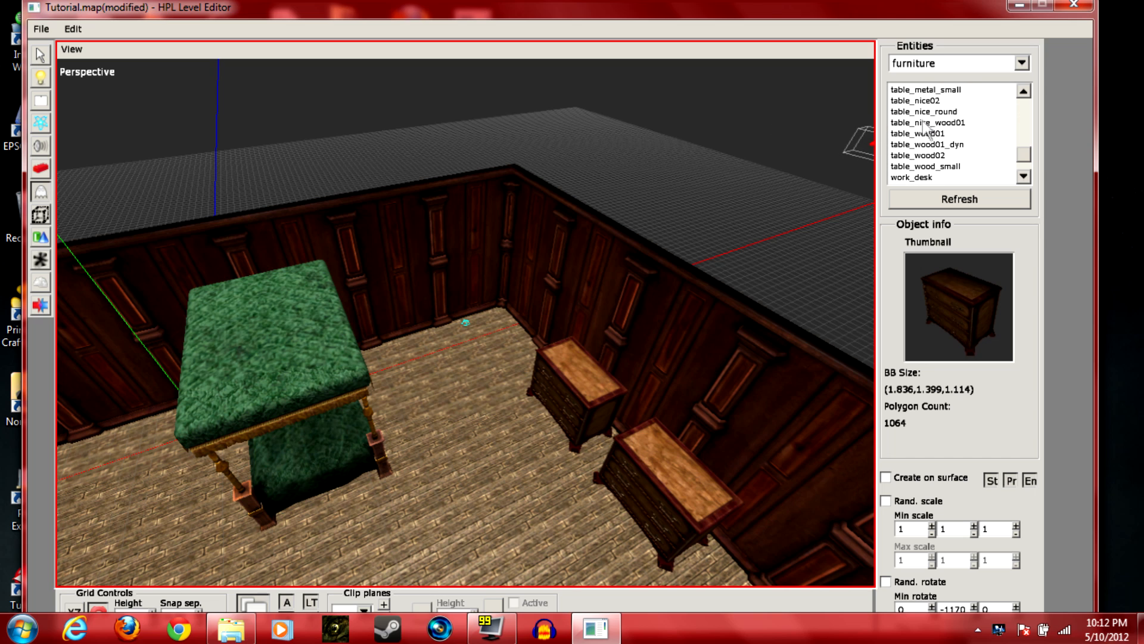
left_click(923, 110)
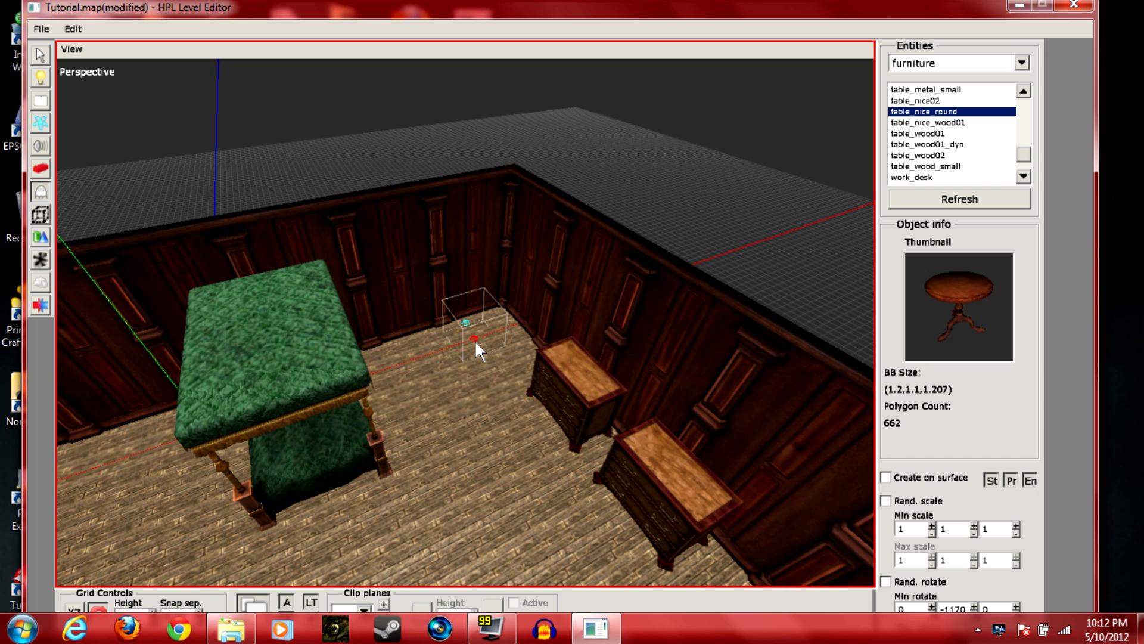
left_click(474, 333)
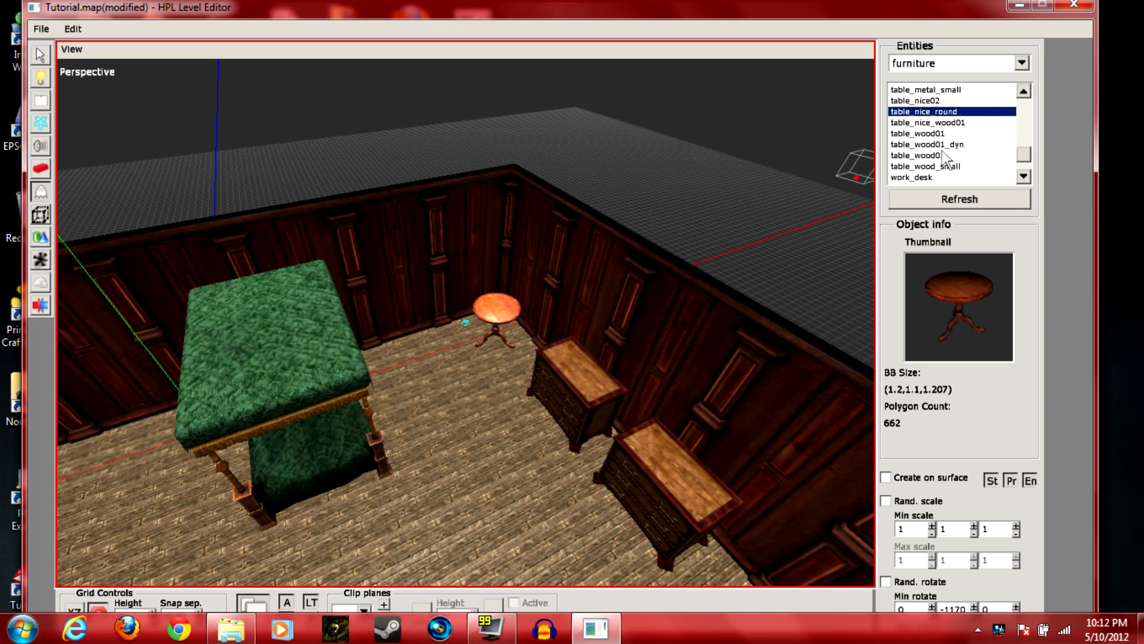
Place a work_desk against a wall and add the small door to its side compartment
left_click(945, 155)
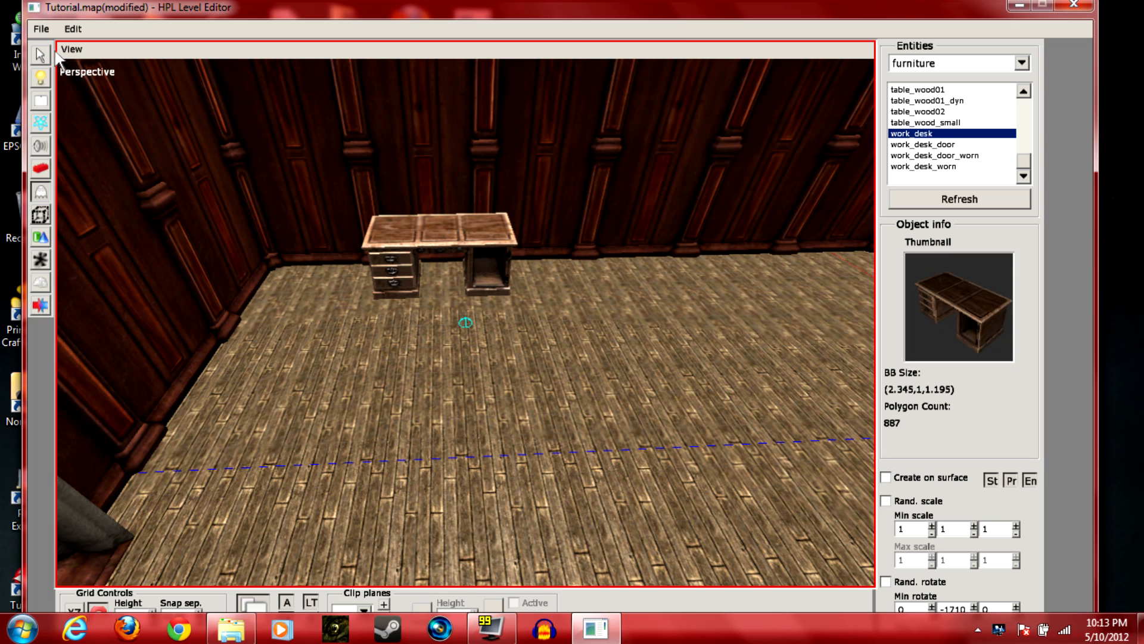
left_click(922, 144)
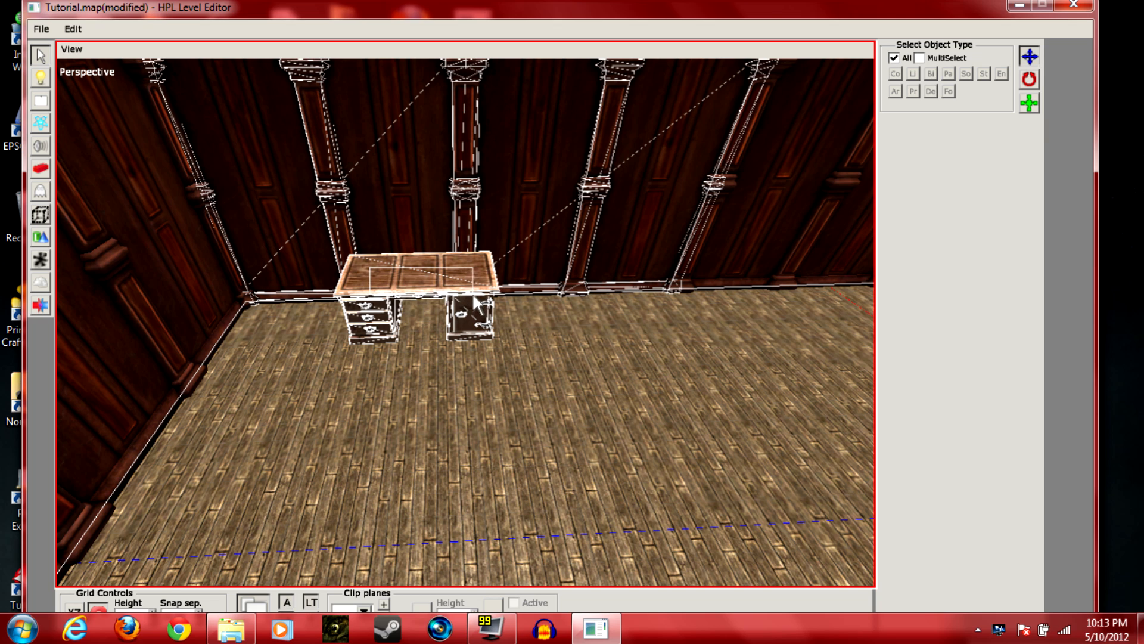
left_click(406, 314)
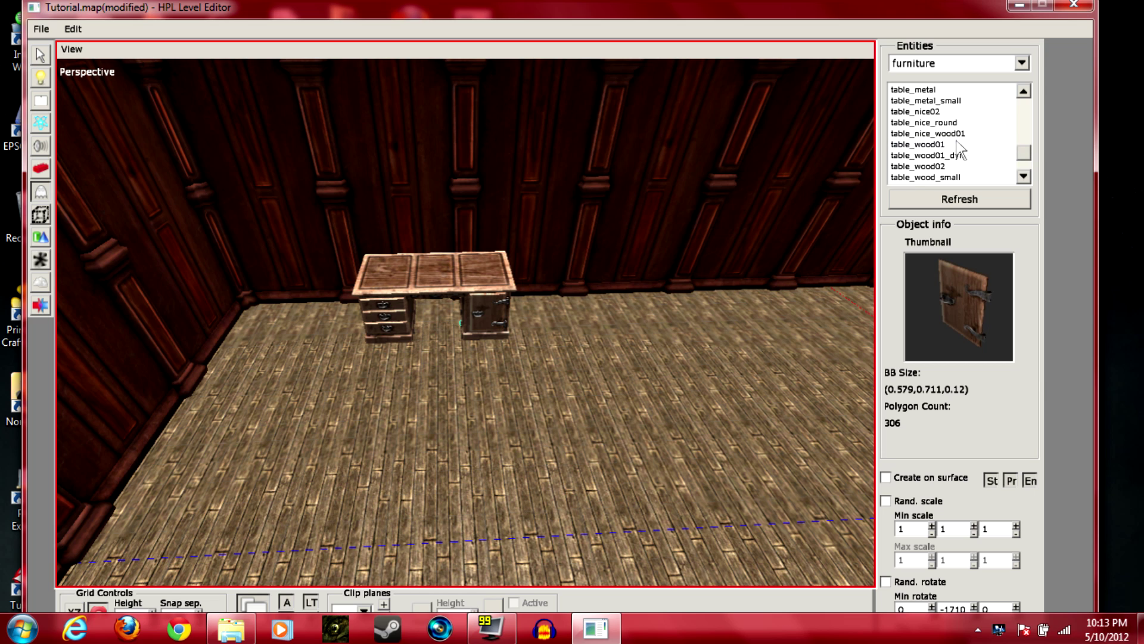
Place a chair_wood02 chair beside the work desk
scroll("up", 3)
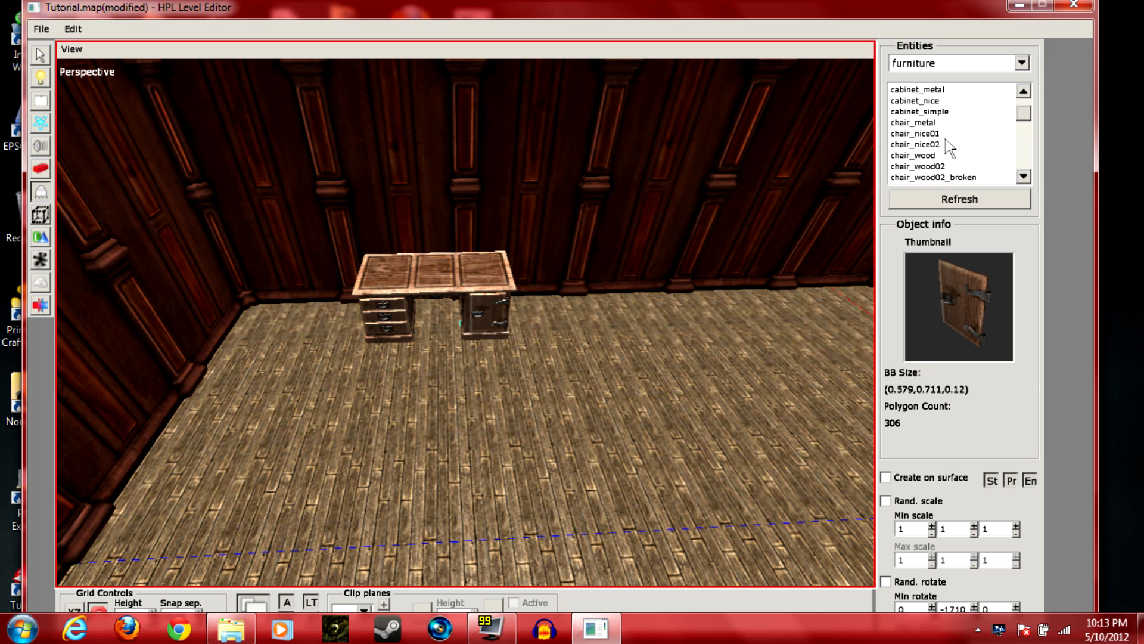
left_click(919, 155)
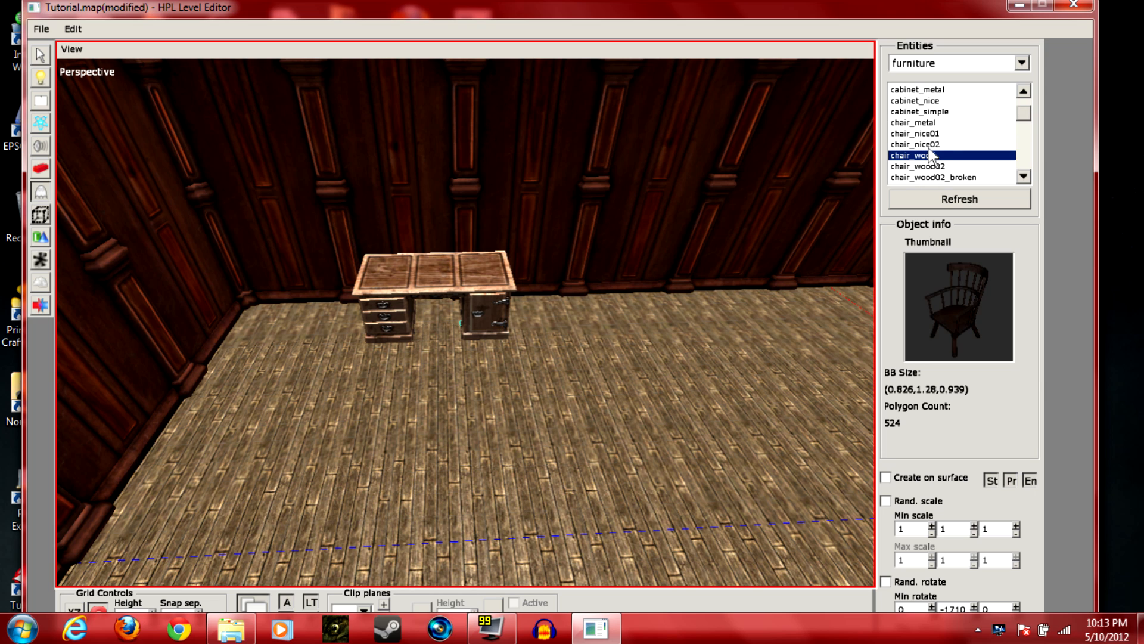
left_click(919, 134)
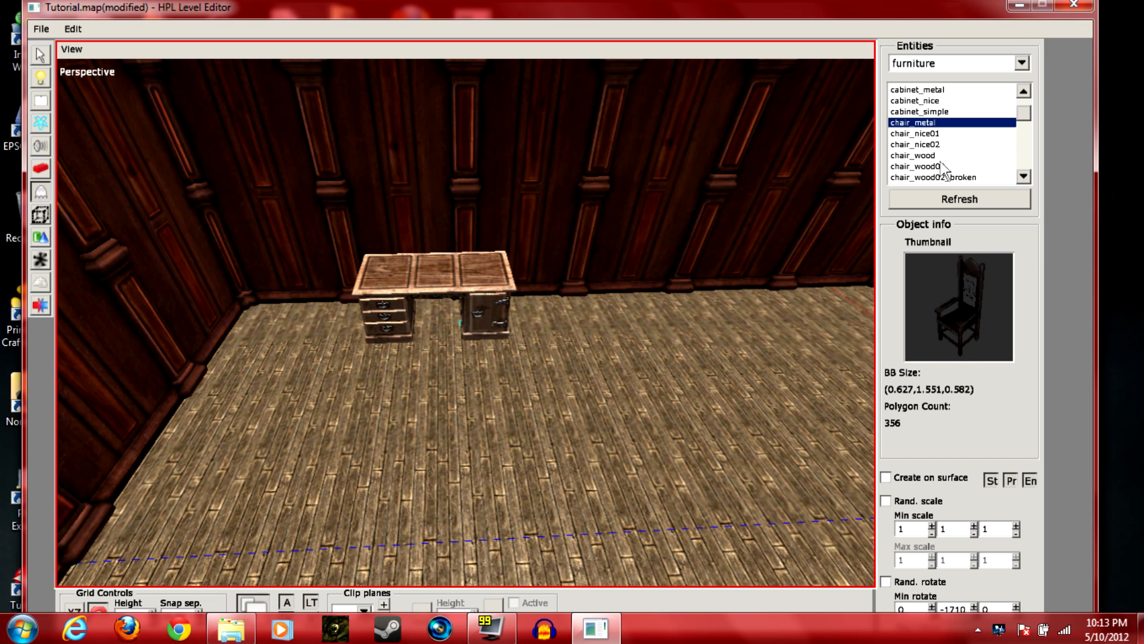
left_click(927, 167)
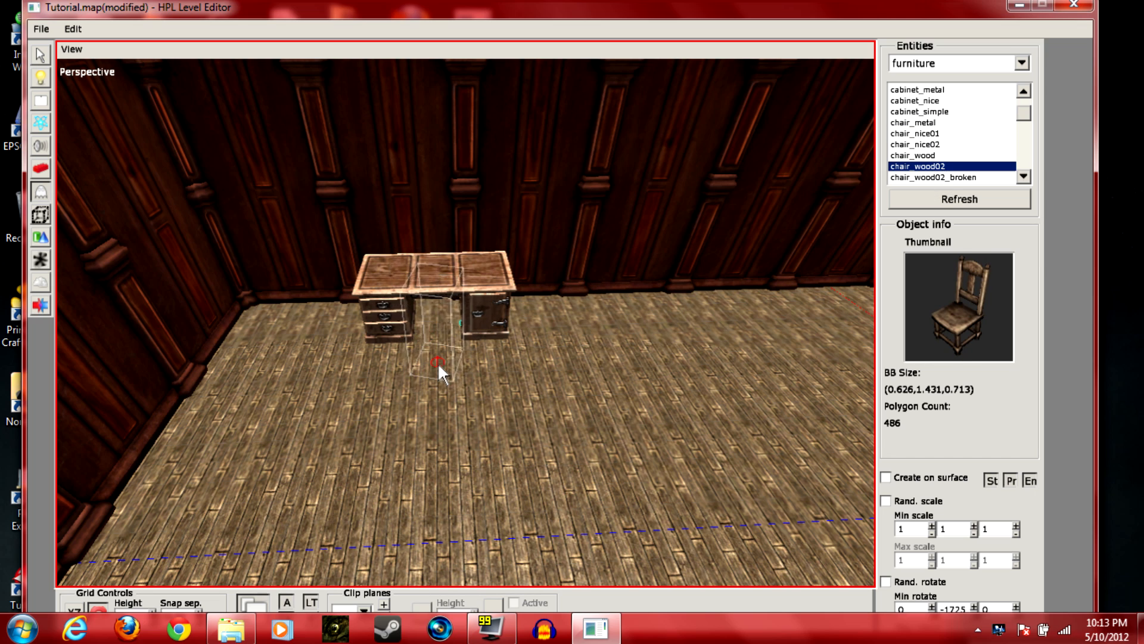
left_click(438, 361)
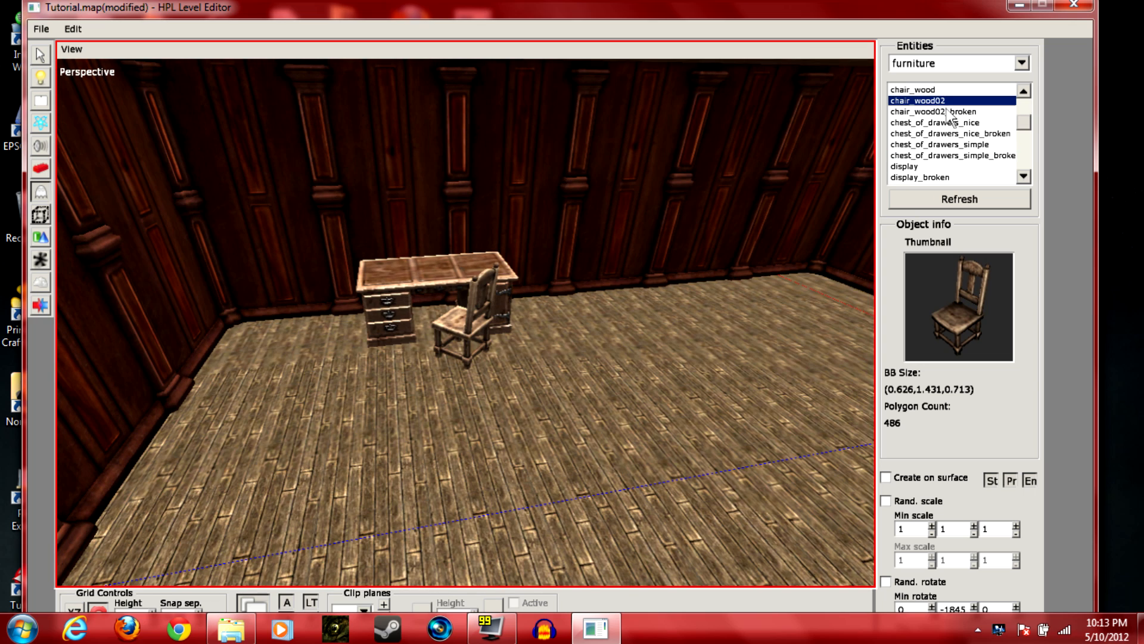
Place the piano entity in the room
scroll("down", 3)
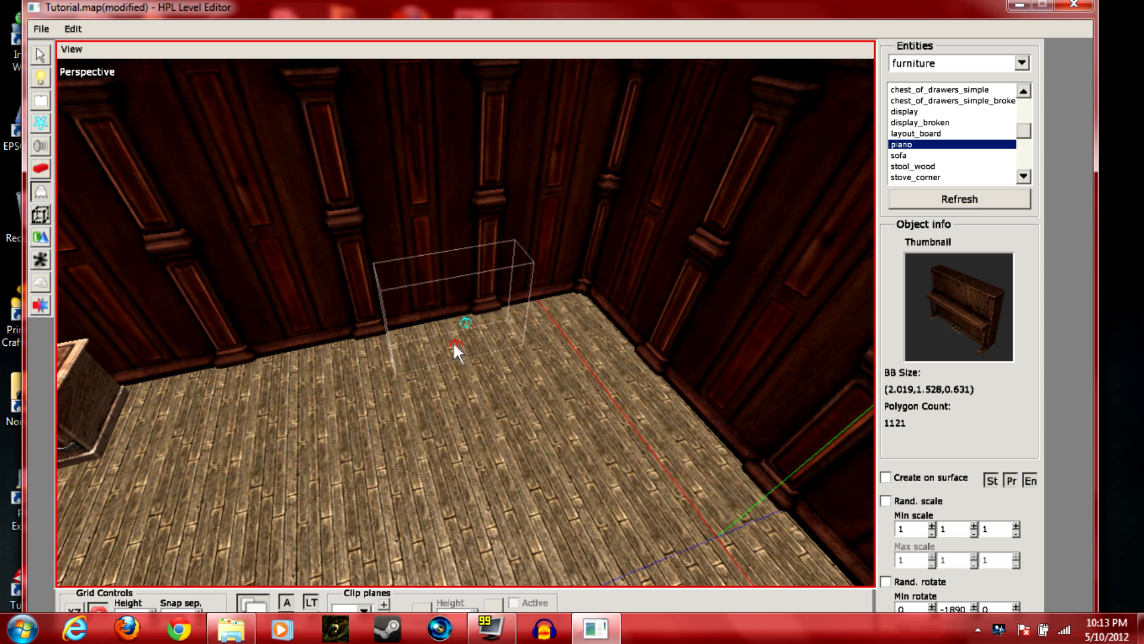
left_click(457, 343)
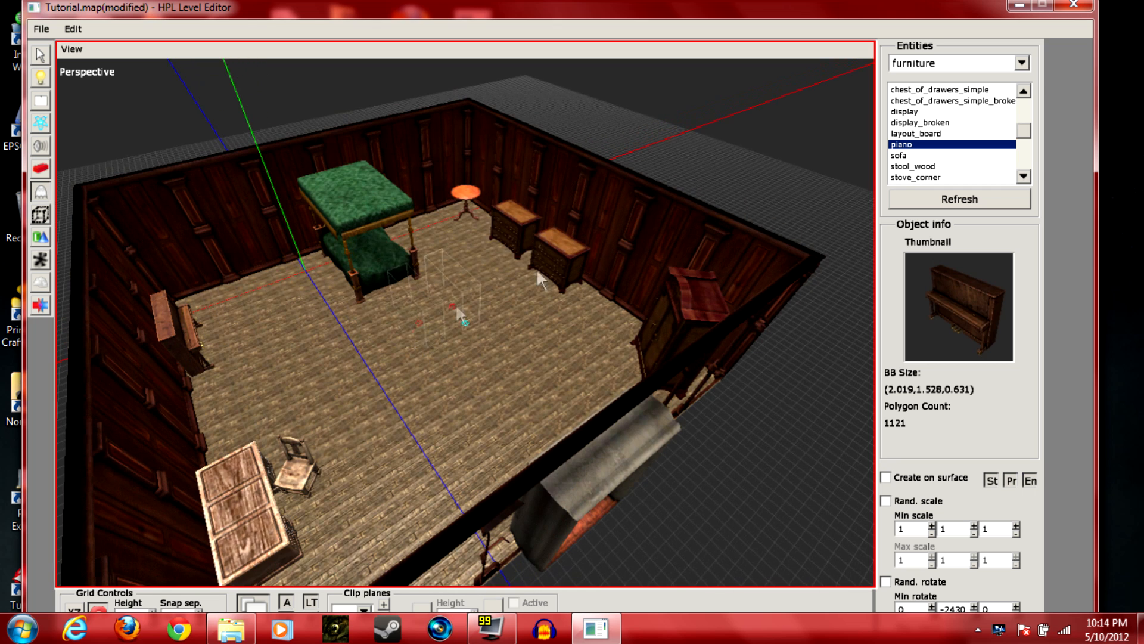
scroll("down", 3)
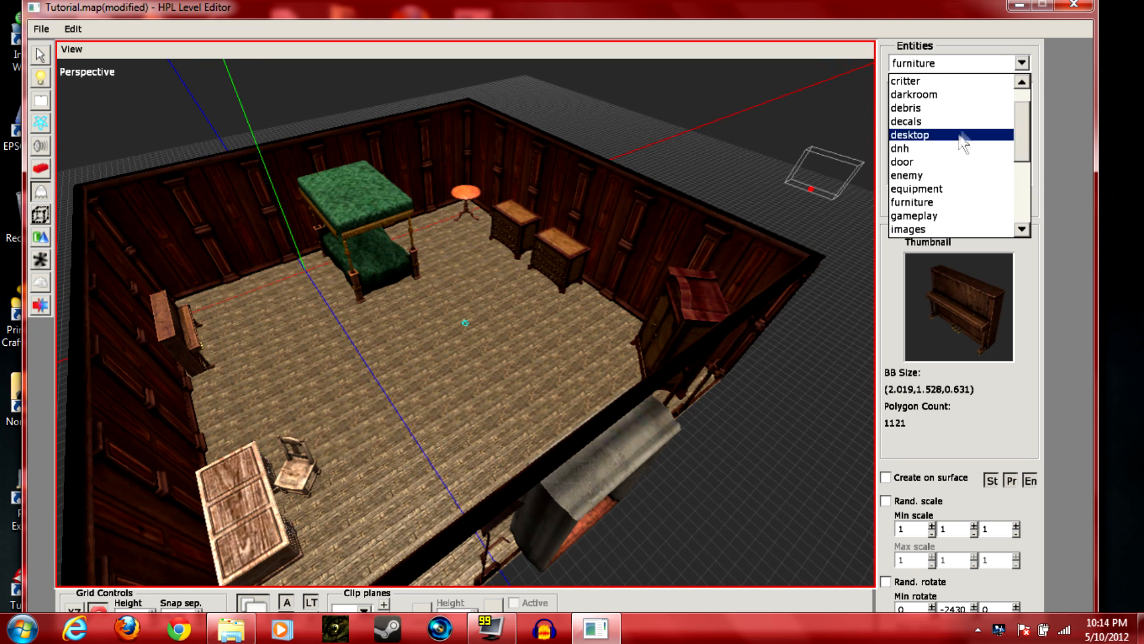
Place carpet_moveable from the gameplay category in the centre of the floor
left_click(913, 216)
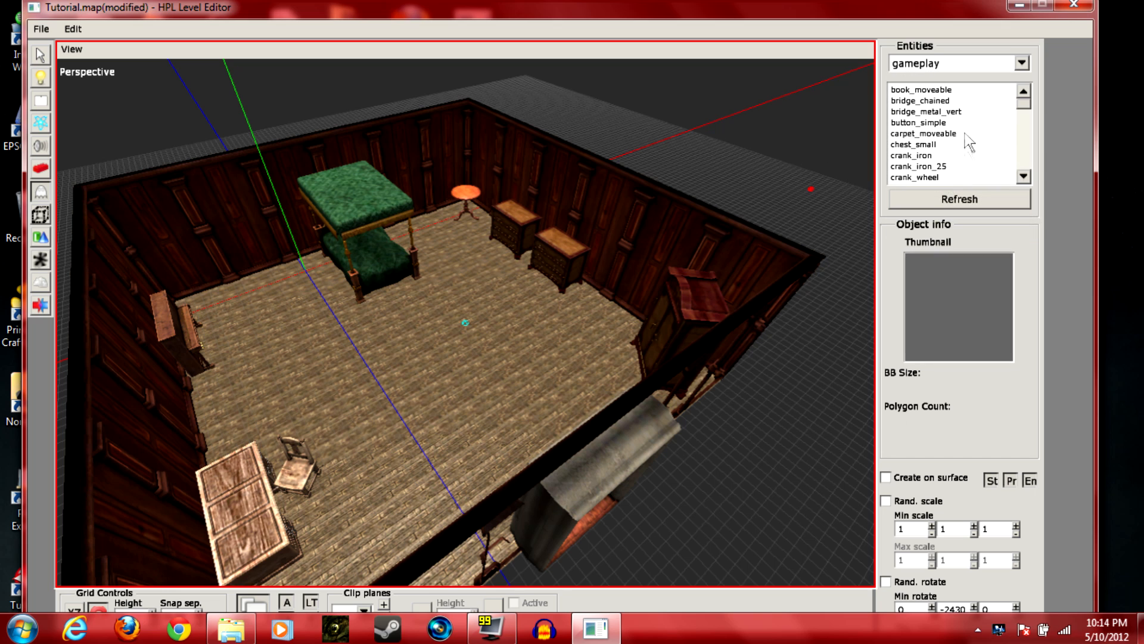
mouse_move(922, 167)
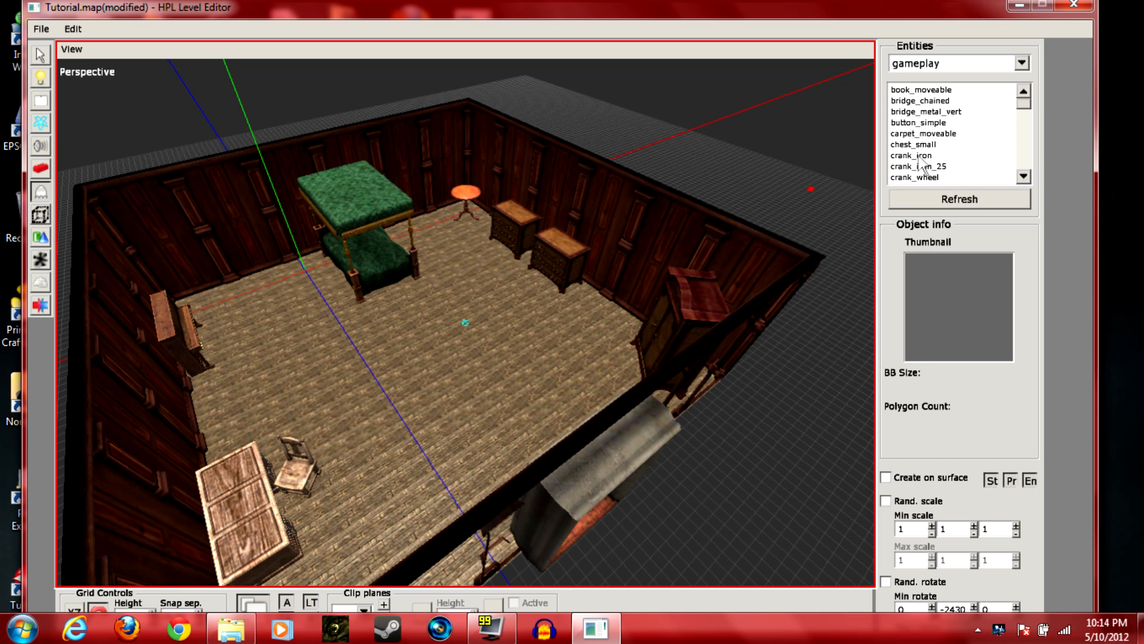
scroll("down", 3)
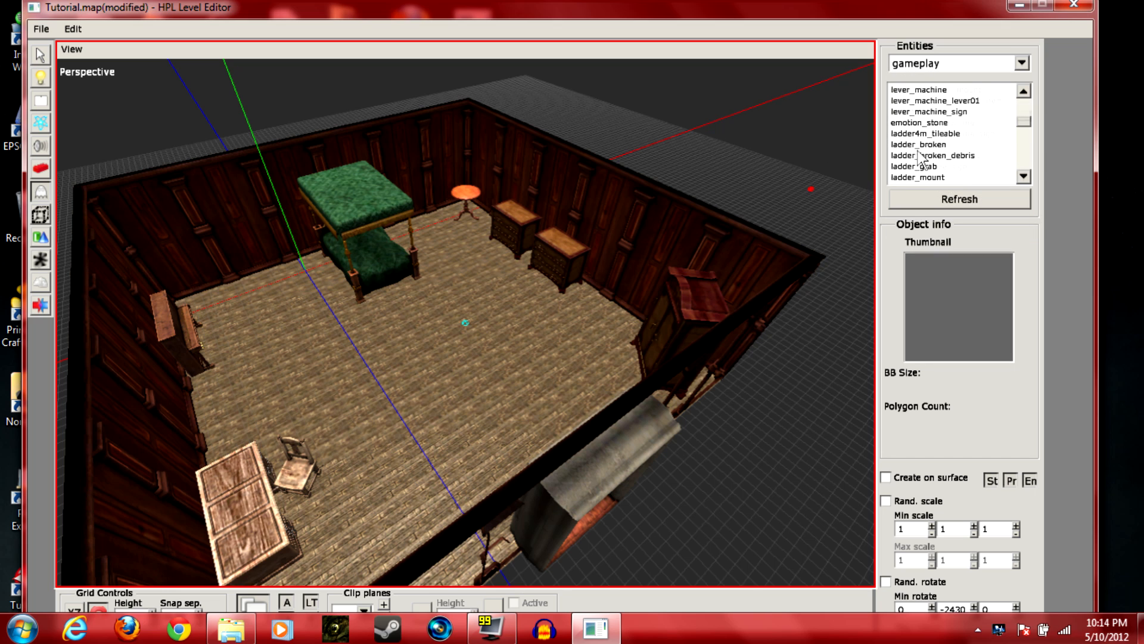
scroll("up", 3)
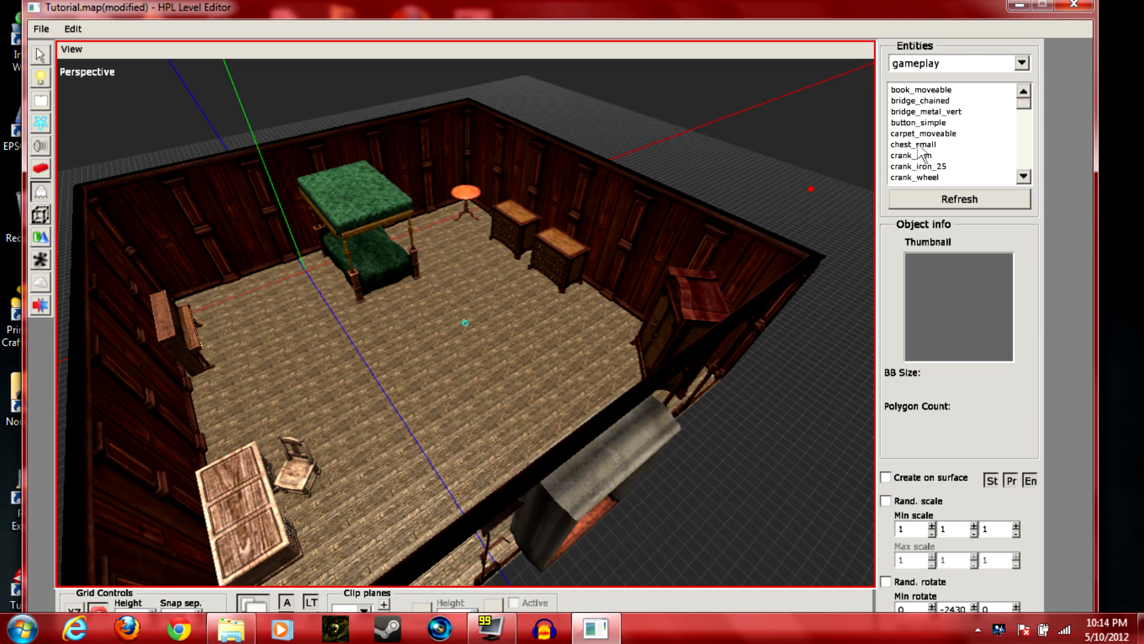
left_click(922, 132)
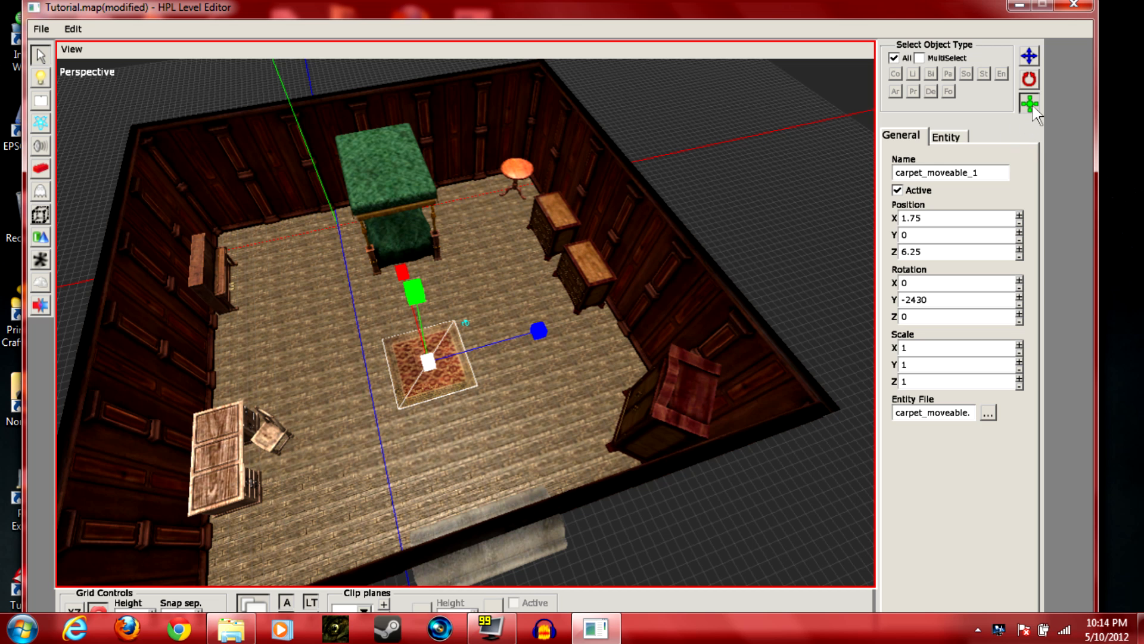
mouse_move(739, 253)
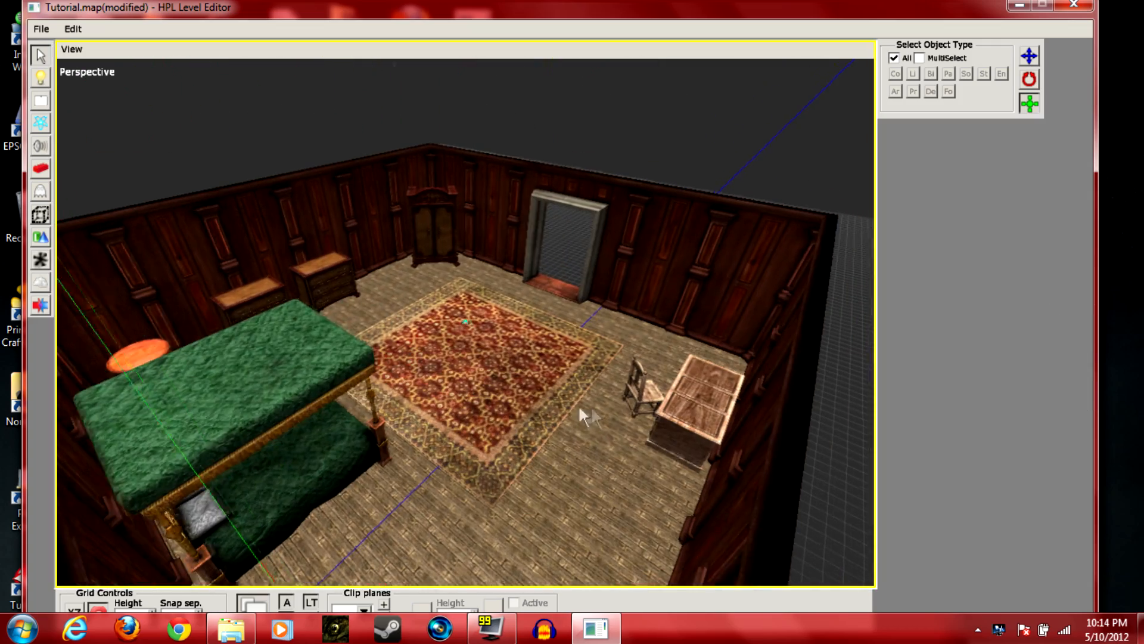
left_click(1000, 73)
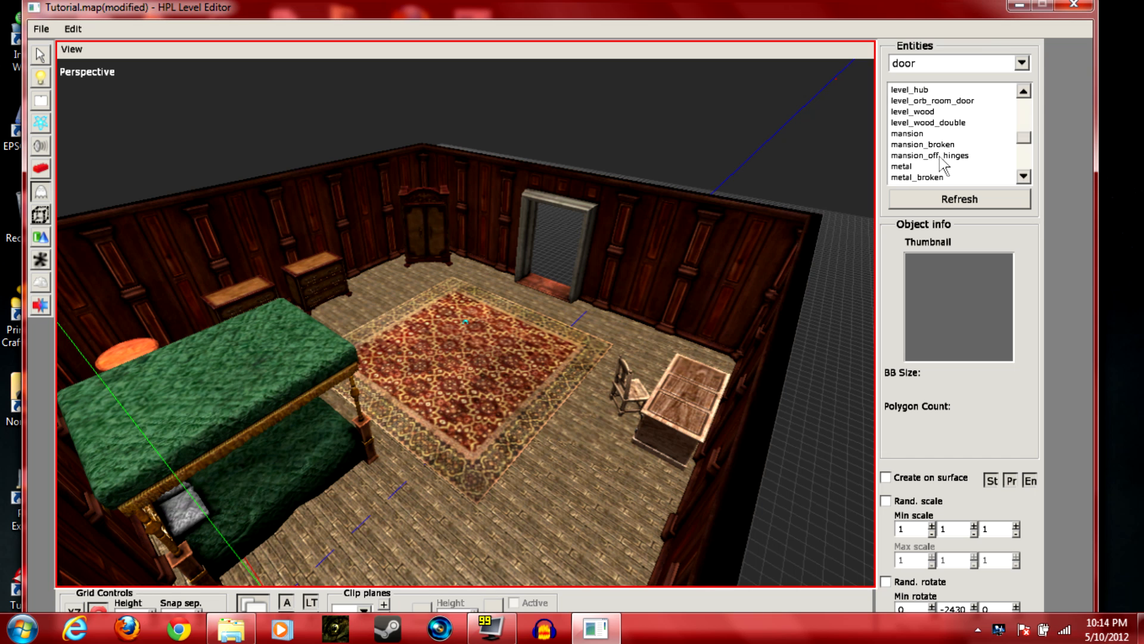
mouse_move(925, 135)
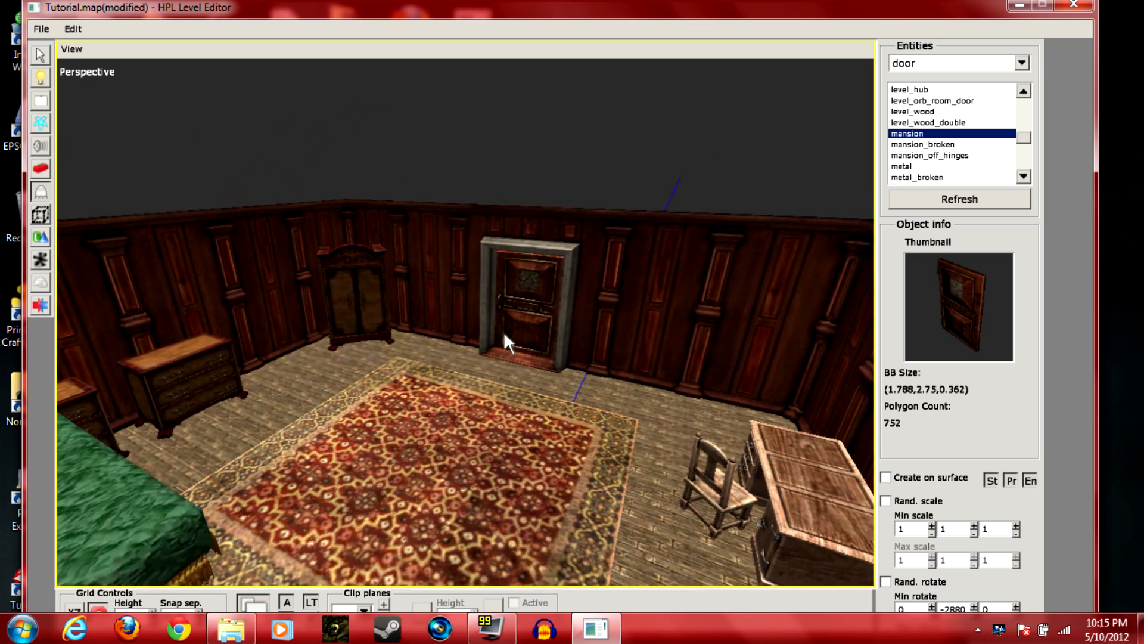
Set the mansion door into the doorway and save Tutorial.map
left_click(40, 55)
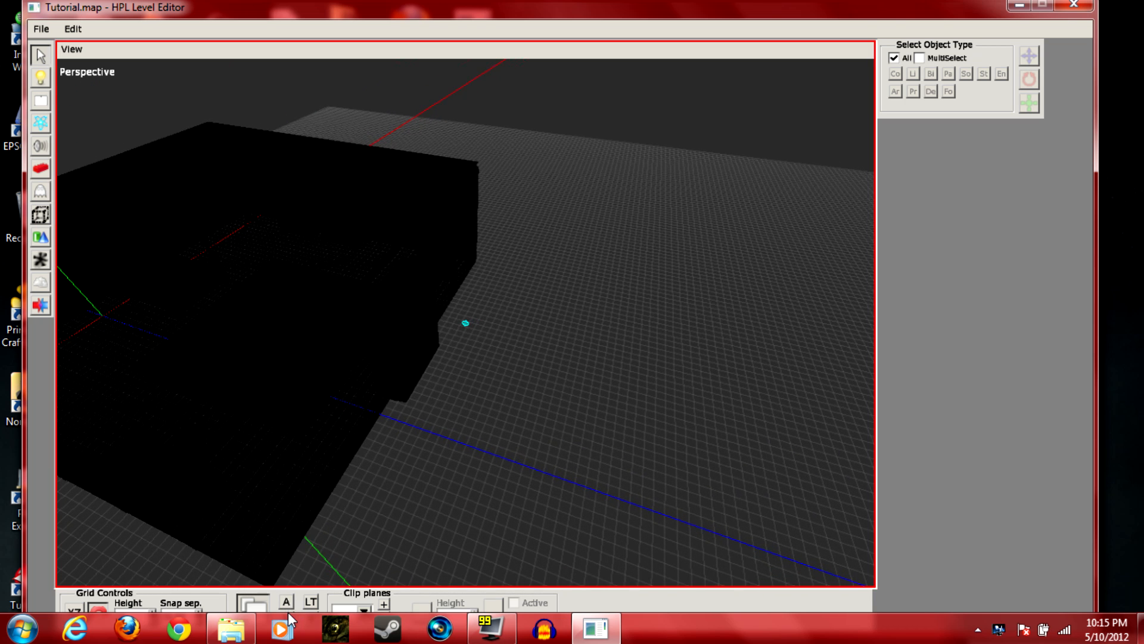
Place BoxLight_1 over the carpet at position 2, 0, 4.75
left_click(286, 601)
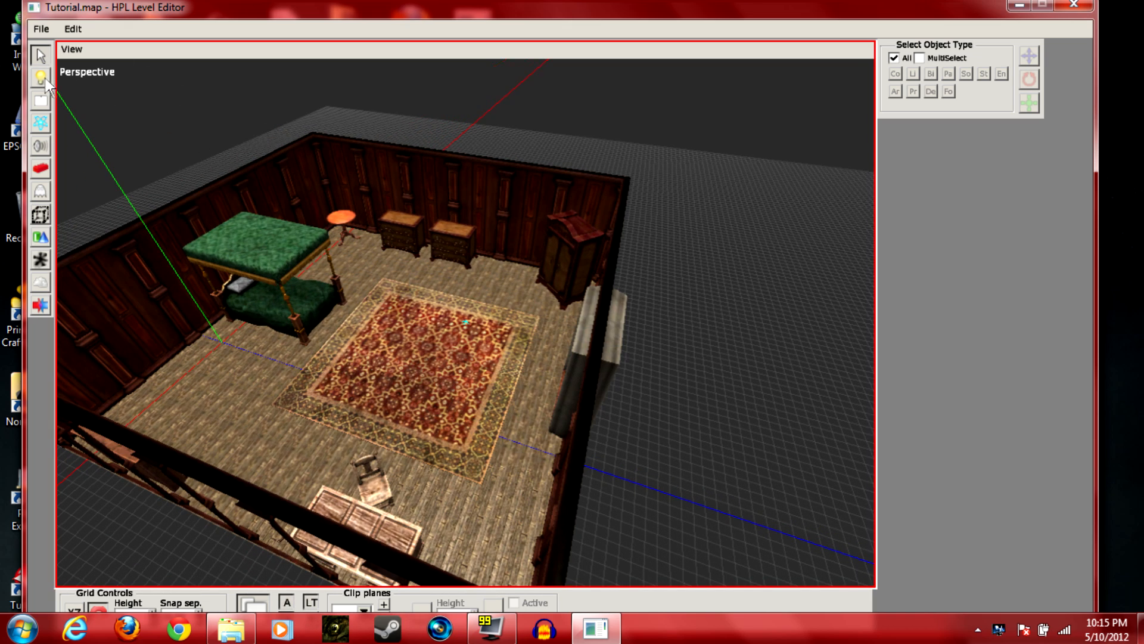
left_click(40, 78)
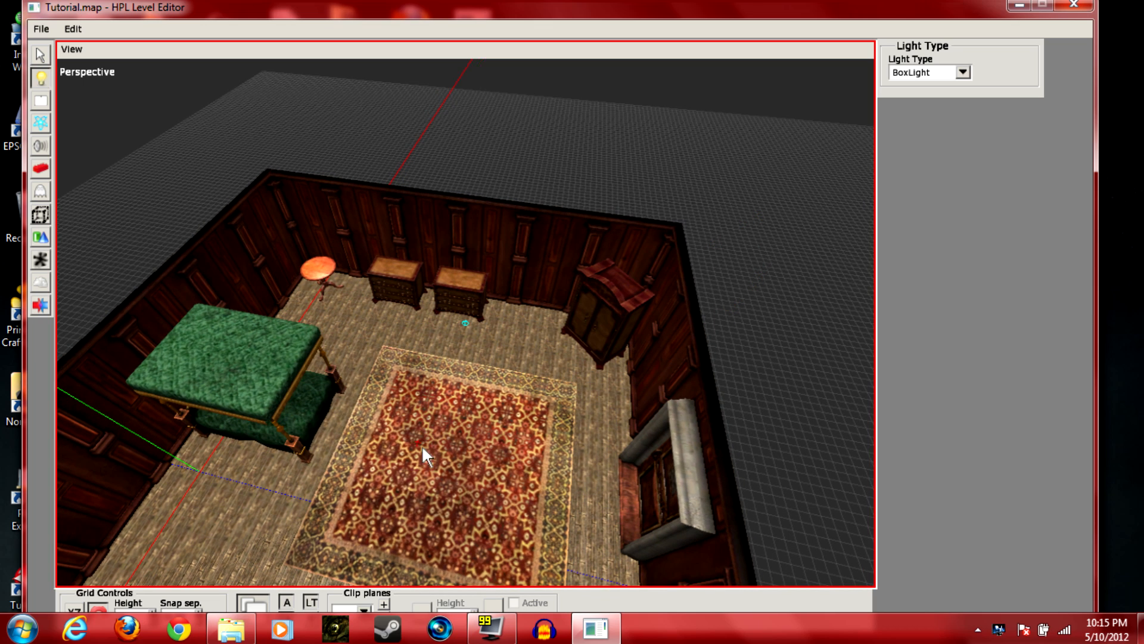
mouse_move(443, 453)
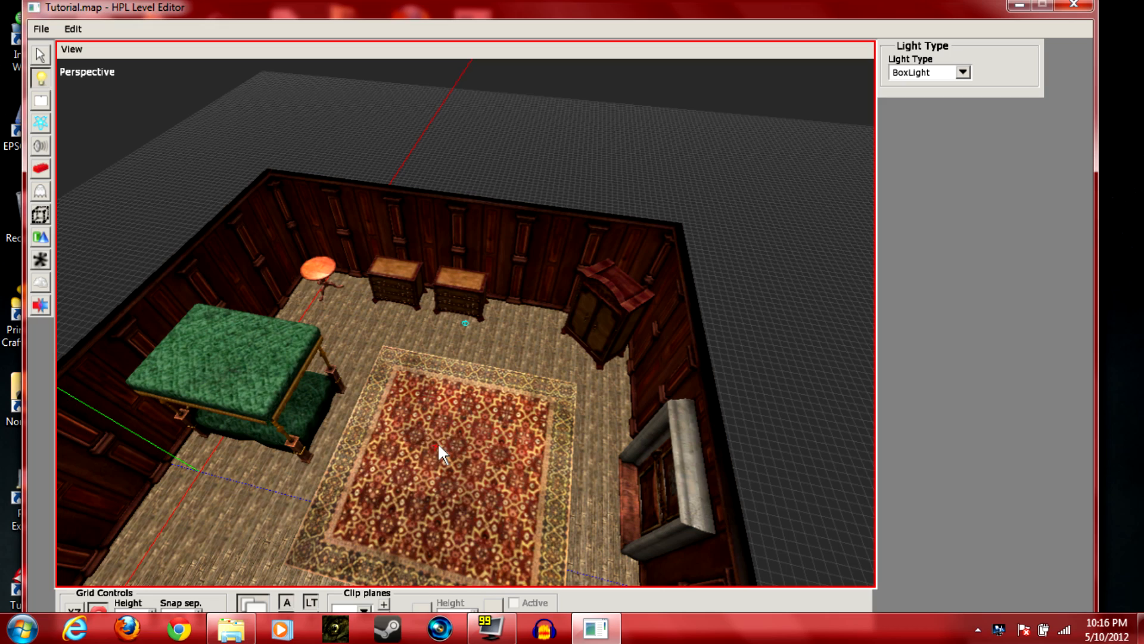
left_click(40, 54)
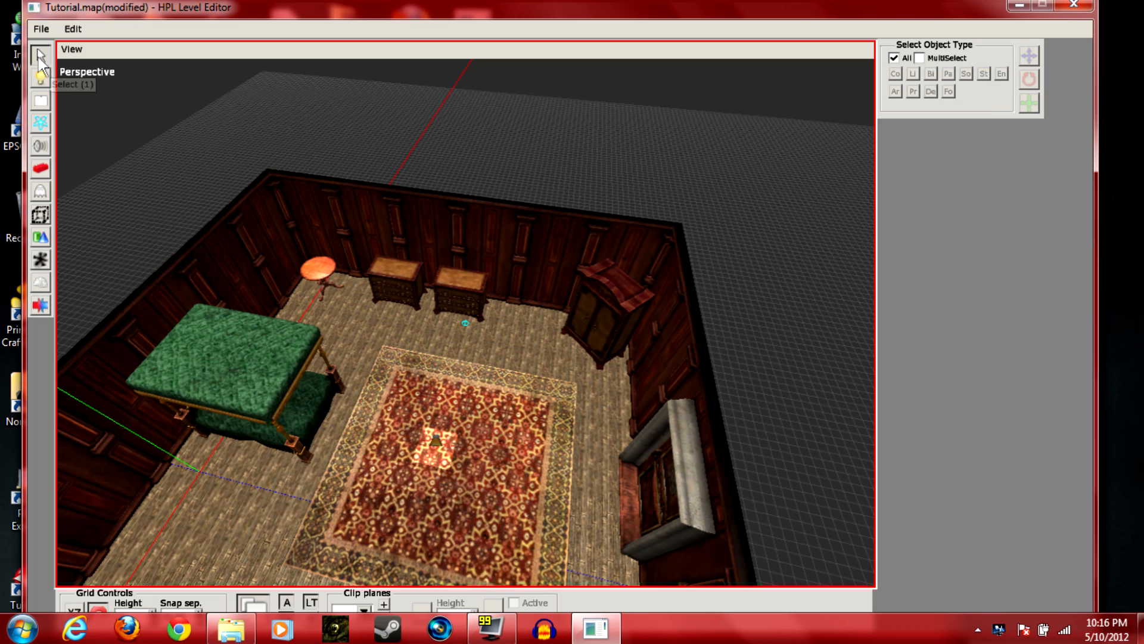
left_click(431, 434)
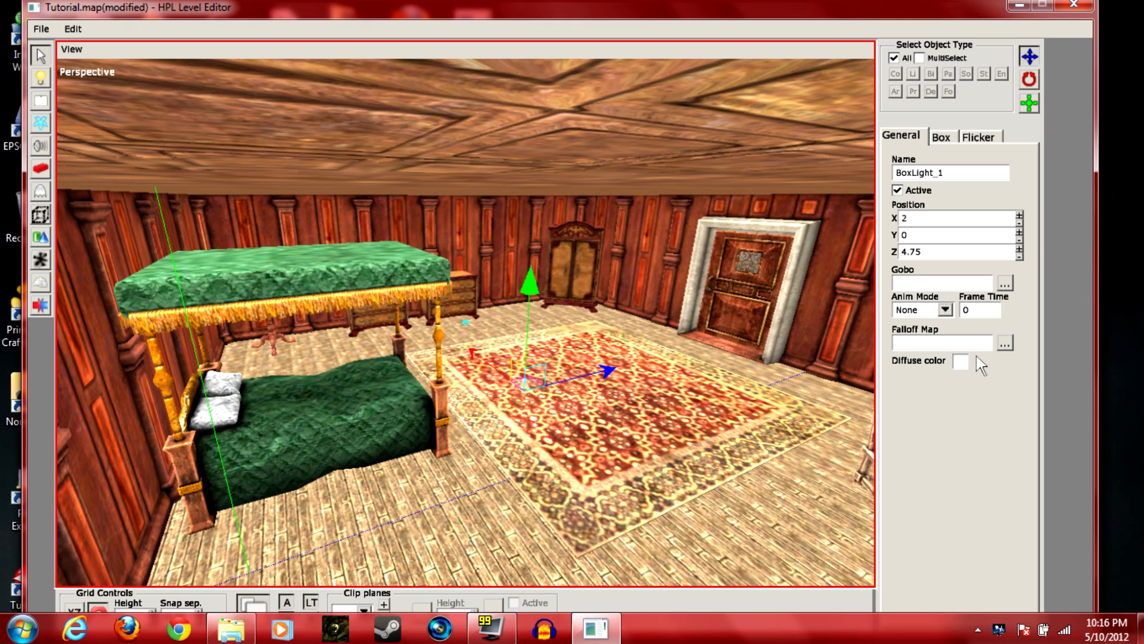
Set BoxLight_1's diffuse colour to a dim reddish tone with 0.4 components
left_click(961, 361)
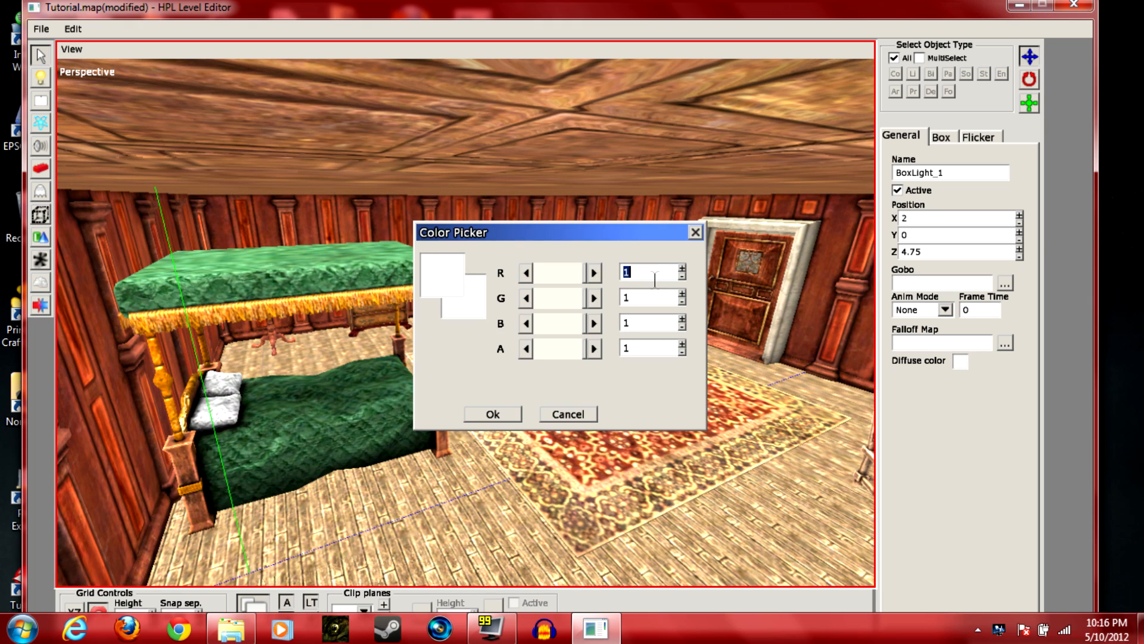
type(".")
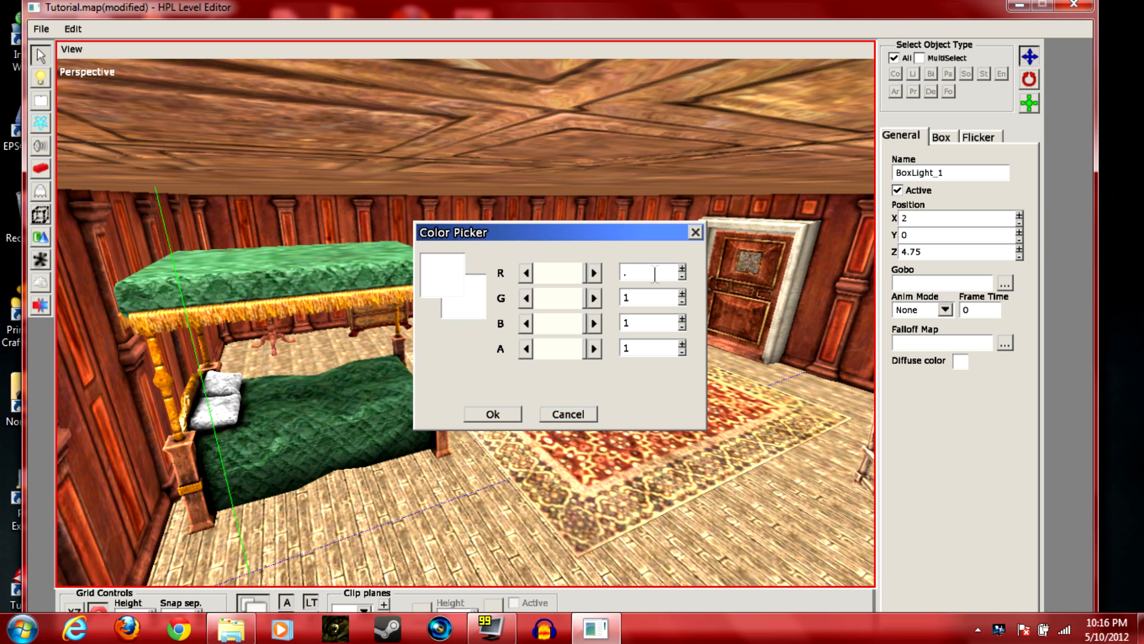
type("0.4")
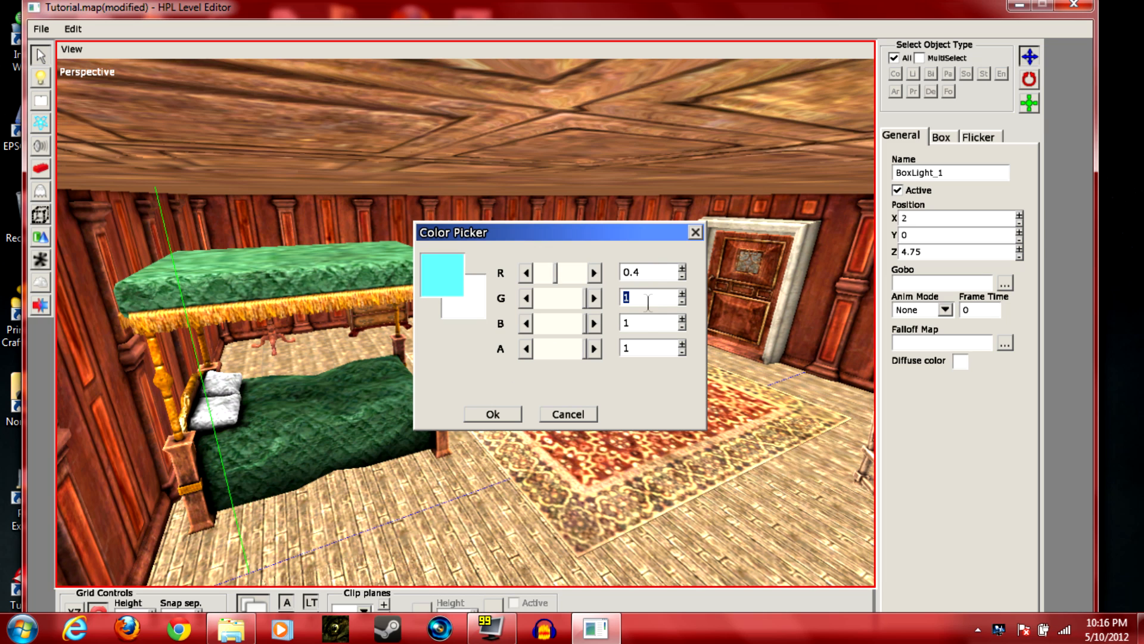
type("0.4")
left_click(649, 322)
type("0.3")
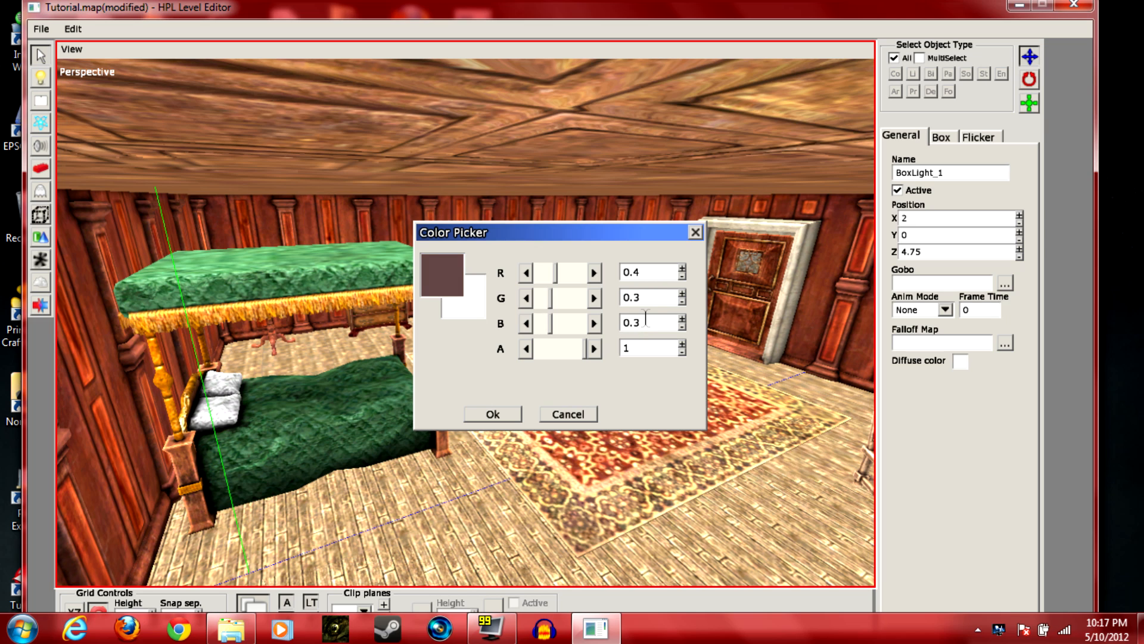
left_click(492, 414)
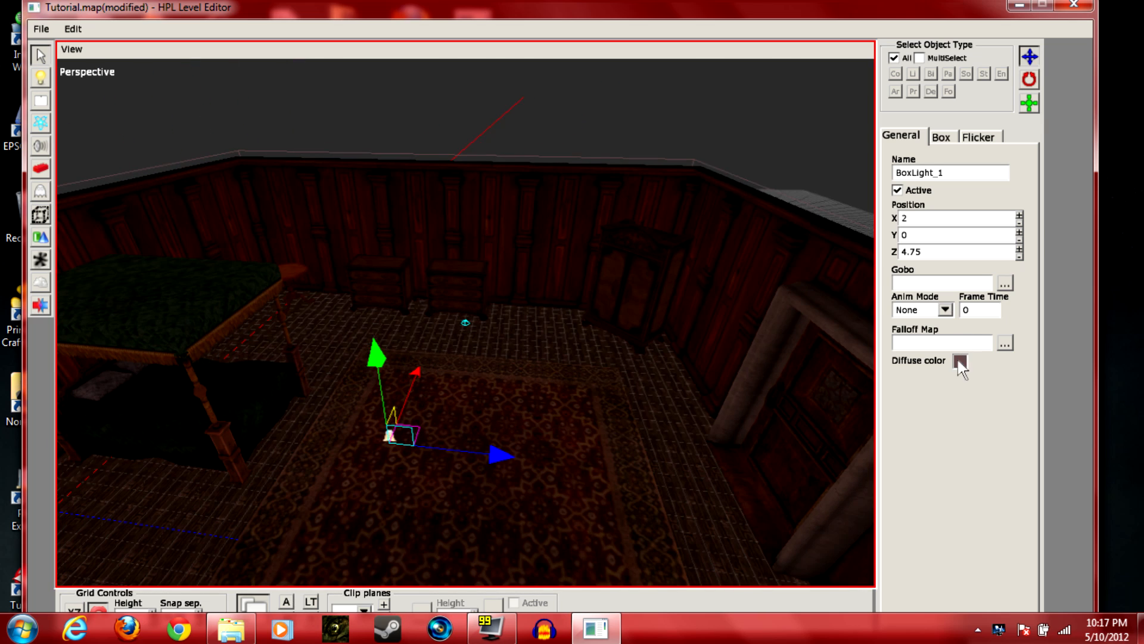
Readjust BoxLight_1's diffuse colour to a dim olive (0.4, 0.4, 0.3) for soft lighting
left_click(961, 361)
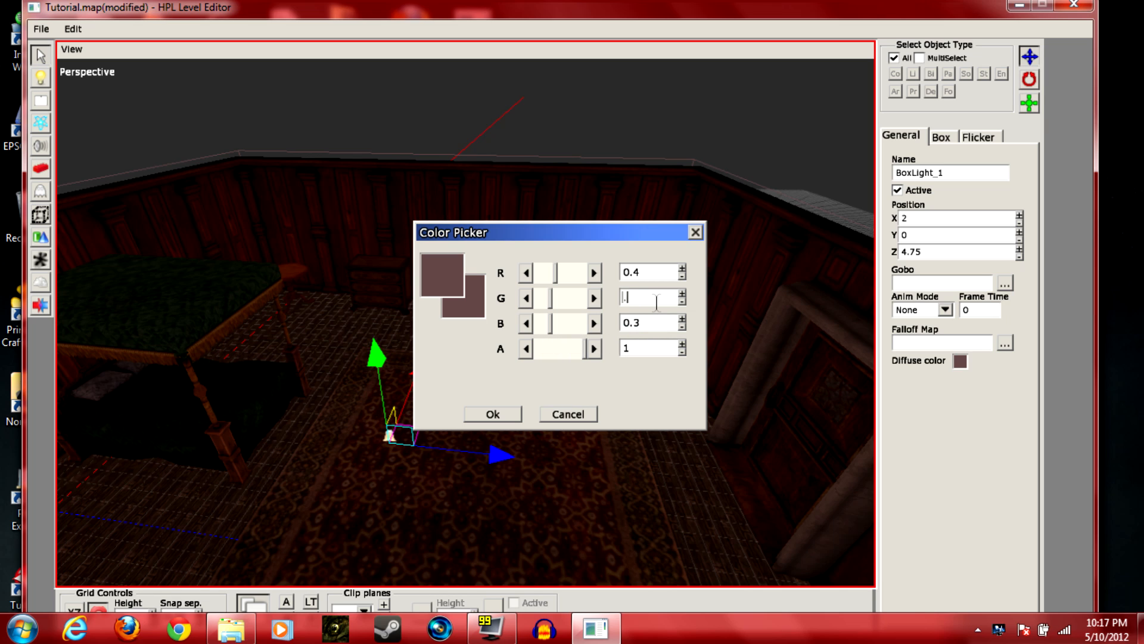
type("0.4")
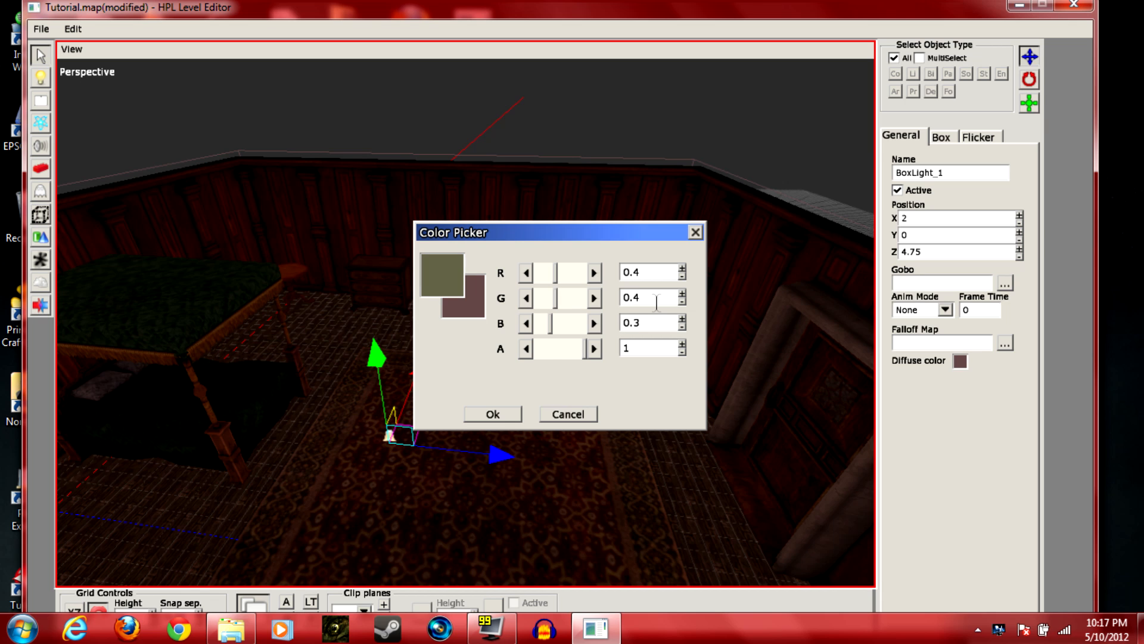
left_click(493, 414)
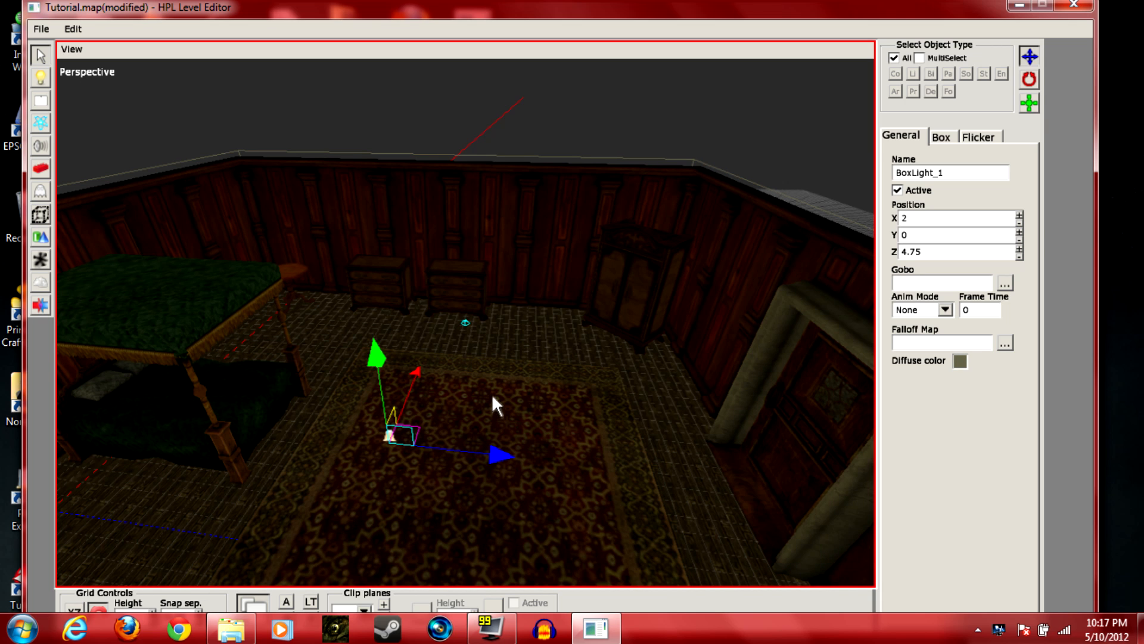
mouse_move(1015, 312)
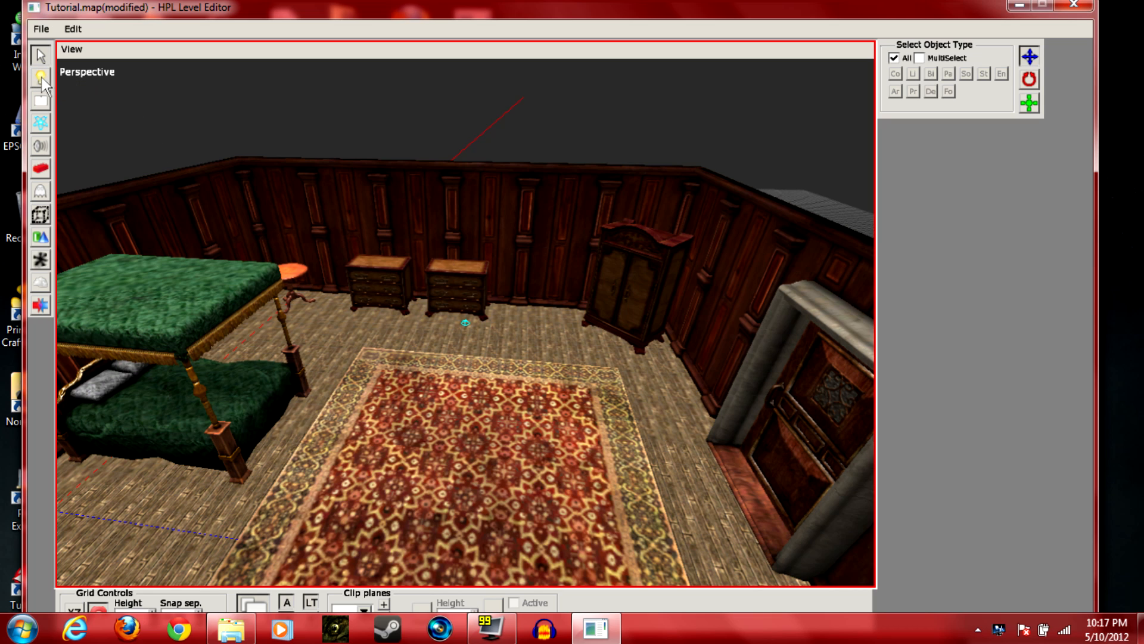
Place a PointLight in the room and select it for editing
left_click(40, 78)
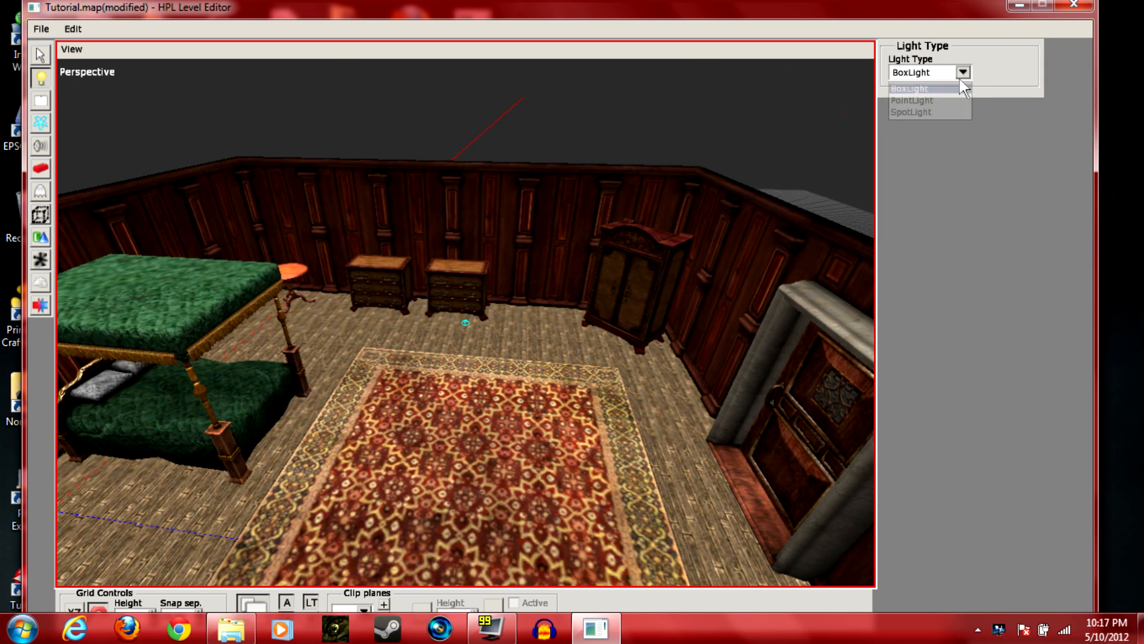
left_click(910, 100)
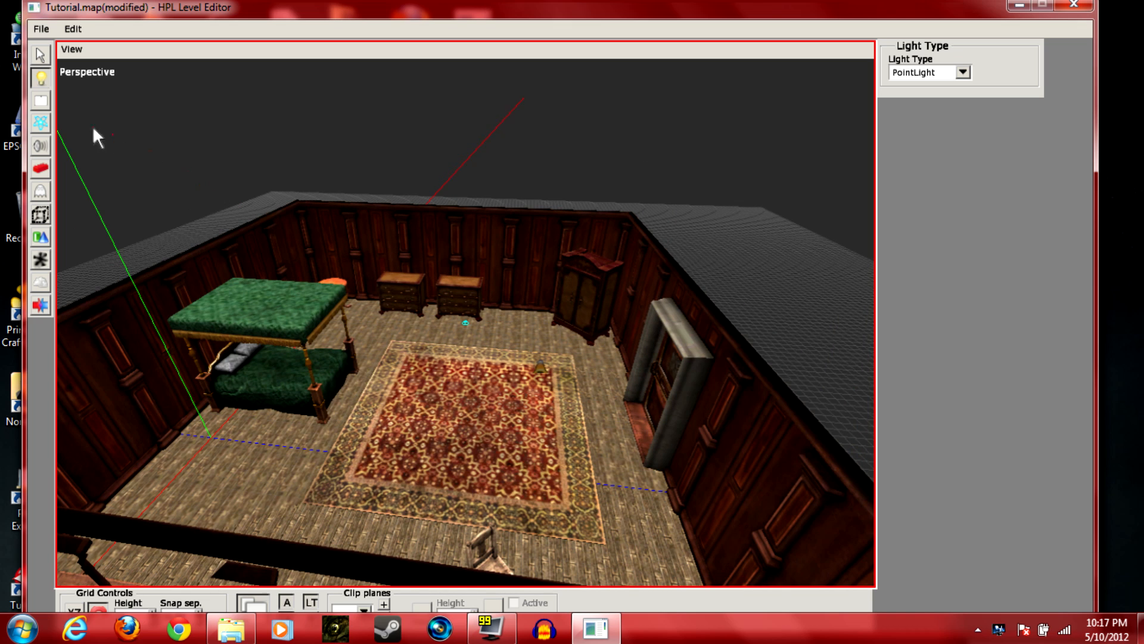
left_click(41, 55)
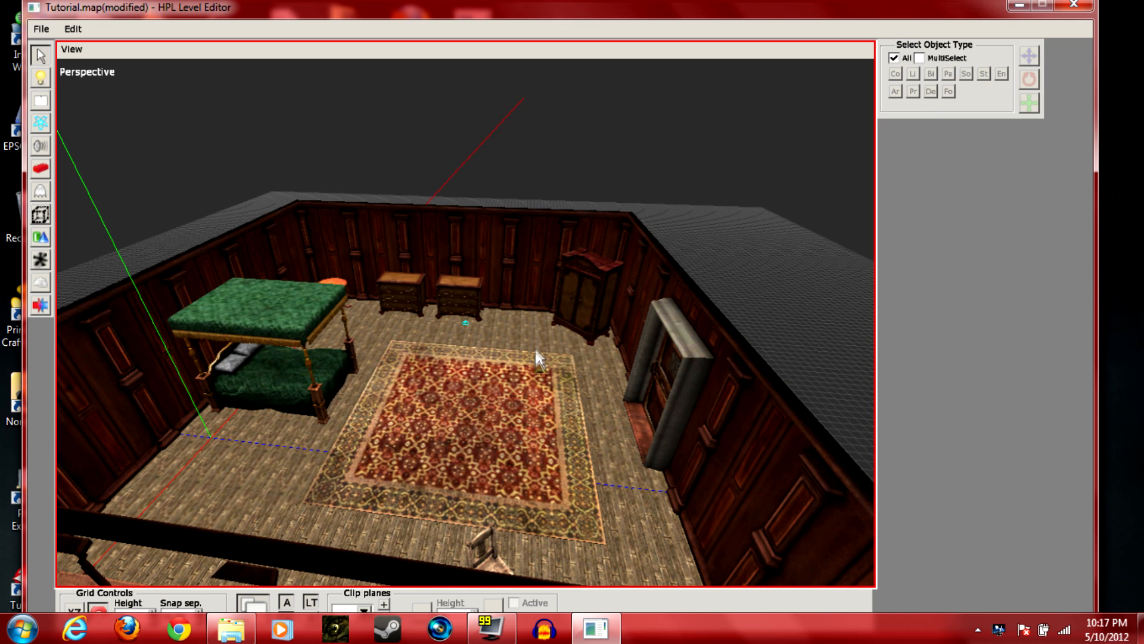
left_click(537, 358)
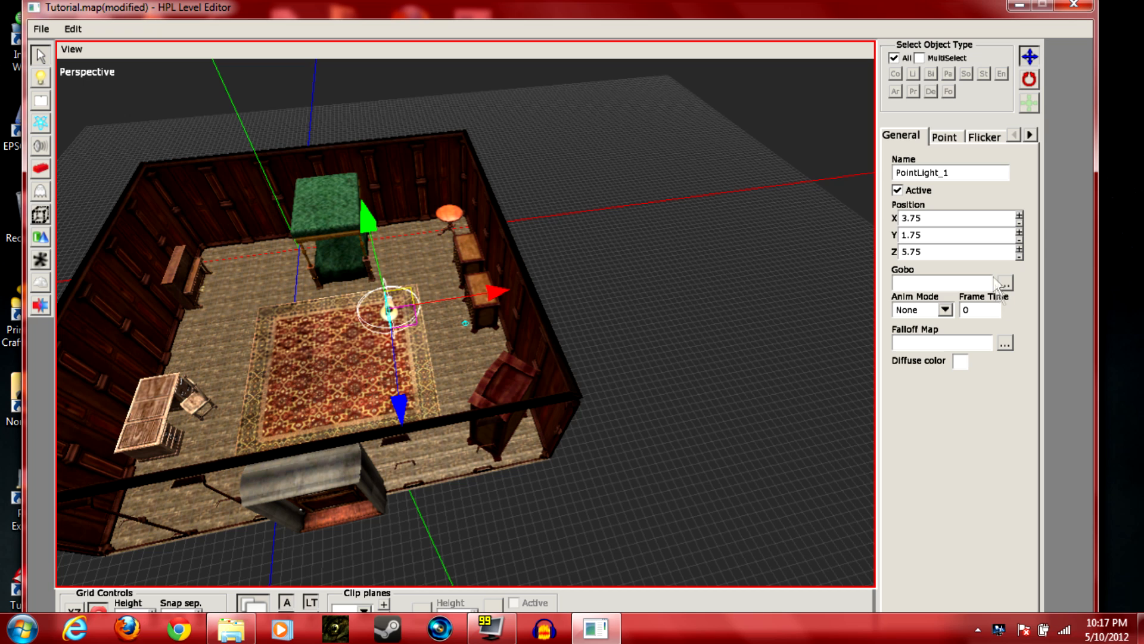
mouse_move(1004, 137)
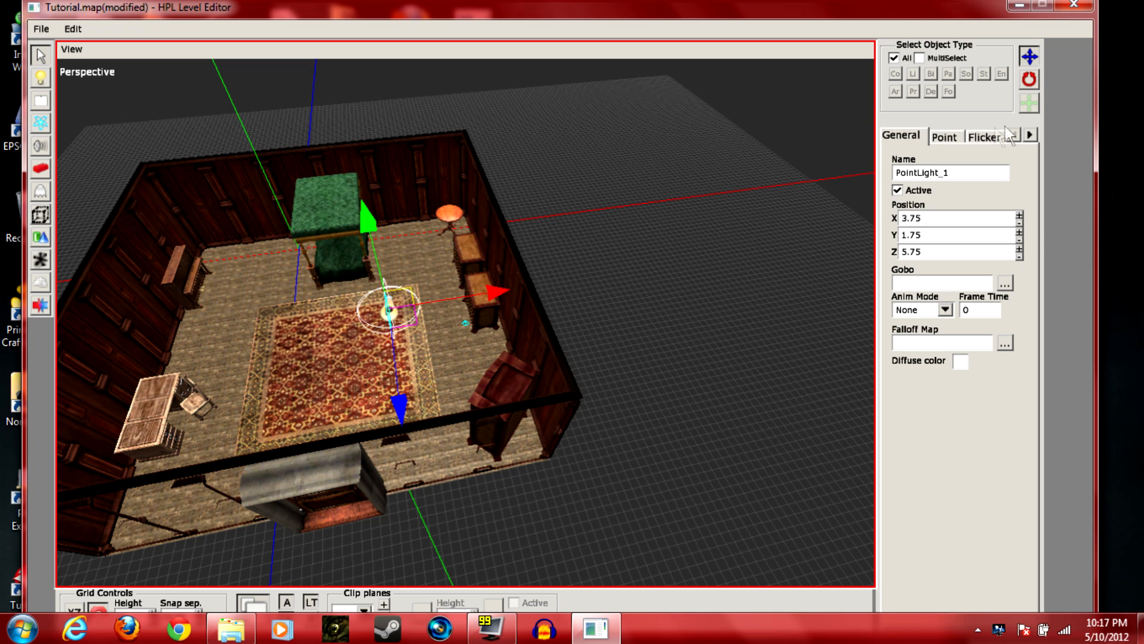
mouse_move(913, 150)
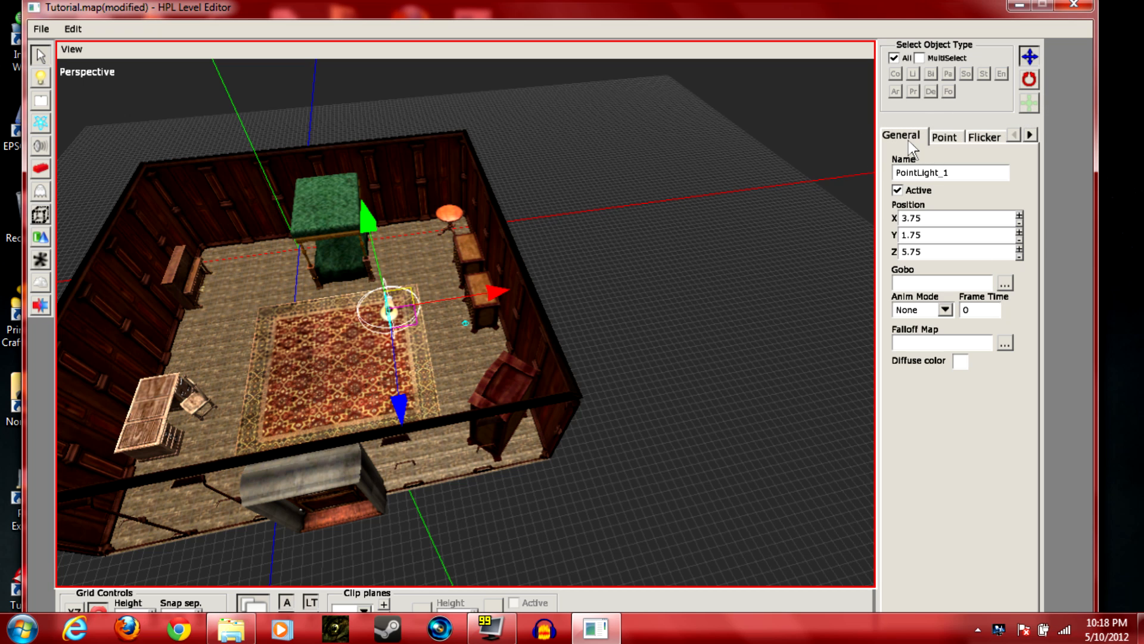
mouse_move(937, 149)
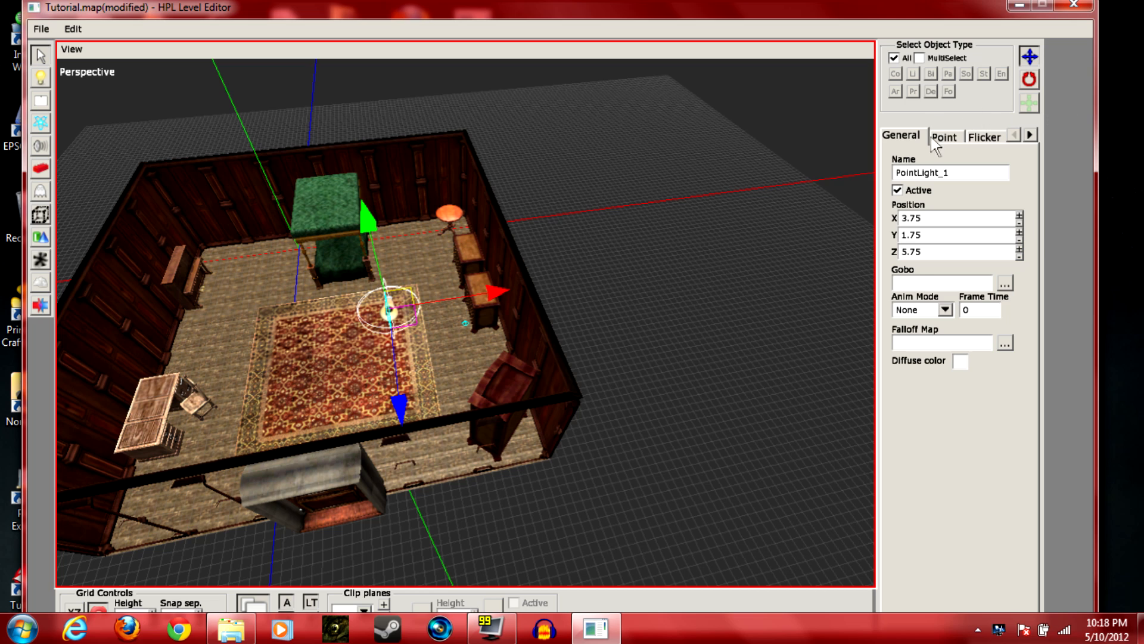
Adjust the point light's radius in its Point settings
left_click(944, 136)
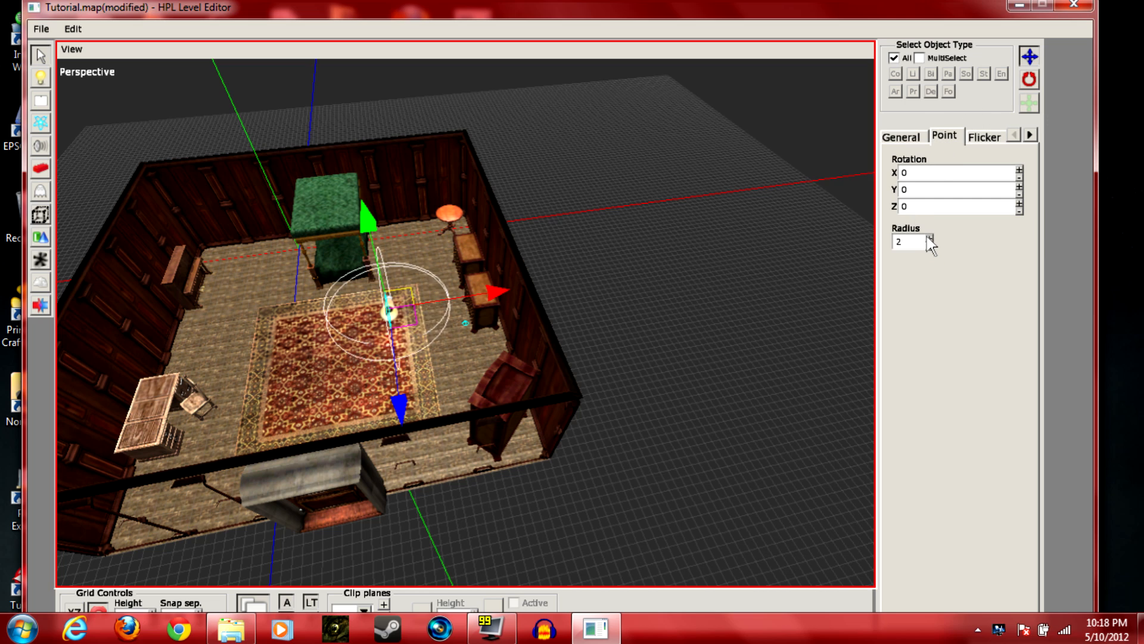
left_click(931, 239)
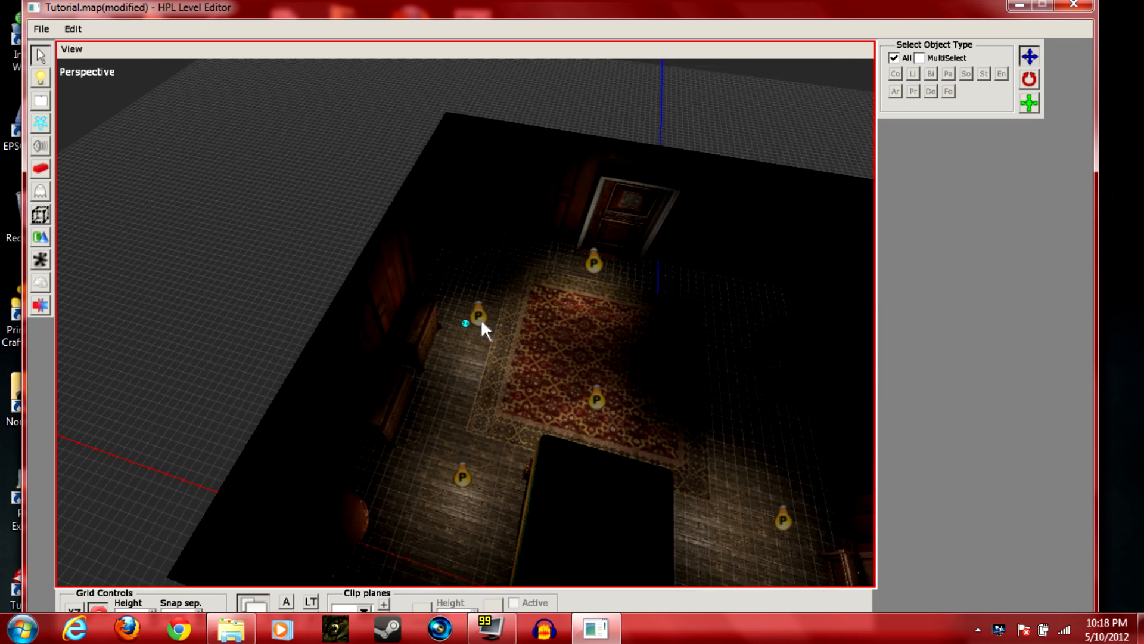
Place PointLight_7 near the door, clear the selection and orbit toward the bed
left_click(478, 315)
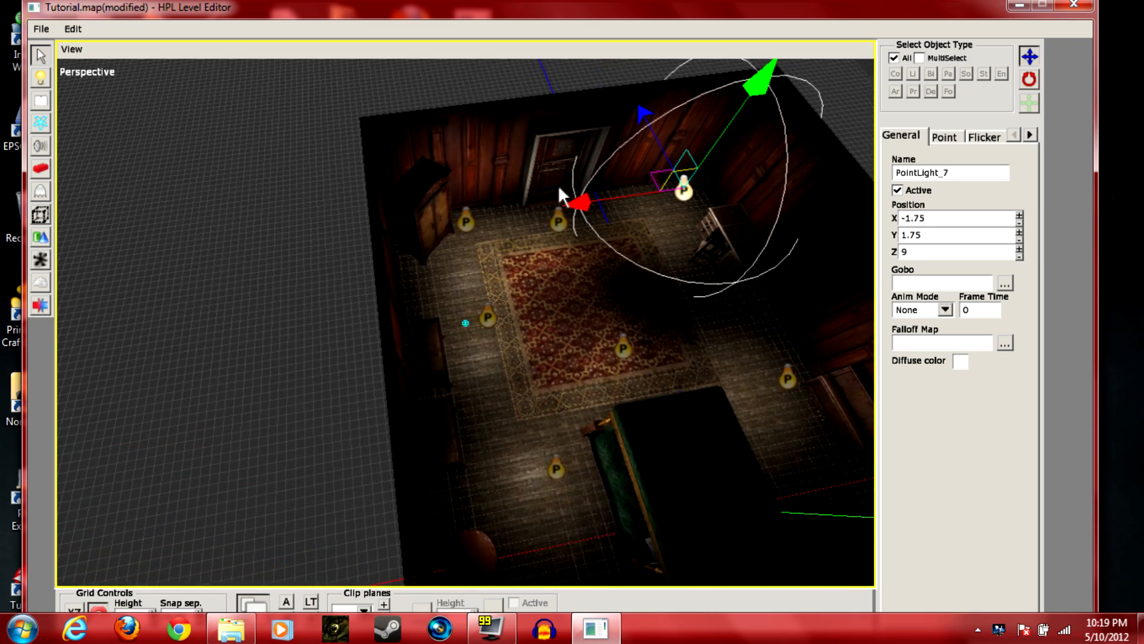
left_click(20, 628)
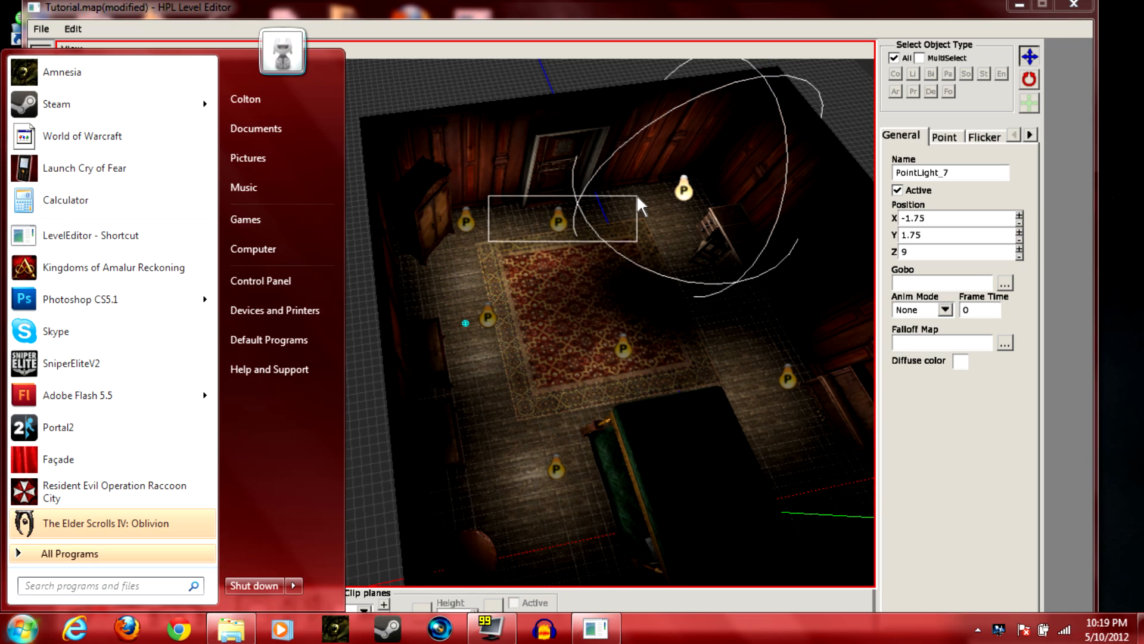
left_click(336, 196)
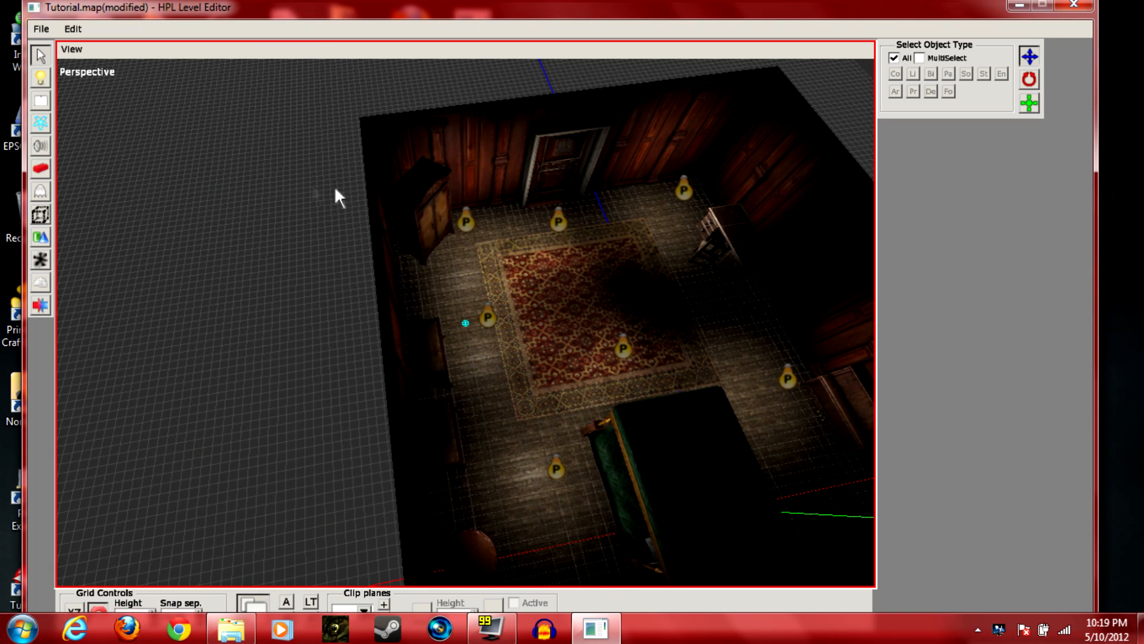
left_click_drag(336, 197, 442, 255)
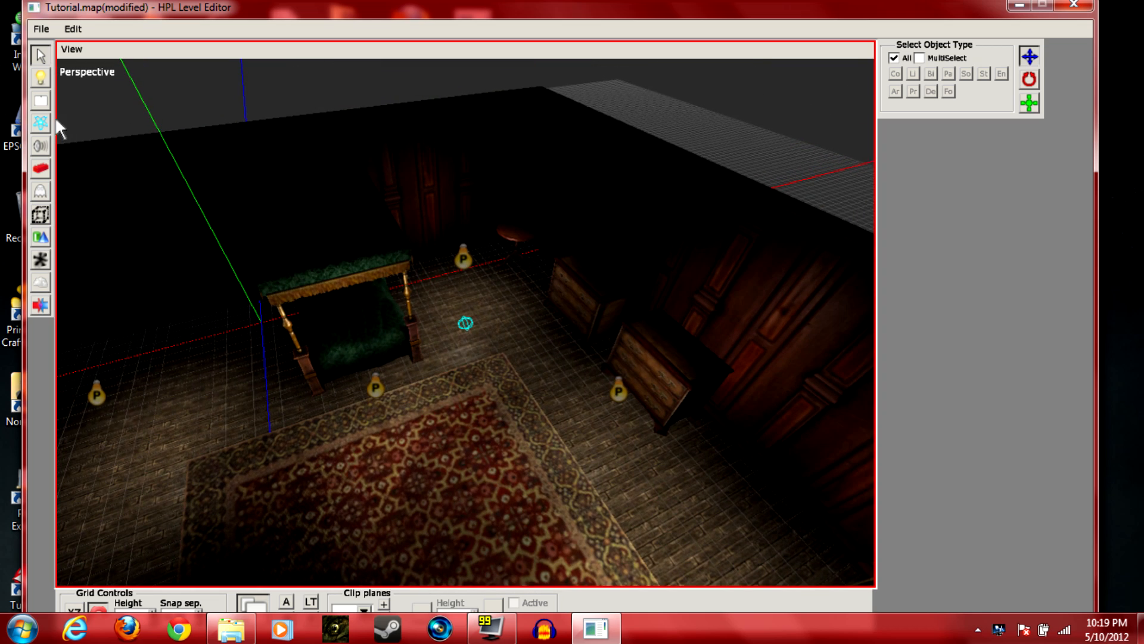
mouse_move(51, 217)
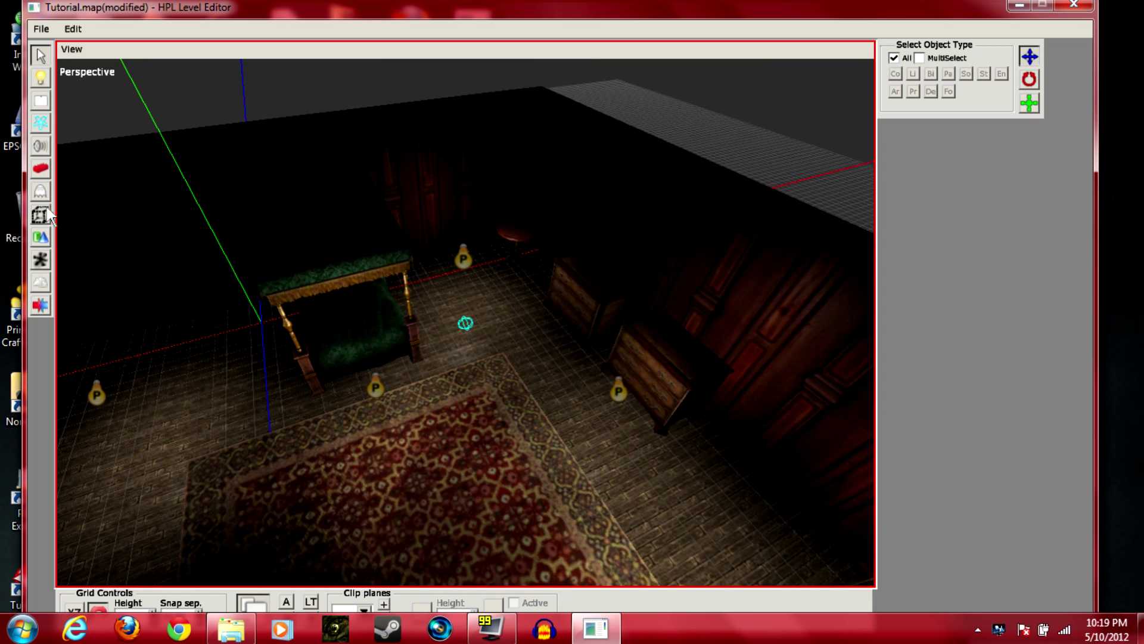
Place a PlayerStart area on the floor beside the bed at 5, 0, 1.25
left_click(40, 216)
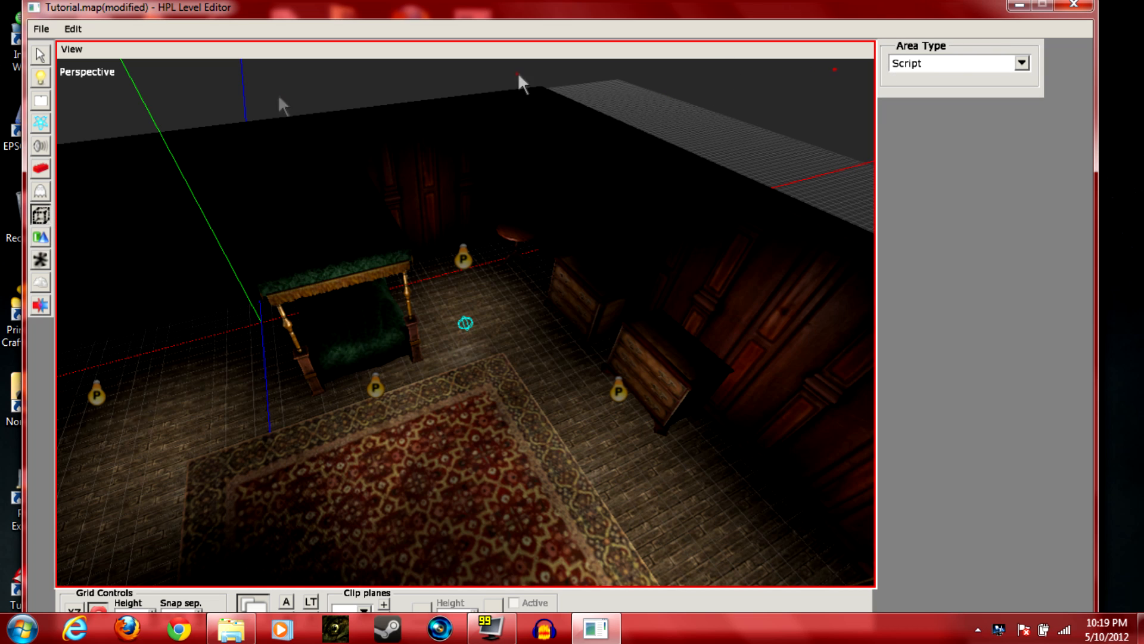
mouse_move(770, 117)
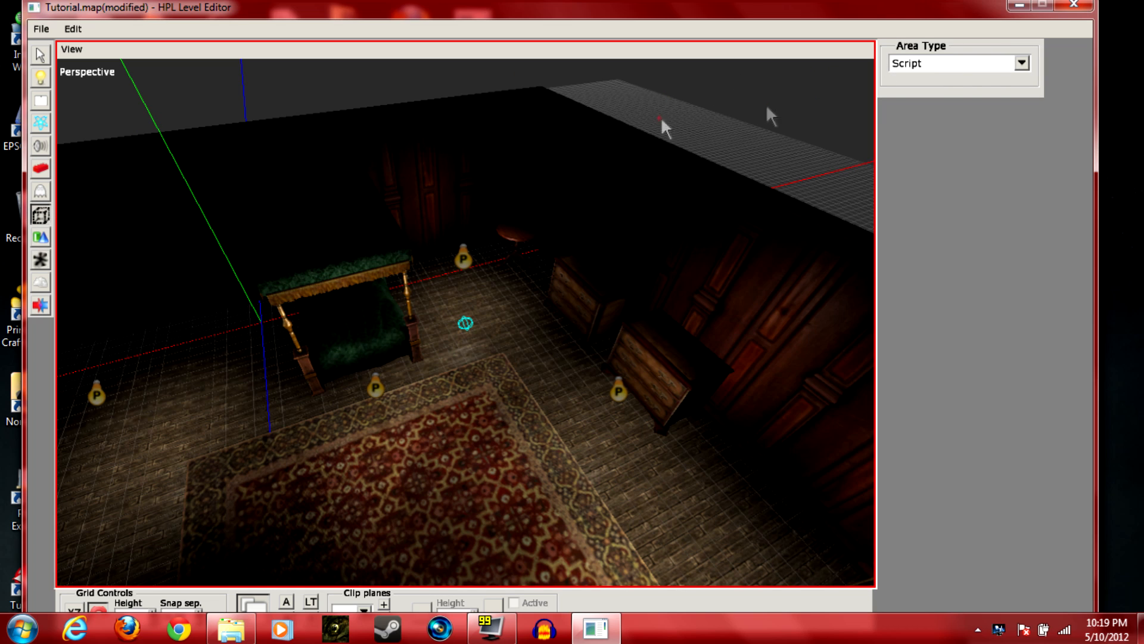
left_click(1021, 63)
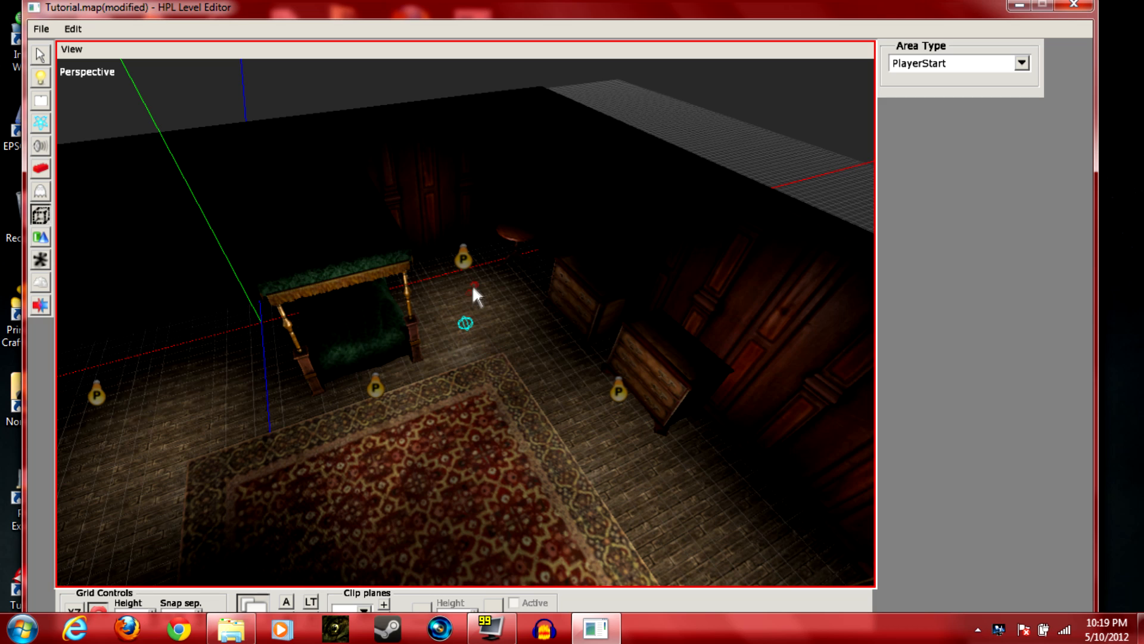
left_click(466, 299)
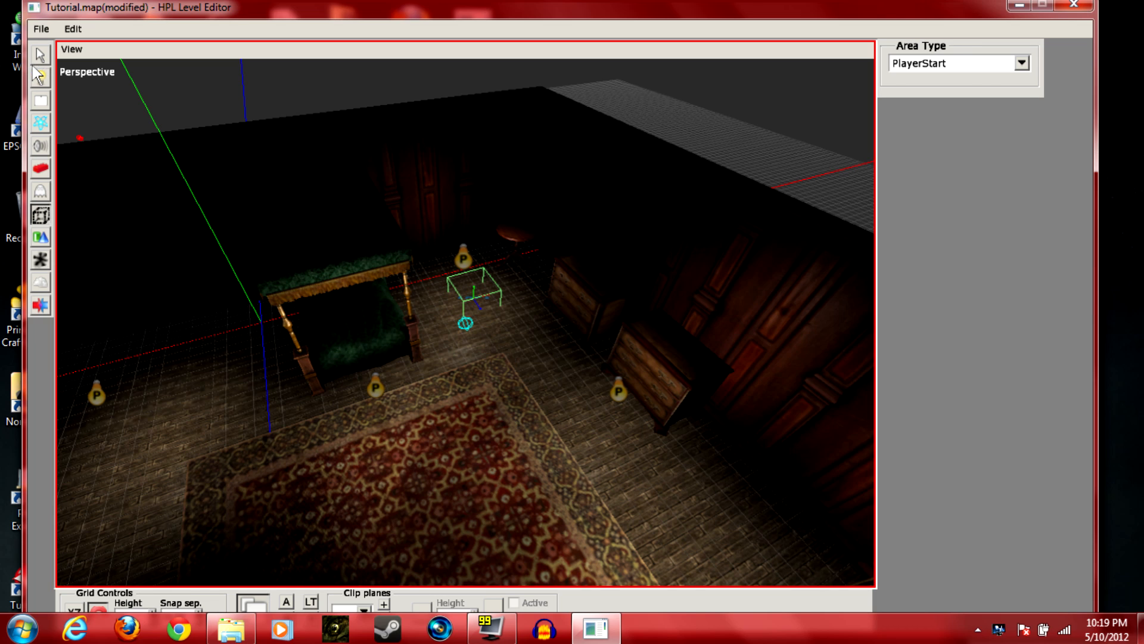
Select PlayerStartArea_1 to check it, then deselect it
left_click(40, 75)
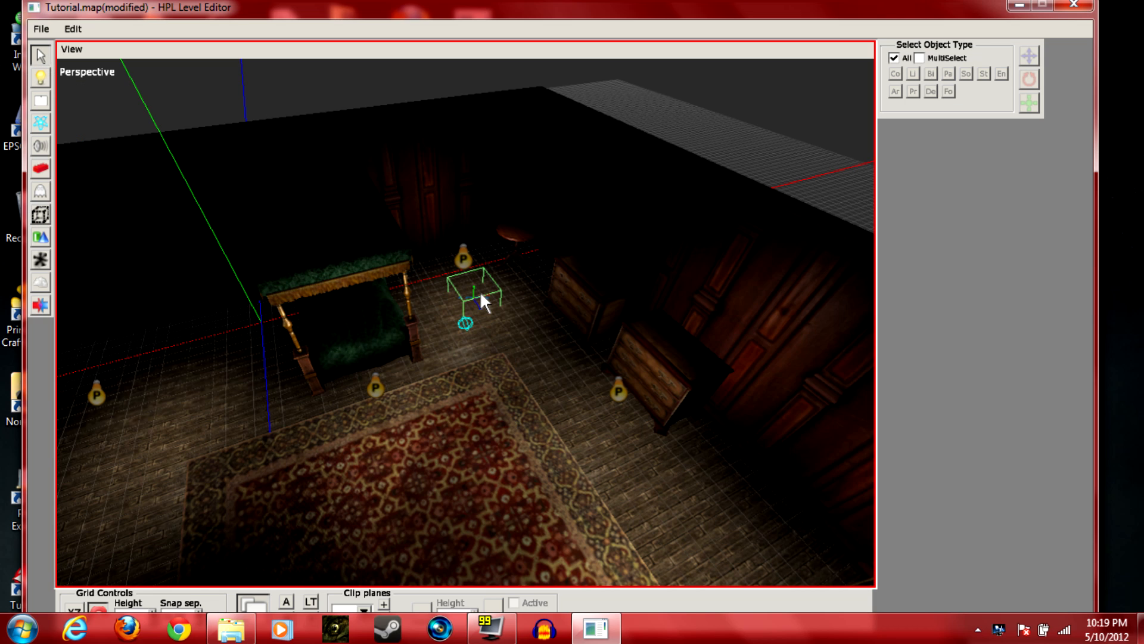
left_click(474, 292)
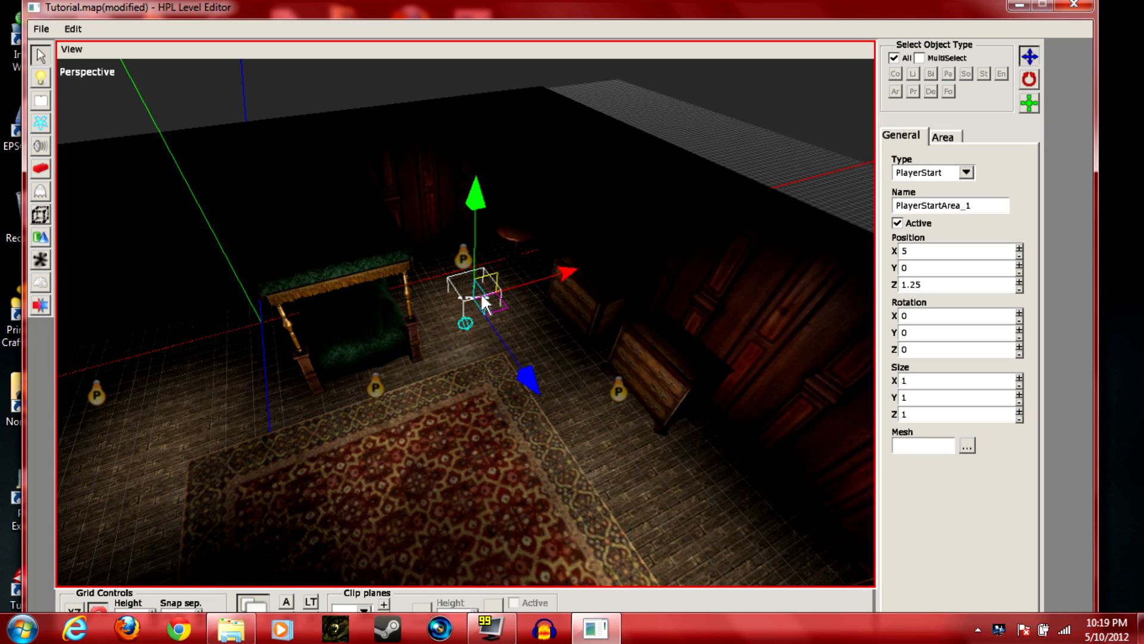
left_click(244, 117)
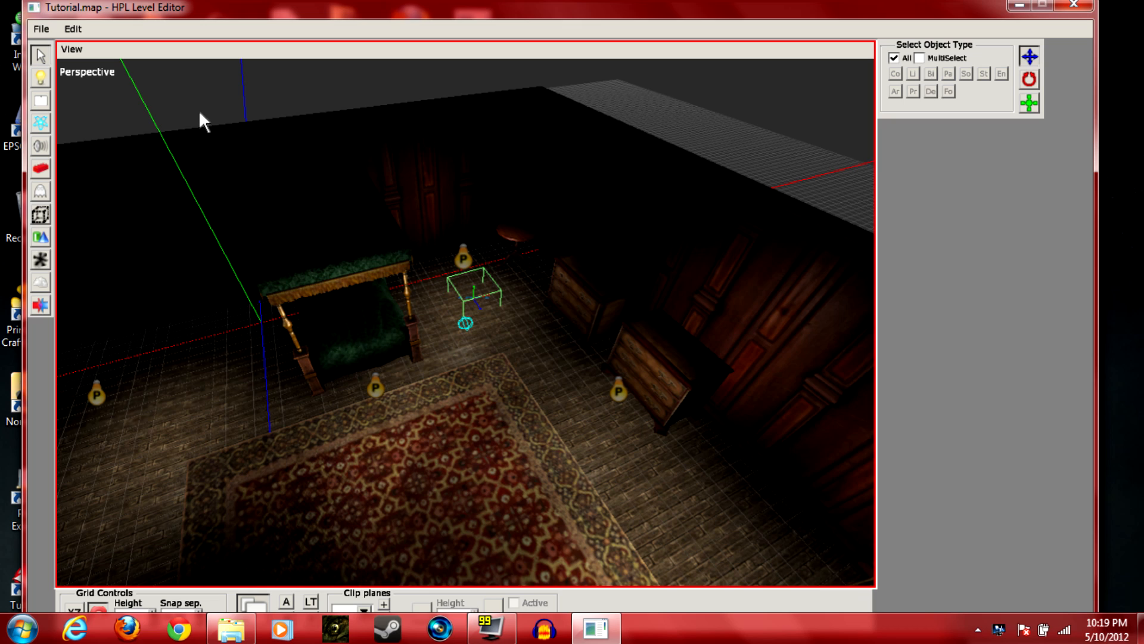
mouse_move(138, 7)
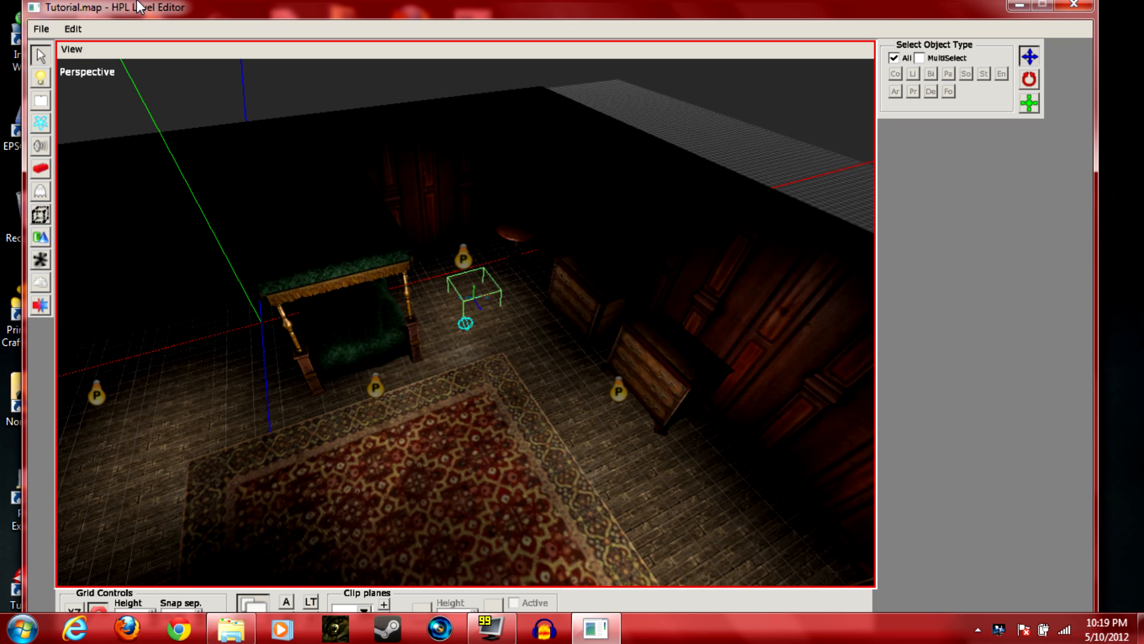
mouse_move(97, 7)
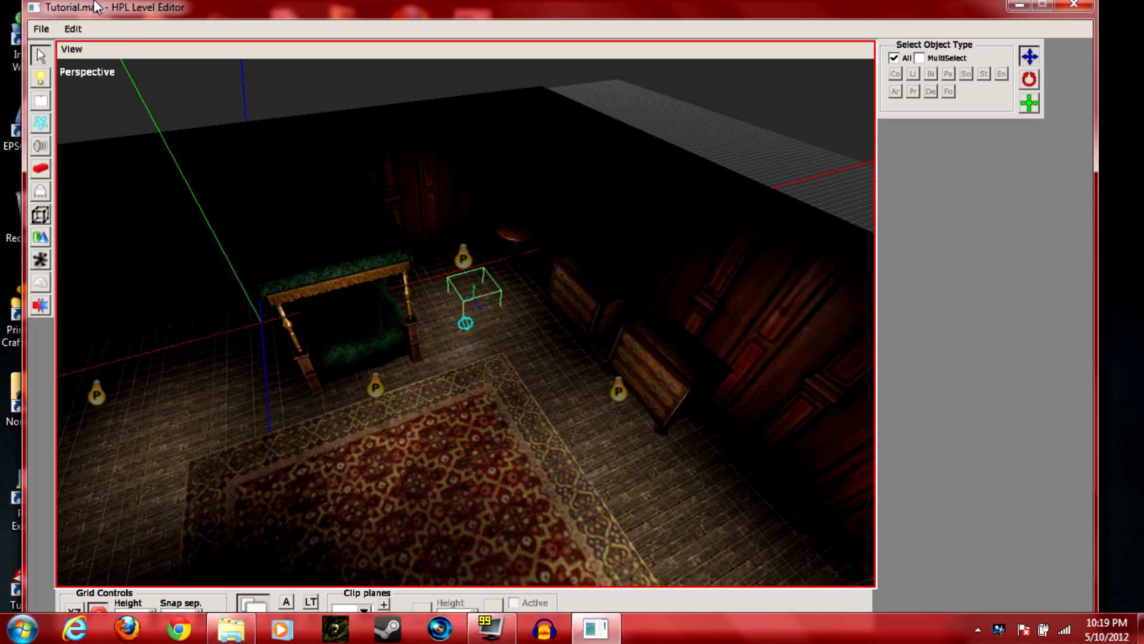